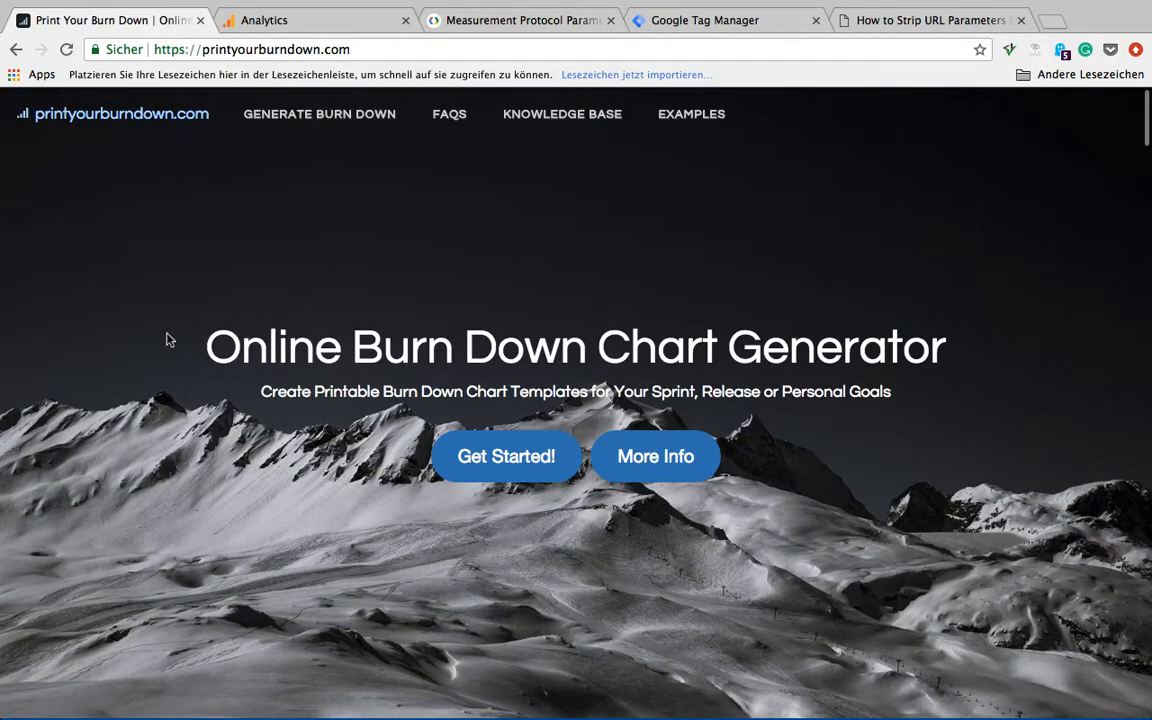
pyautogui.moveTo(138, 343)
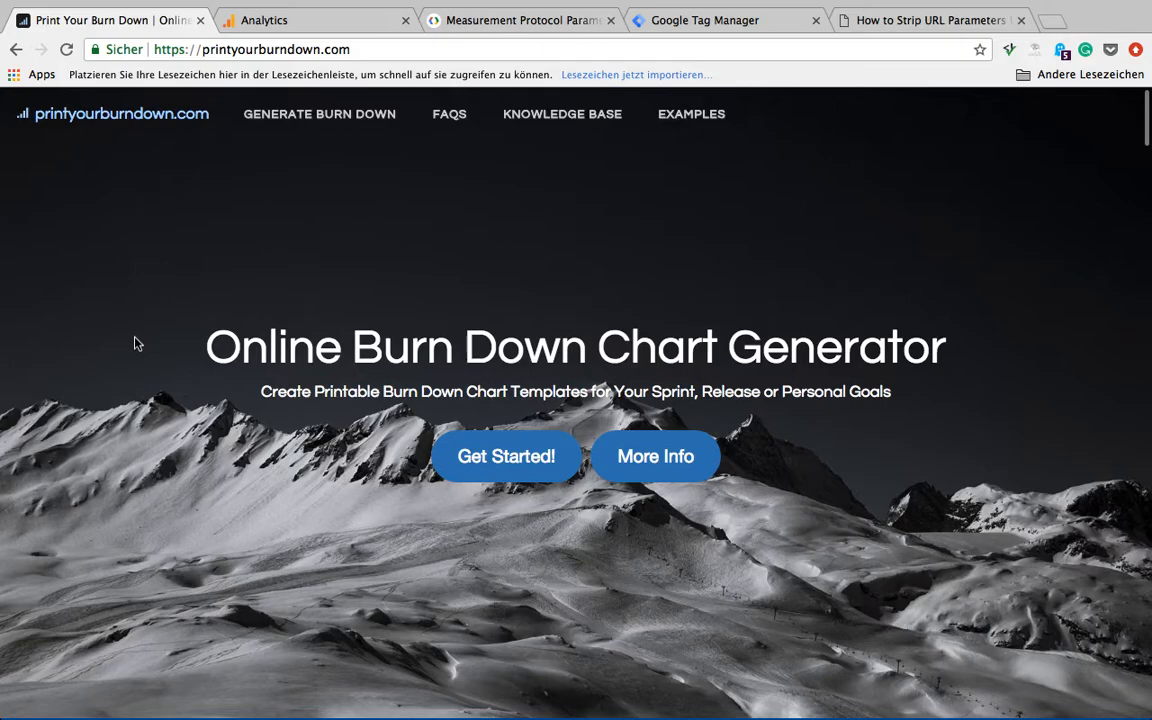
pyautogui.scroll(-3)
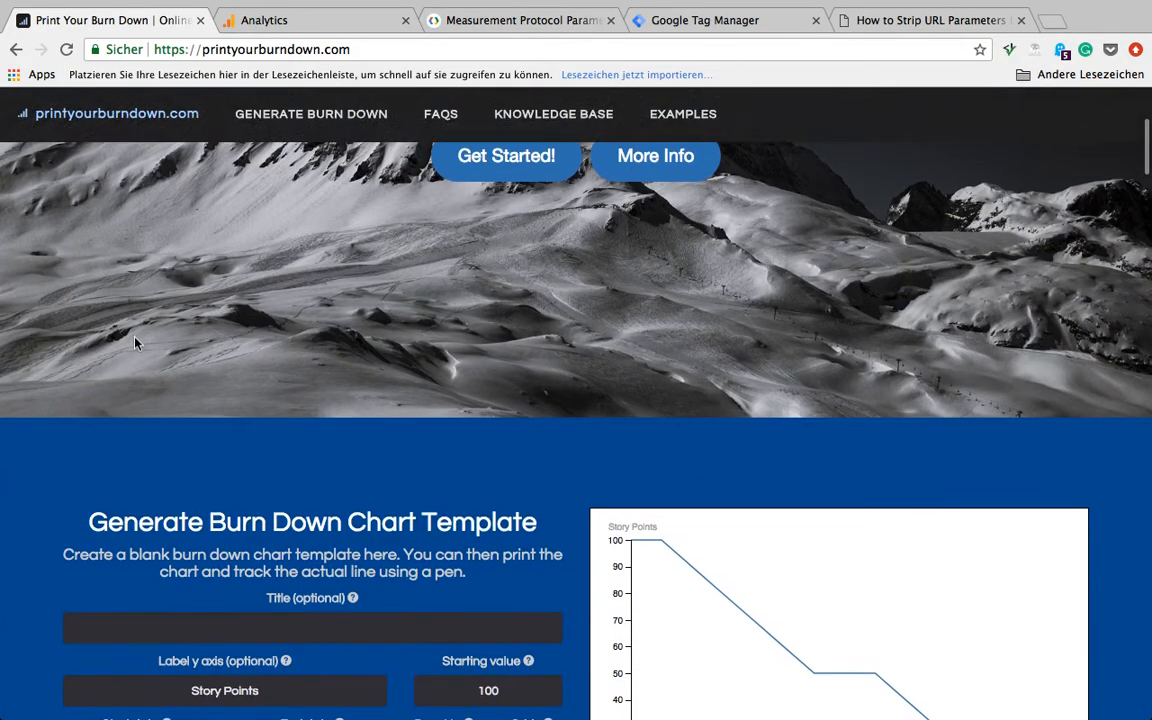
pyautogui.scroll(-3)
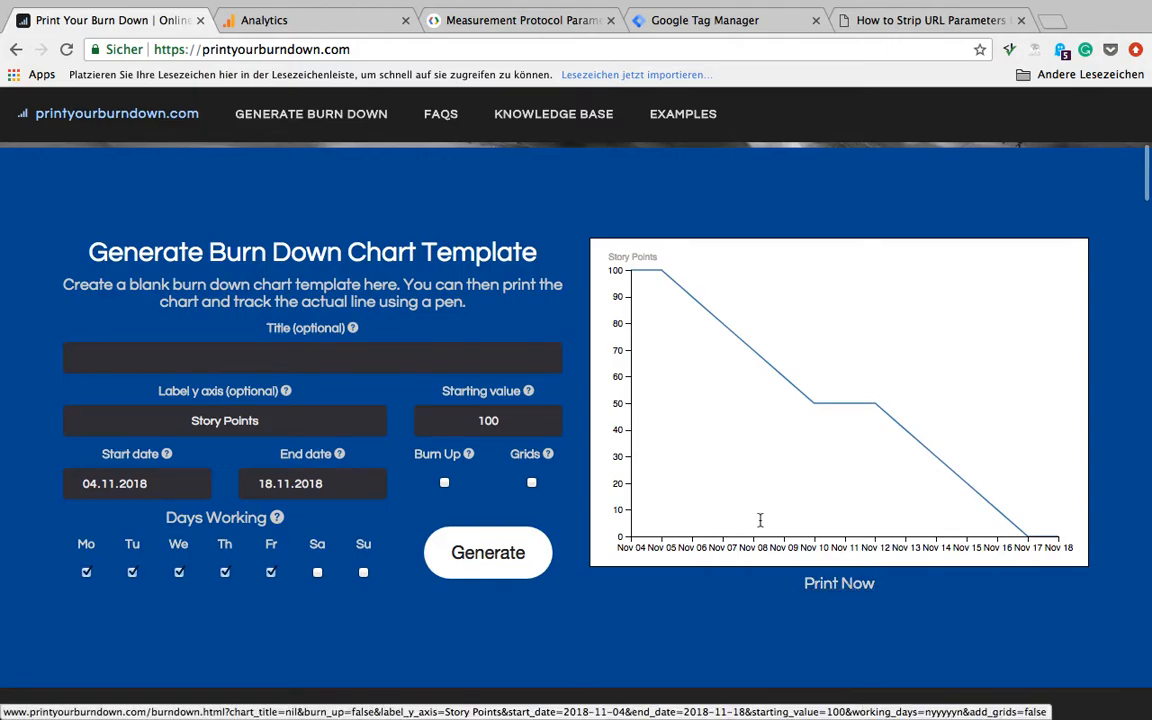
pyautogui.write('P')
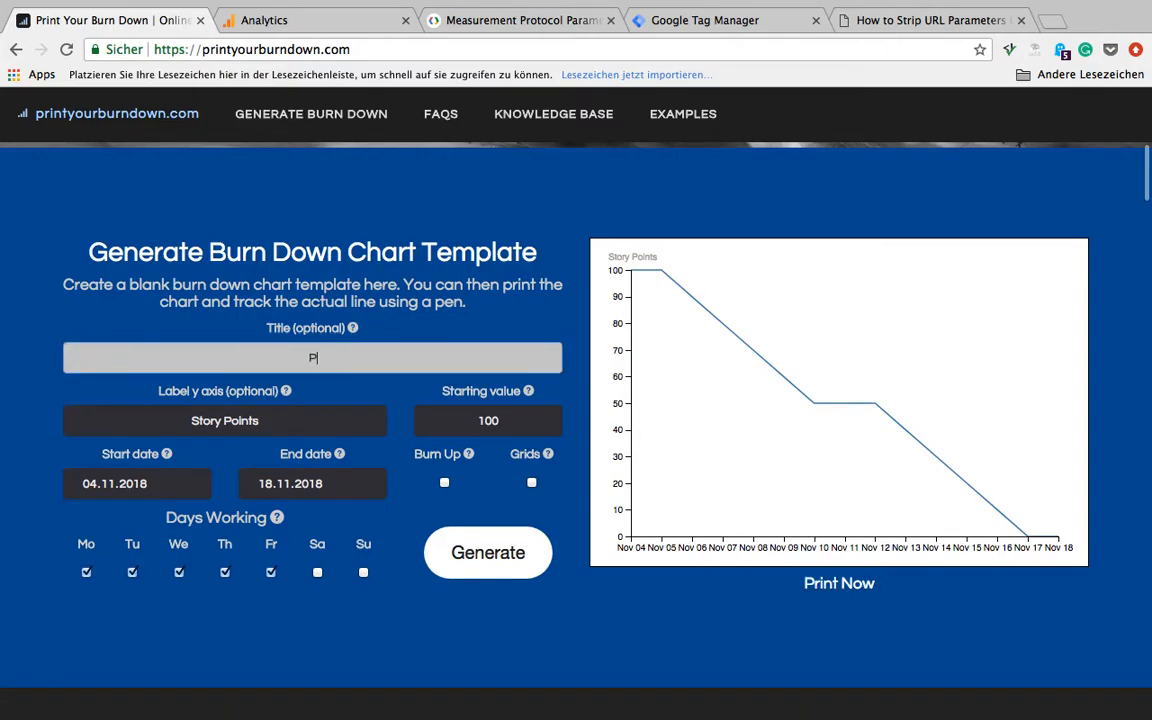
pyautogui.write('Peter Fessel')
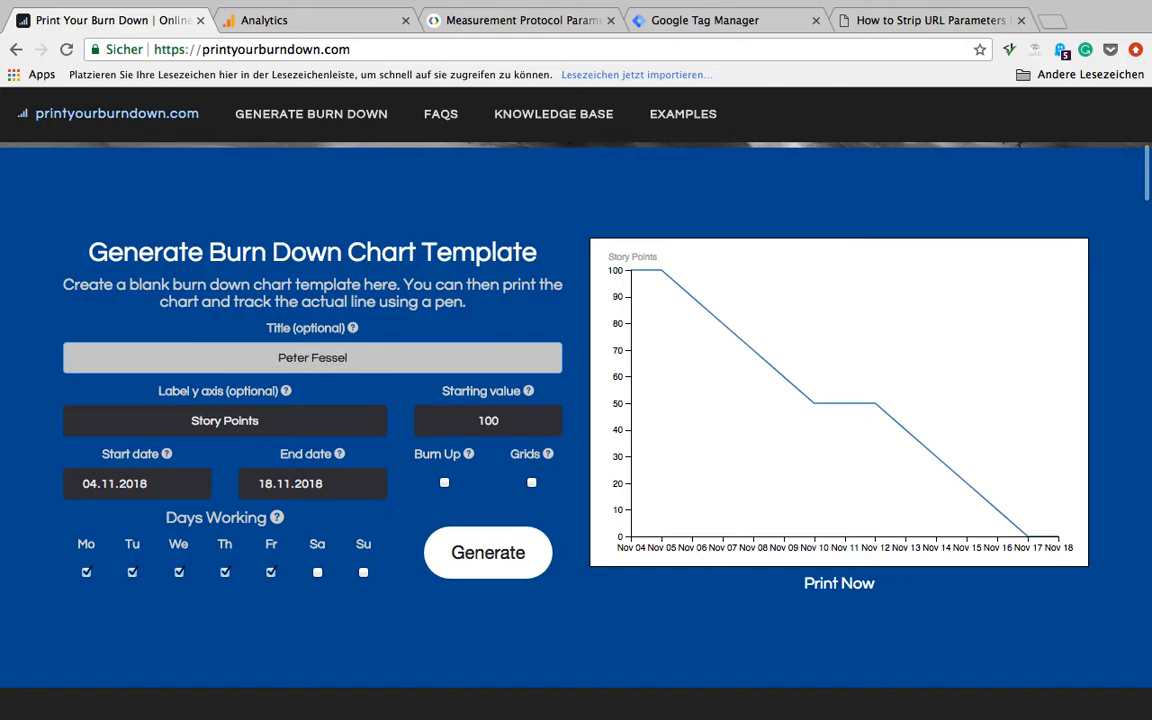
pyautogui.click(487, 552)
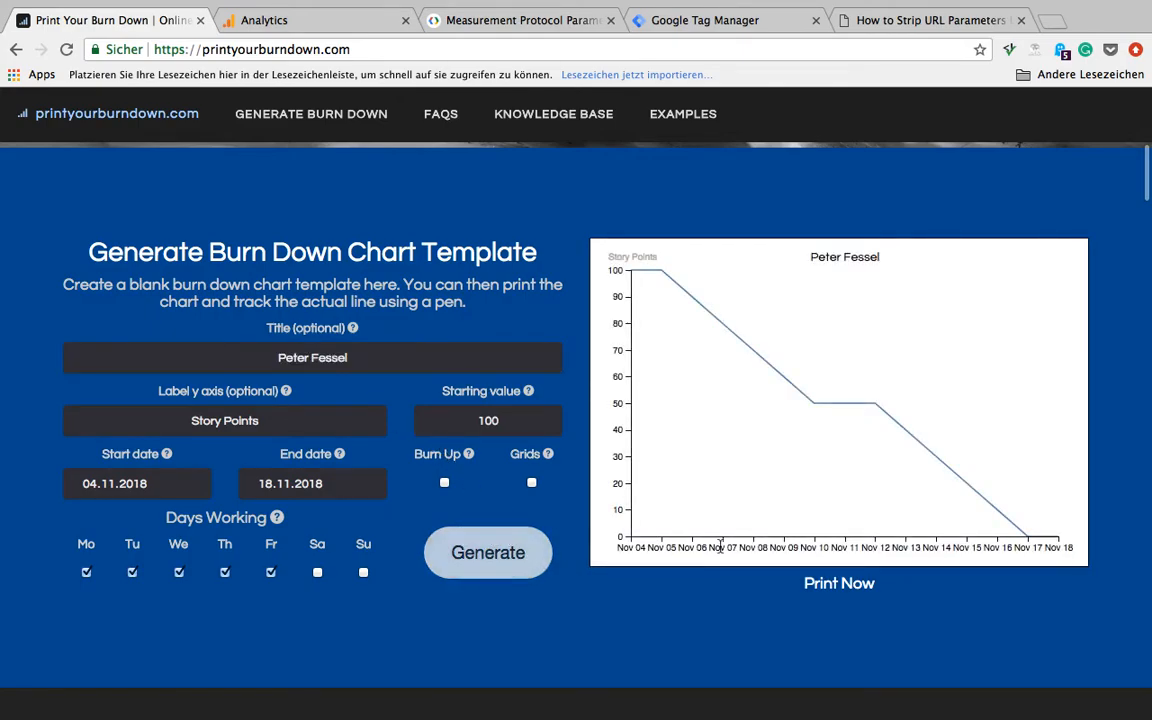
pyautogui.scroll(-3)
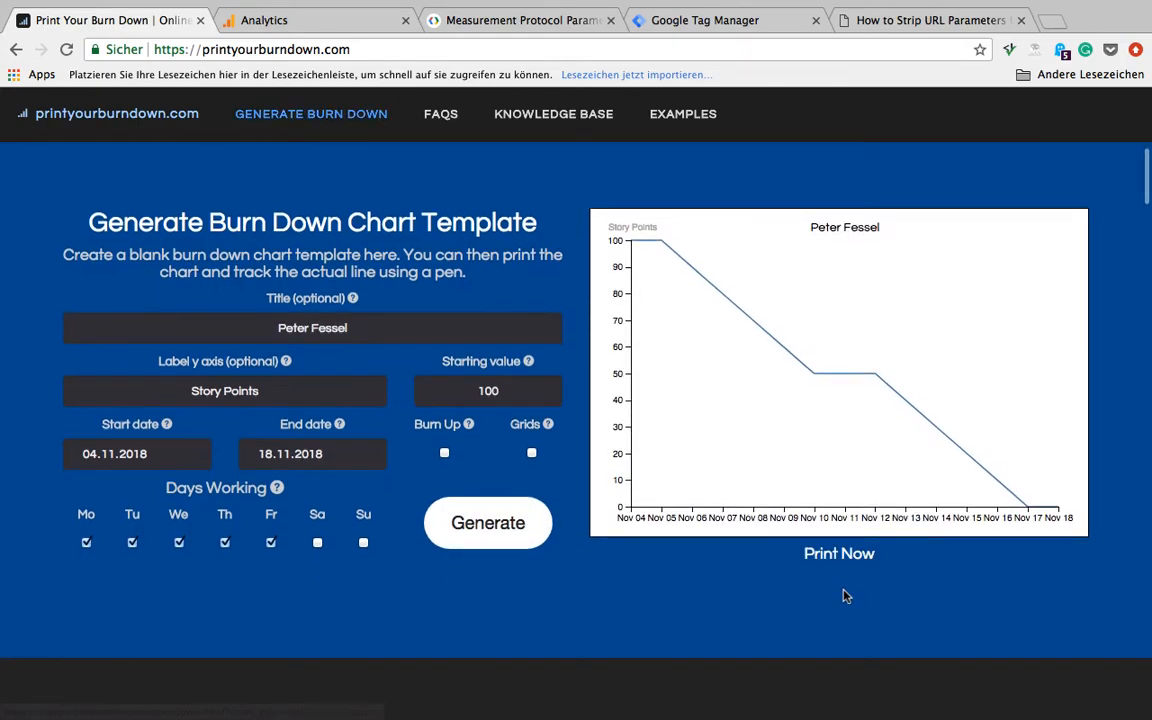
pyautogui.moveTo(839, 553)
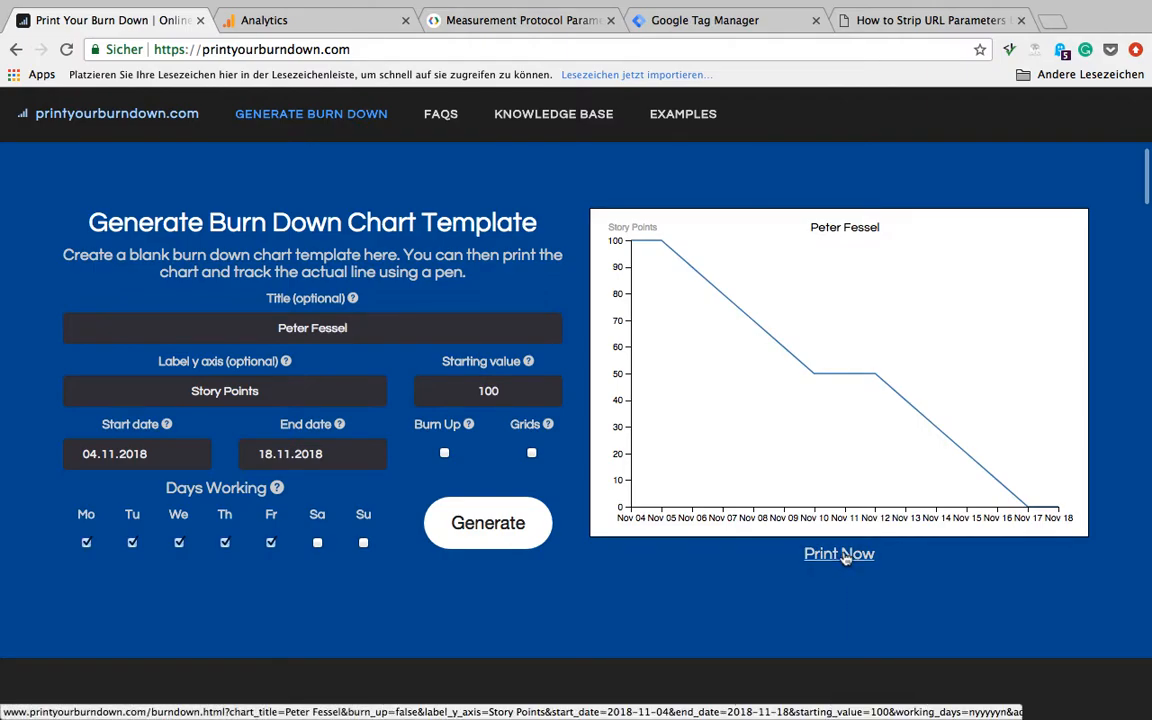
# Open the printable chart, reload it in DevTools Network, and filter requests to the collect hit
pyautogui.click(839, 553)
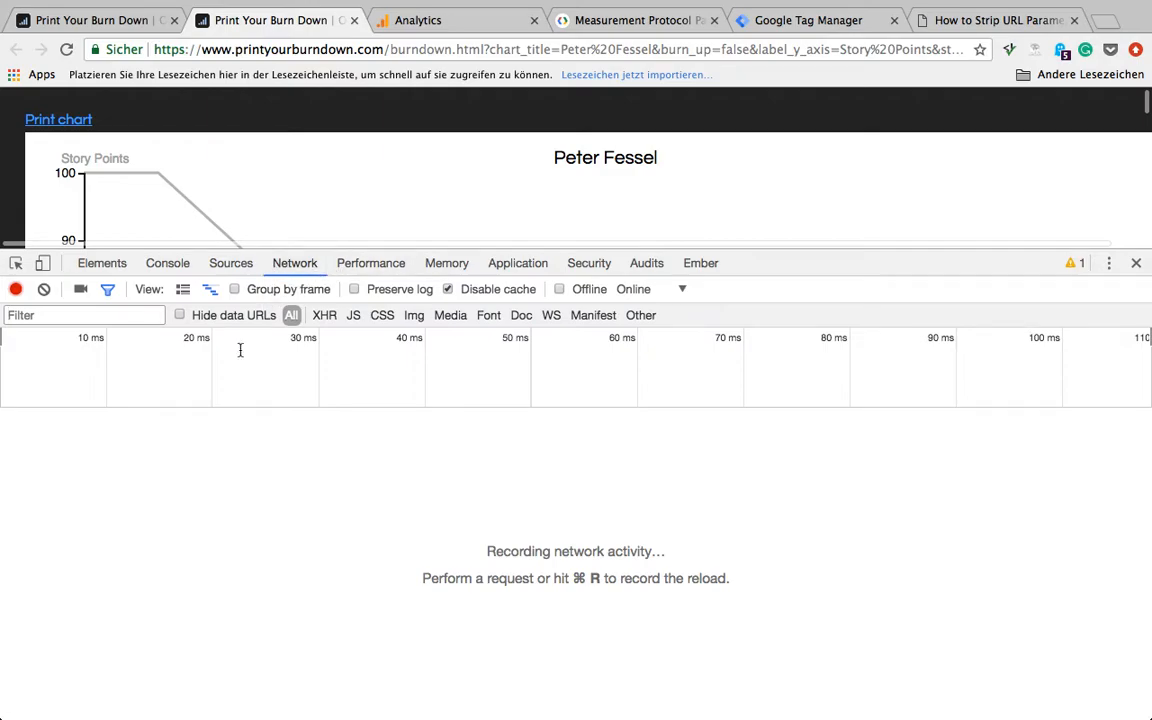
pyautogui.click(67, 49)
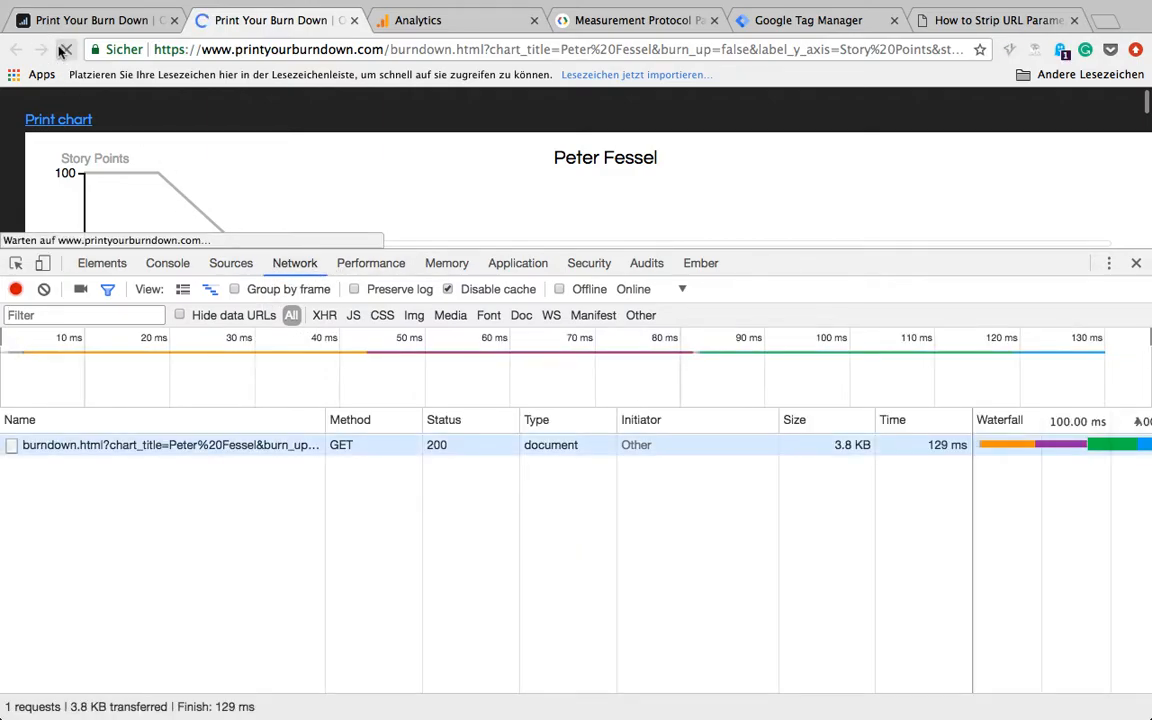
pyautogui.click(66, 49)
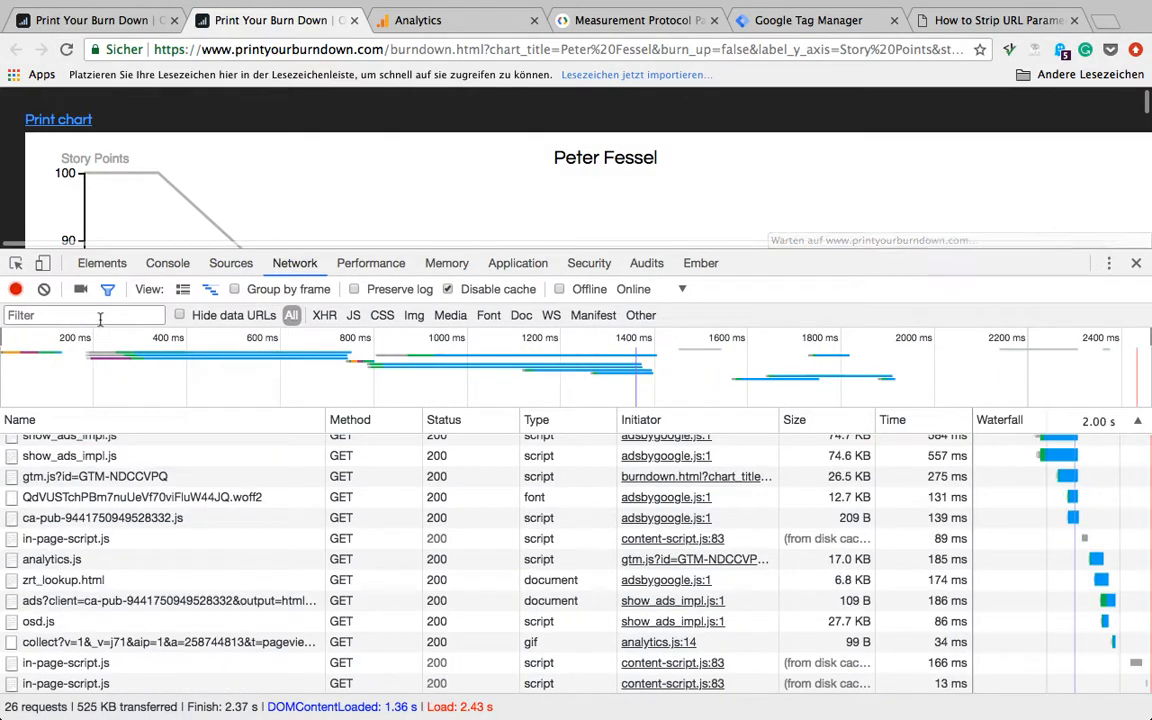
pyautogui.write('colle')
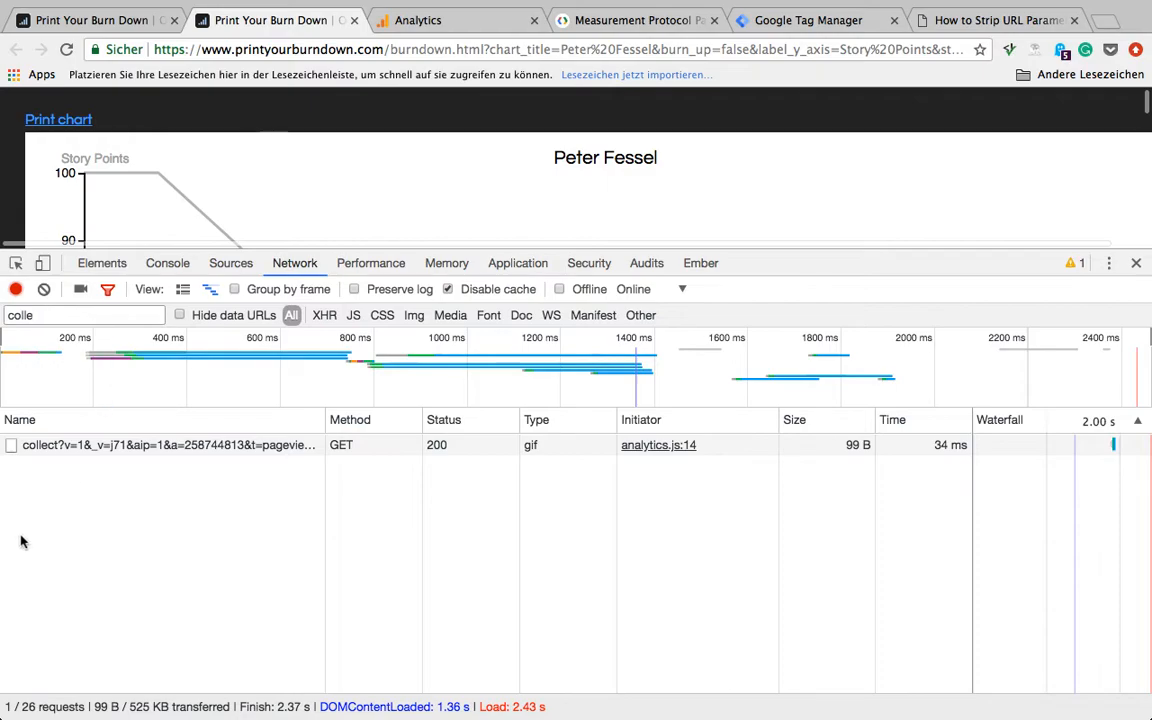
# Open the collect hit's Query String Parameters and select chart_title within the dl value
pyautogui.click(165, 445)
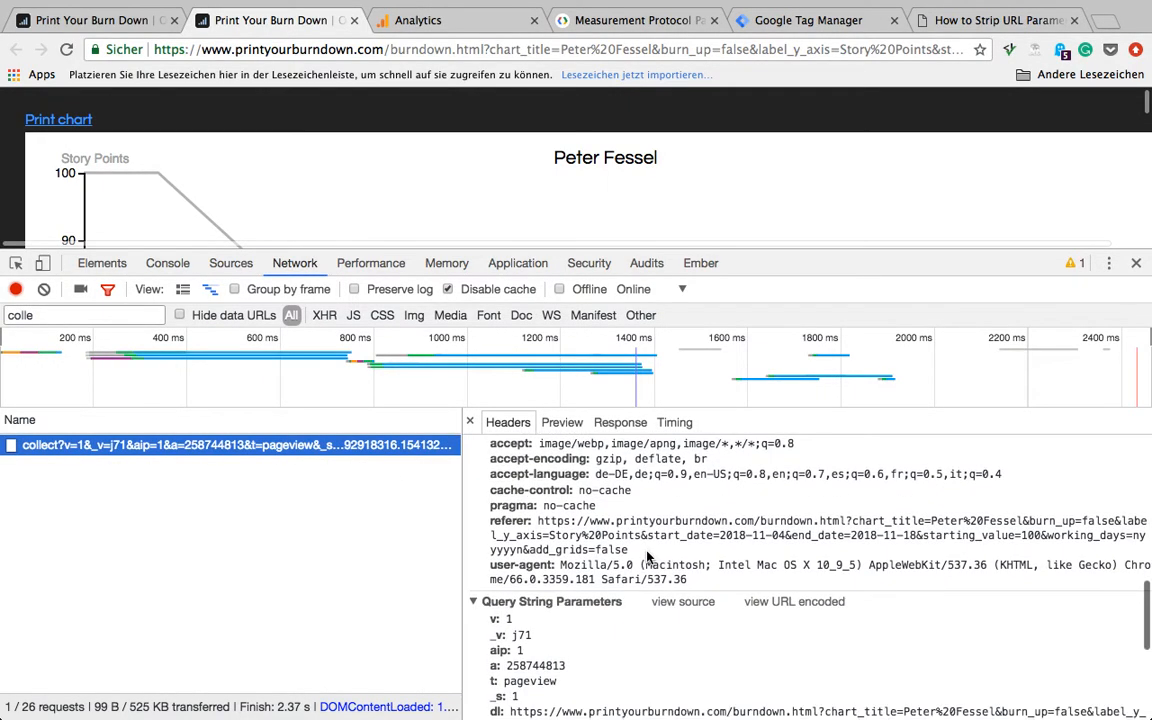
pyautogui.scroll(-3)
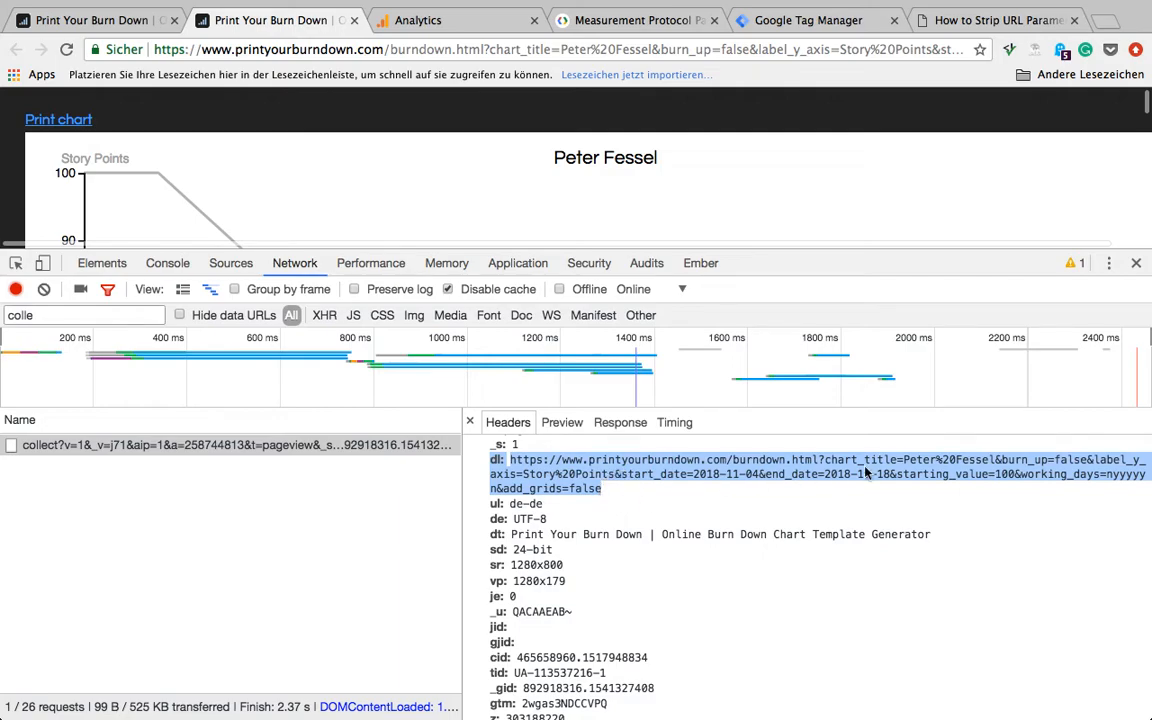
pyautogui.click(827, 460)
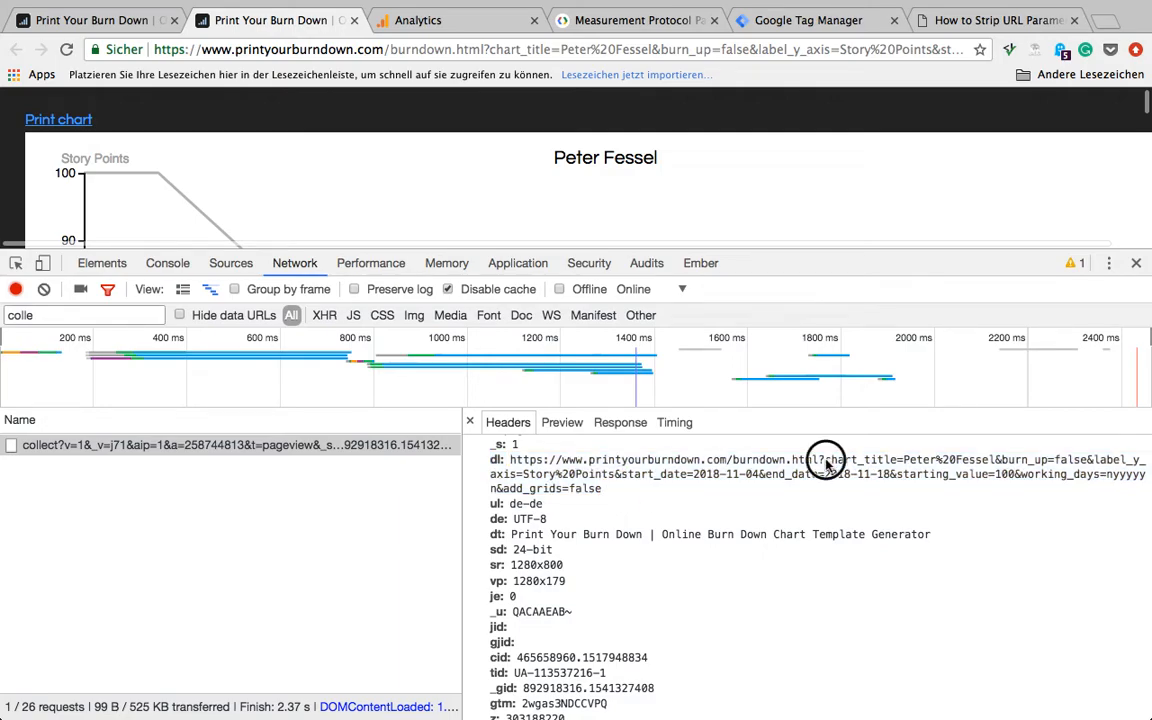
pyautogui.doubleClick(908, 459)
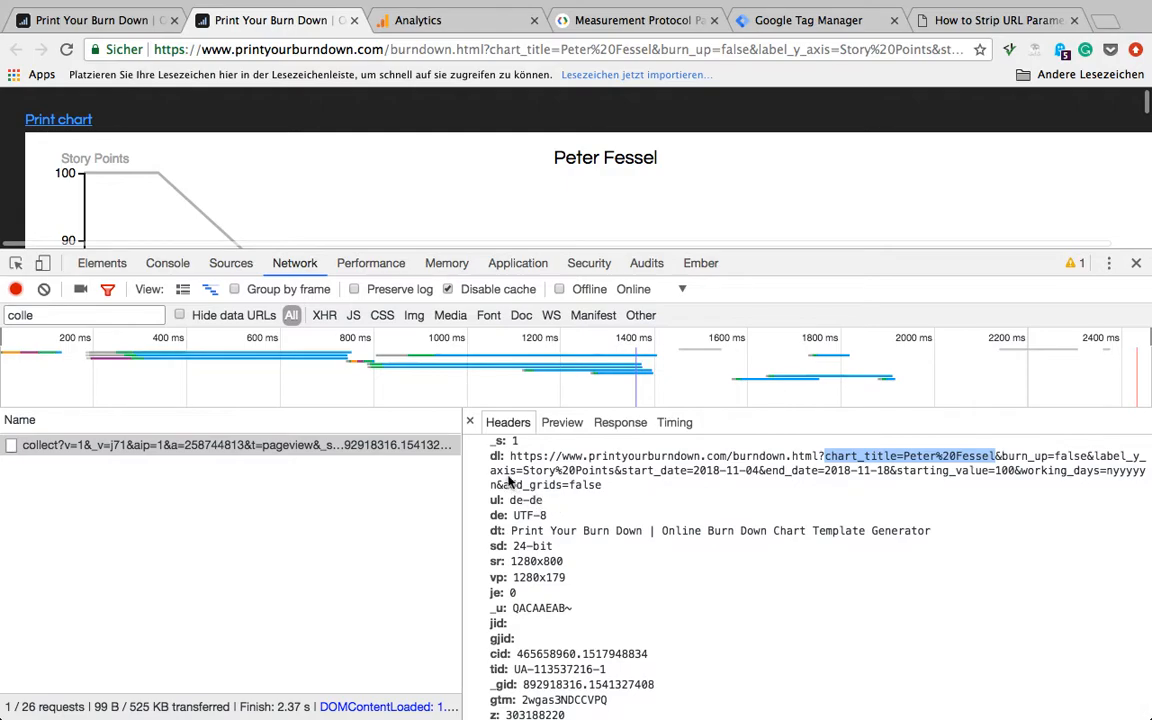
pyautogui.moveTo(510, 480)
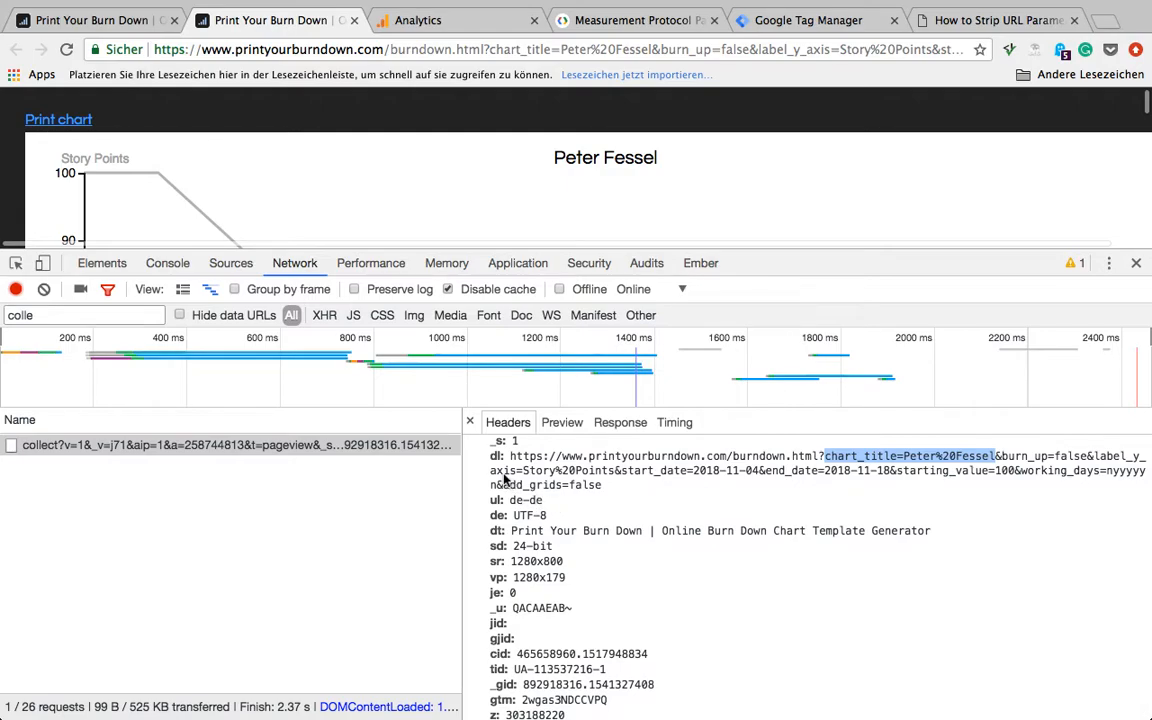
pyautogui.moveTo(557, 289)
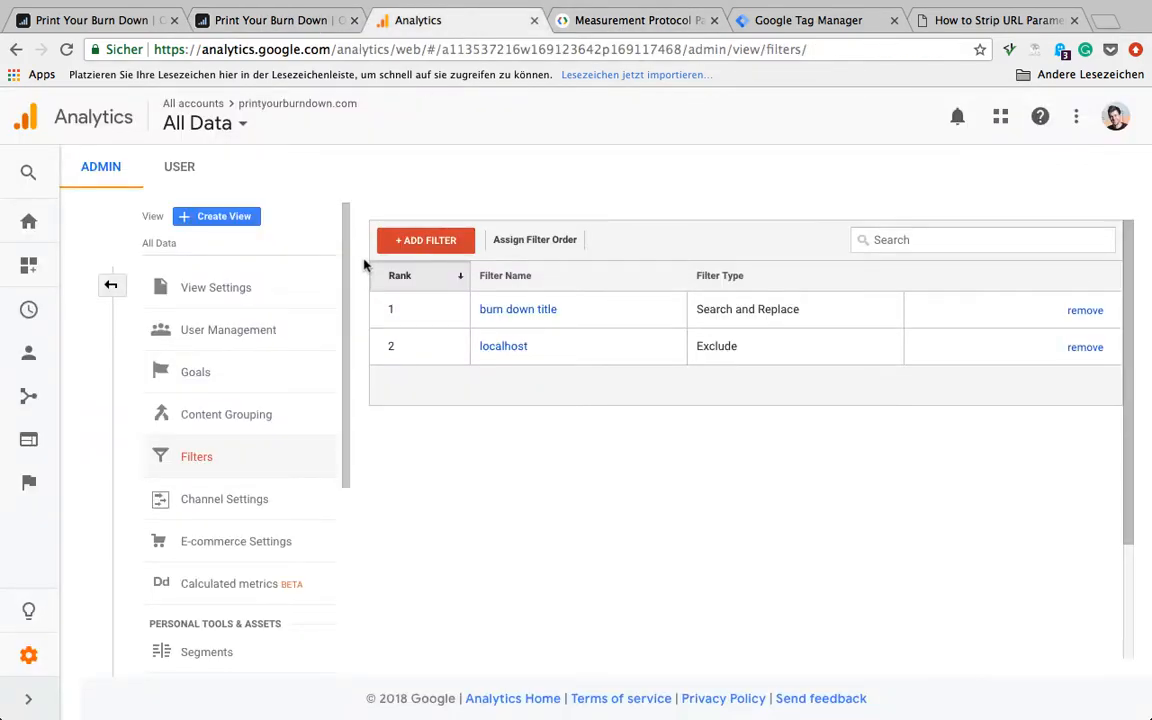
pyautogui.moveTo(335, 222)
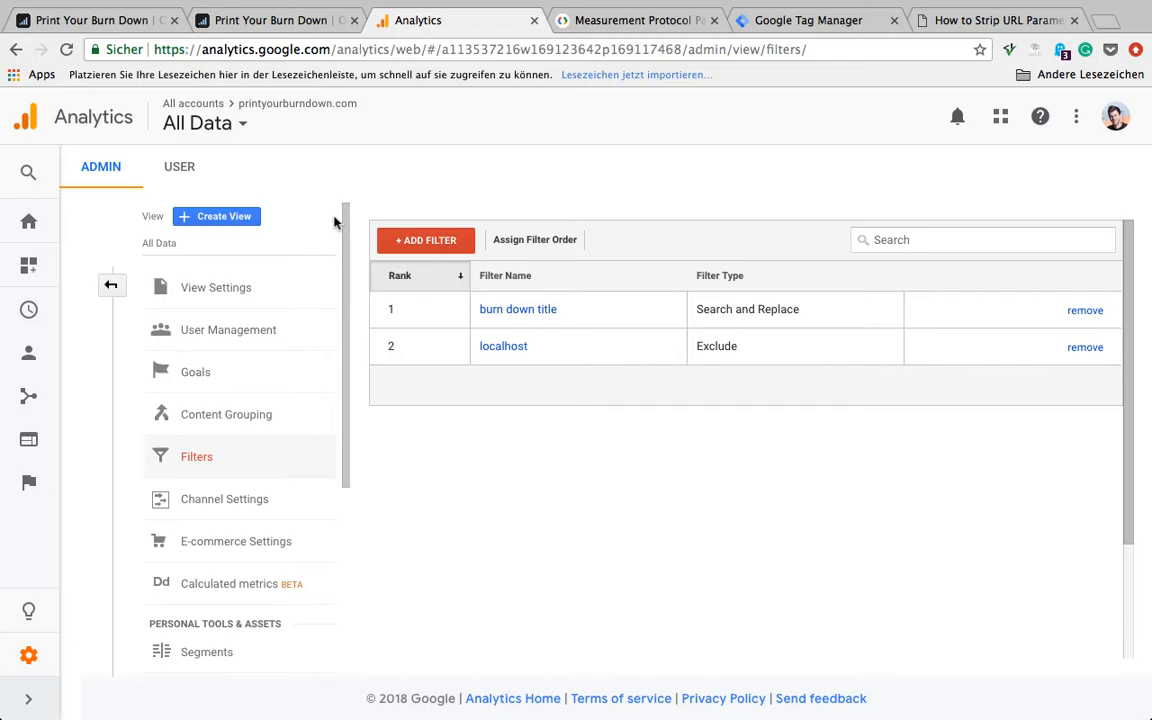
pyautogui.moveTo(667, 309)
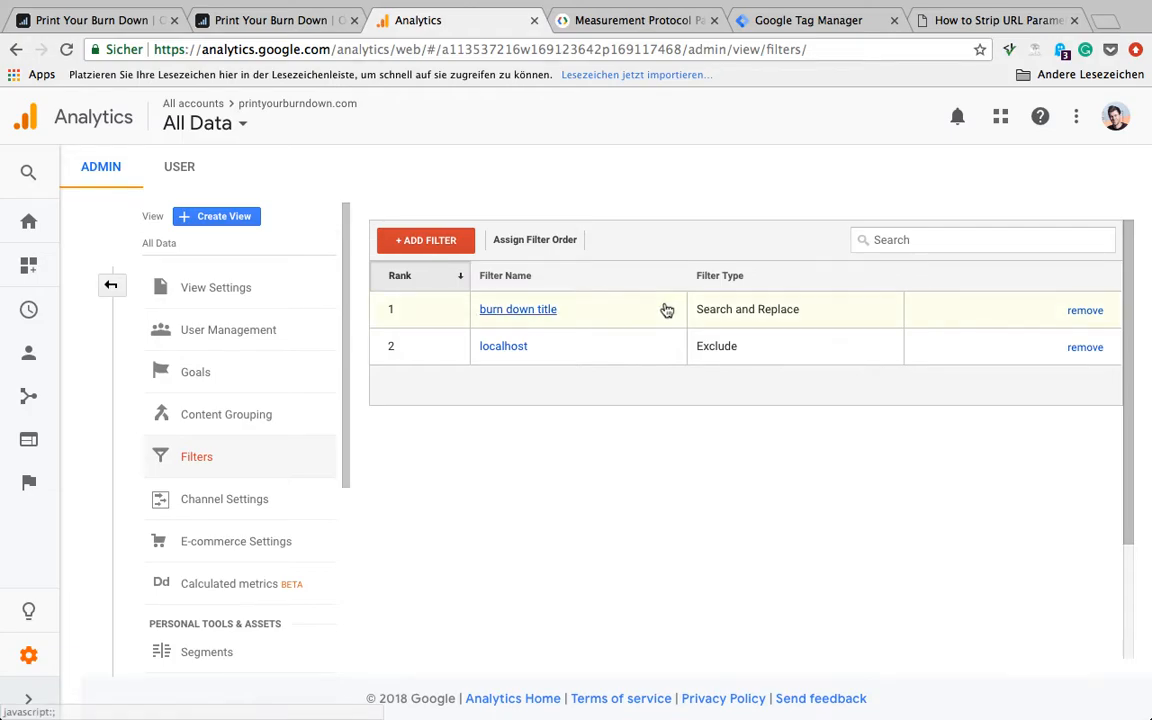
pyautogui.moveTo(550, 346)
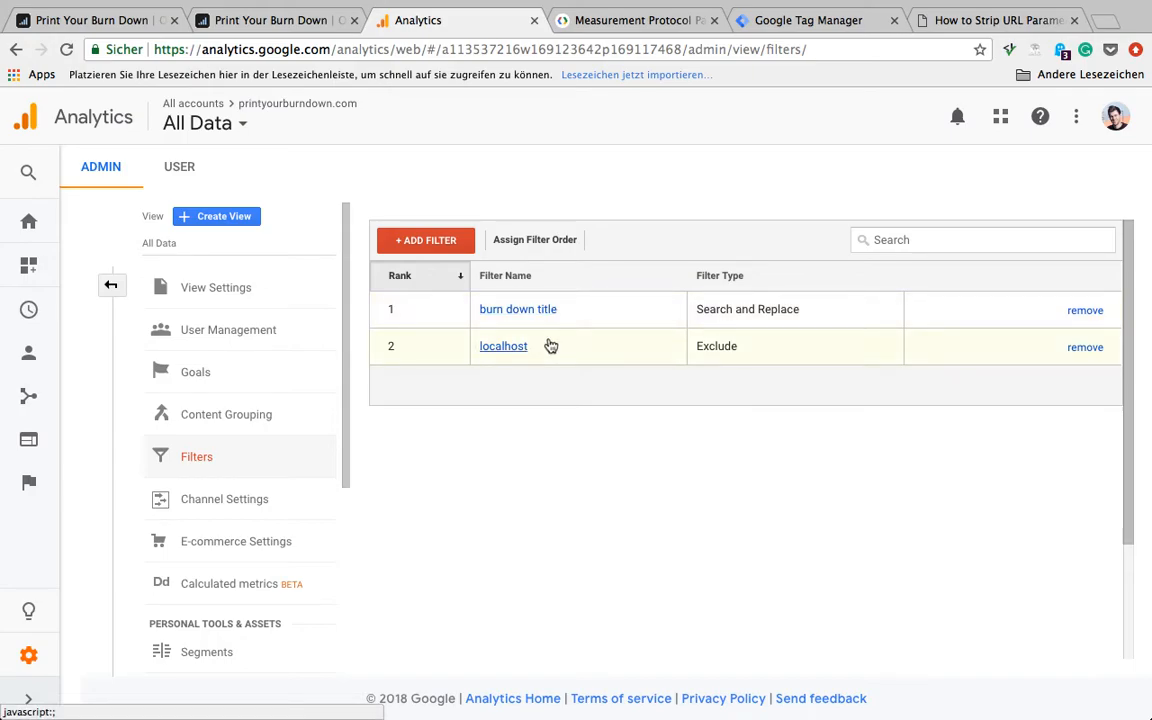
pyautogui.moveTo(548, 315)
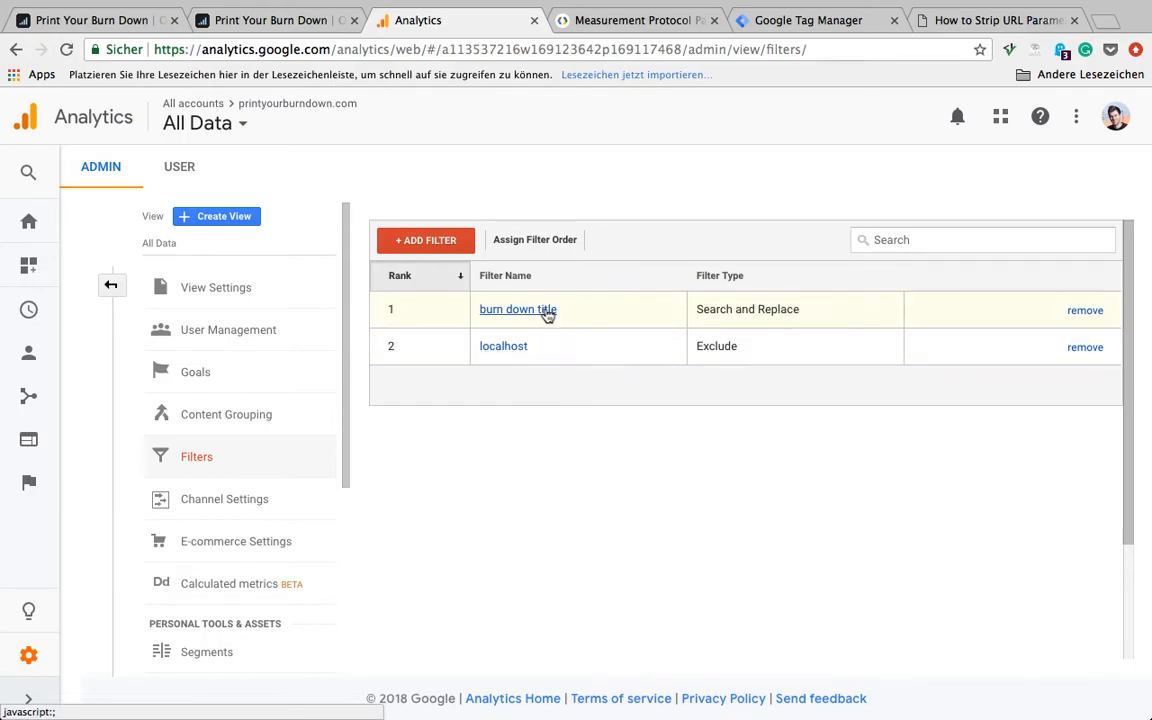
# Open the 'burn down title' Search and Replace filter and review its chart_title Request URI pattern
pyautogui.click(517, 309)
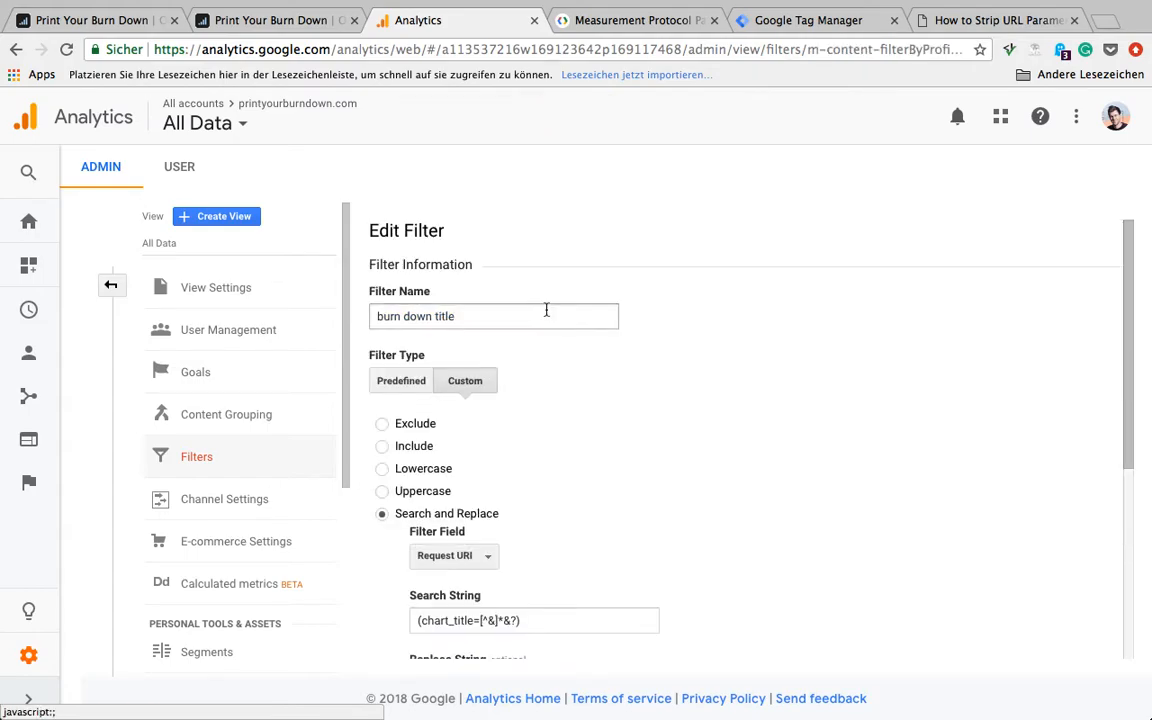
pyautogui.scroll(-3)
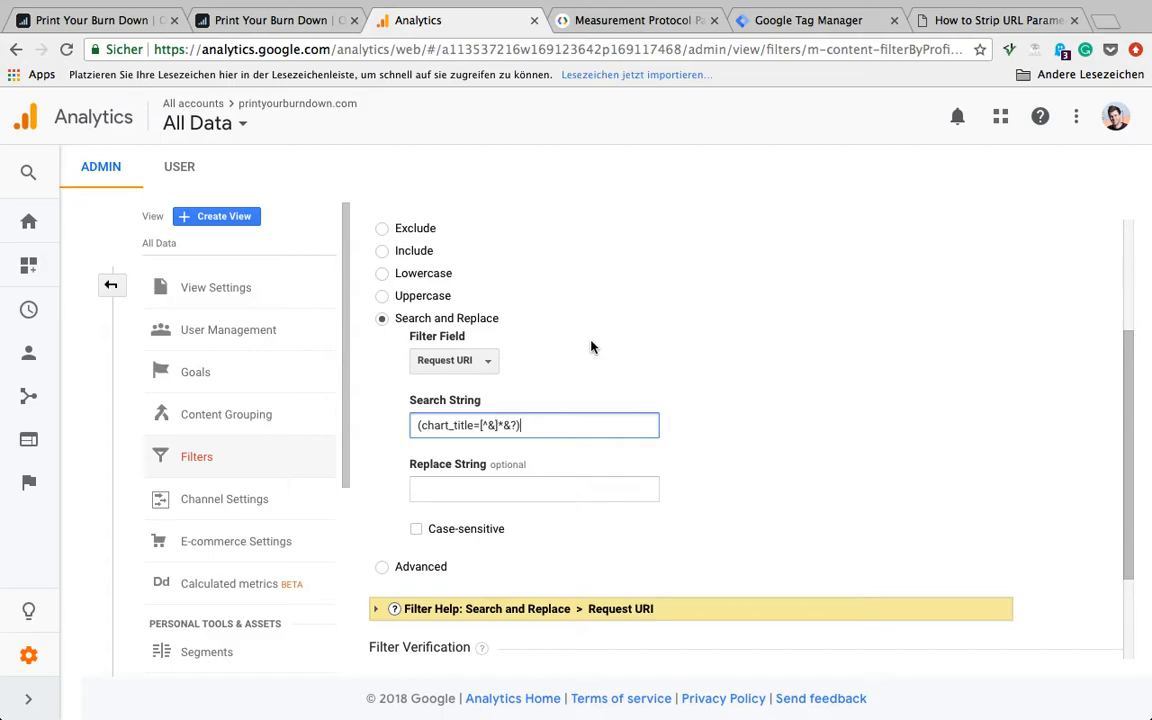
pyautogui.moveTo(687, 242)
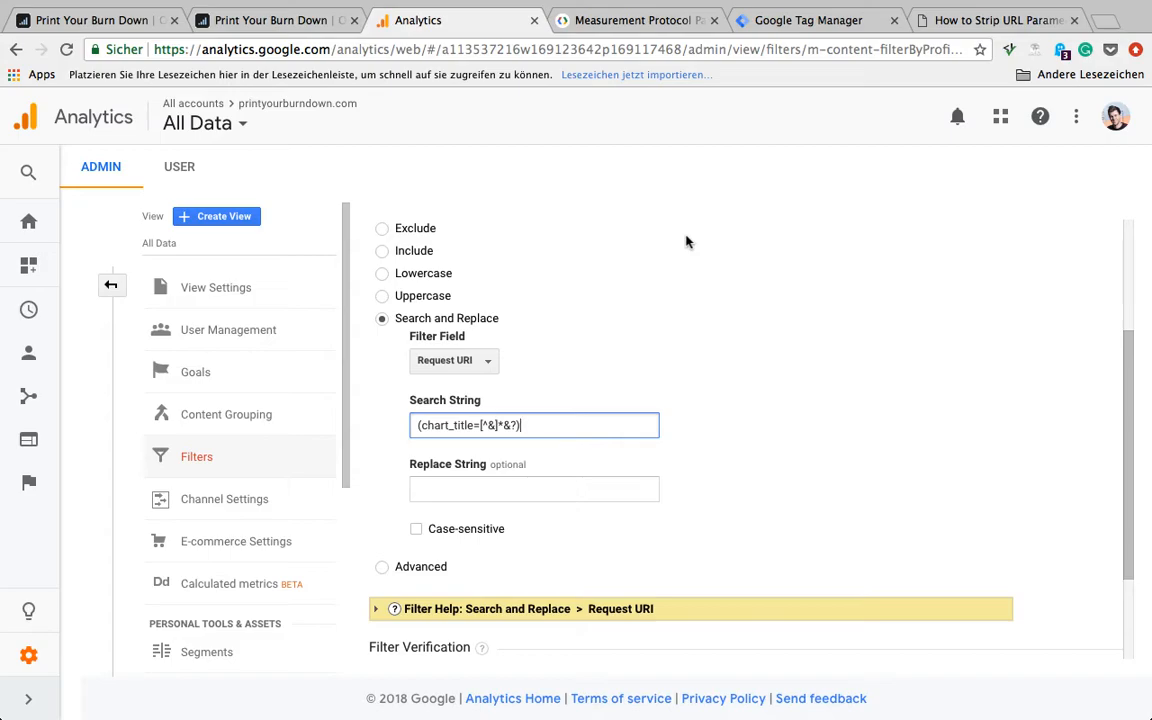
pyautogui.moveTo(830, 66)
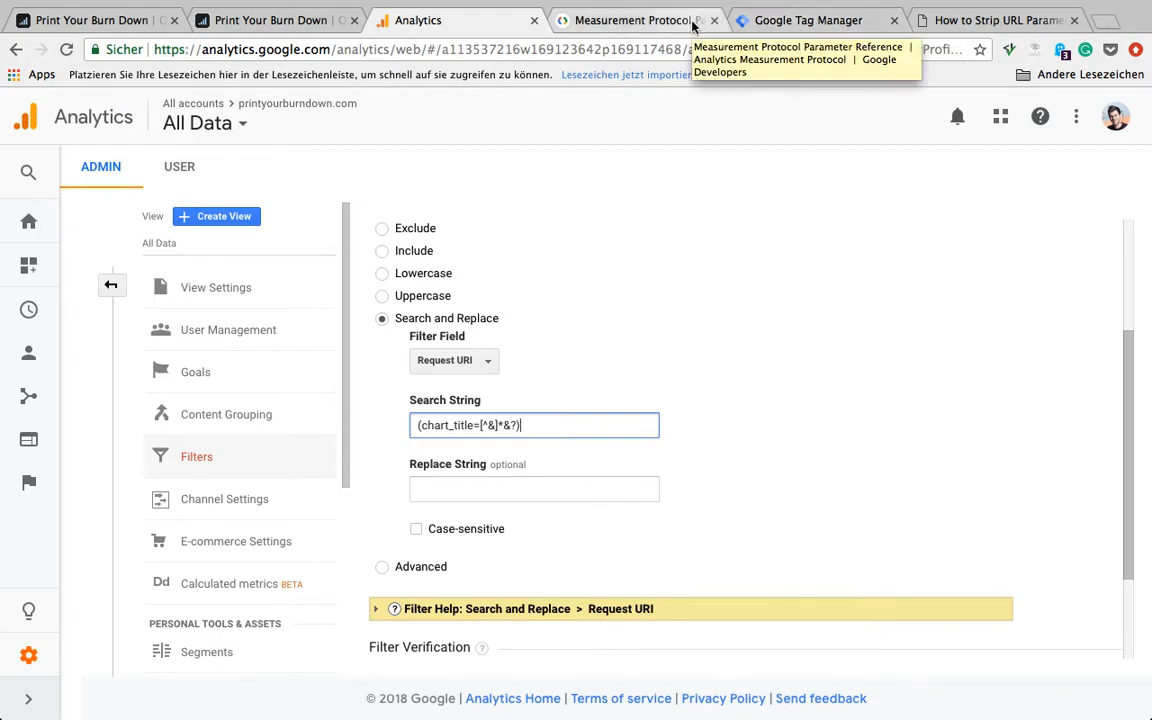
# Look up the dl Document location URL entry, then return to Google Tag Manager
pyautogui.click(630, 20)
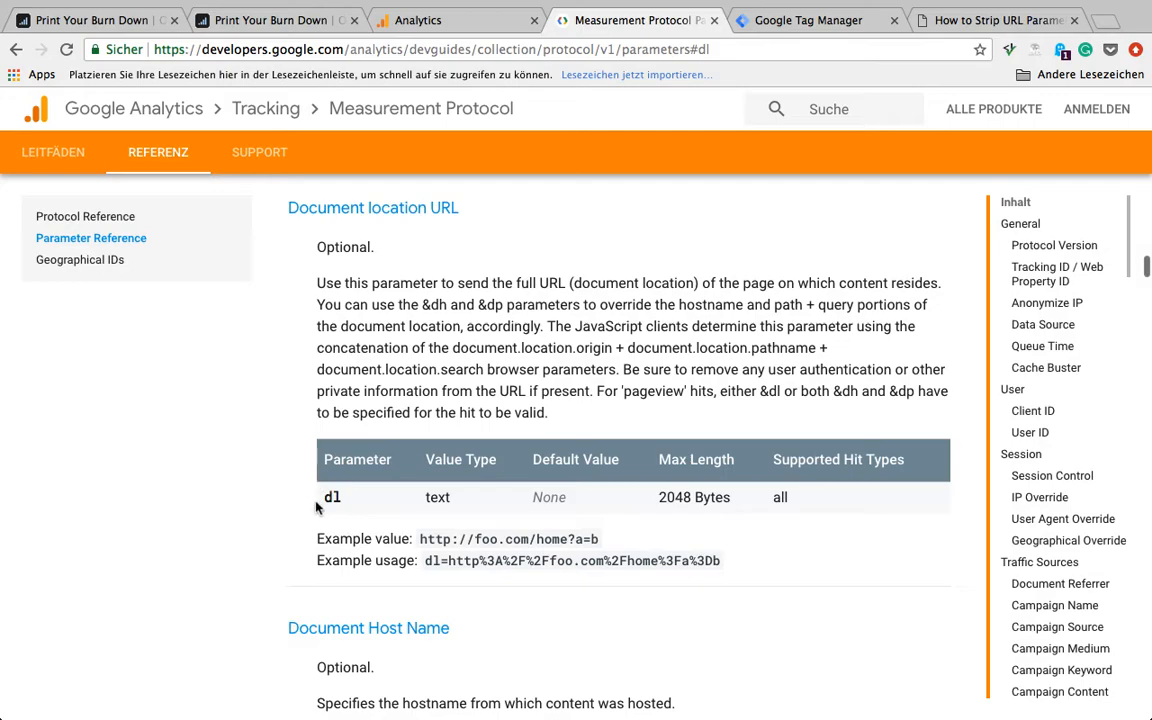
pyautogui.doubleClick(332, 497)
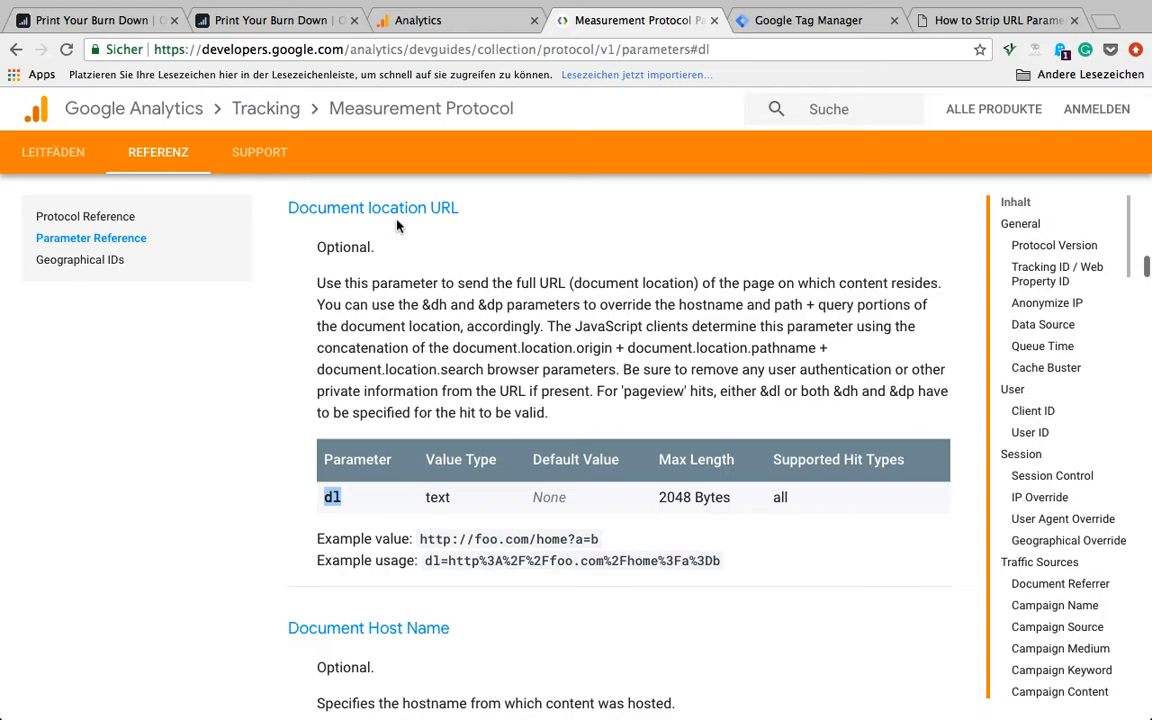
pyautogui.moveTo(442, 225)
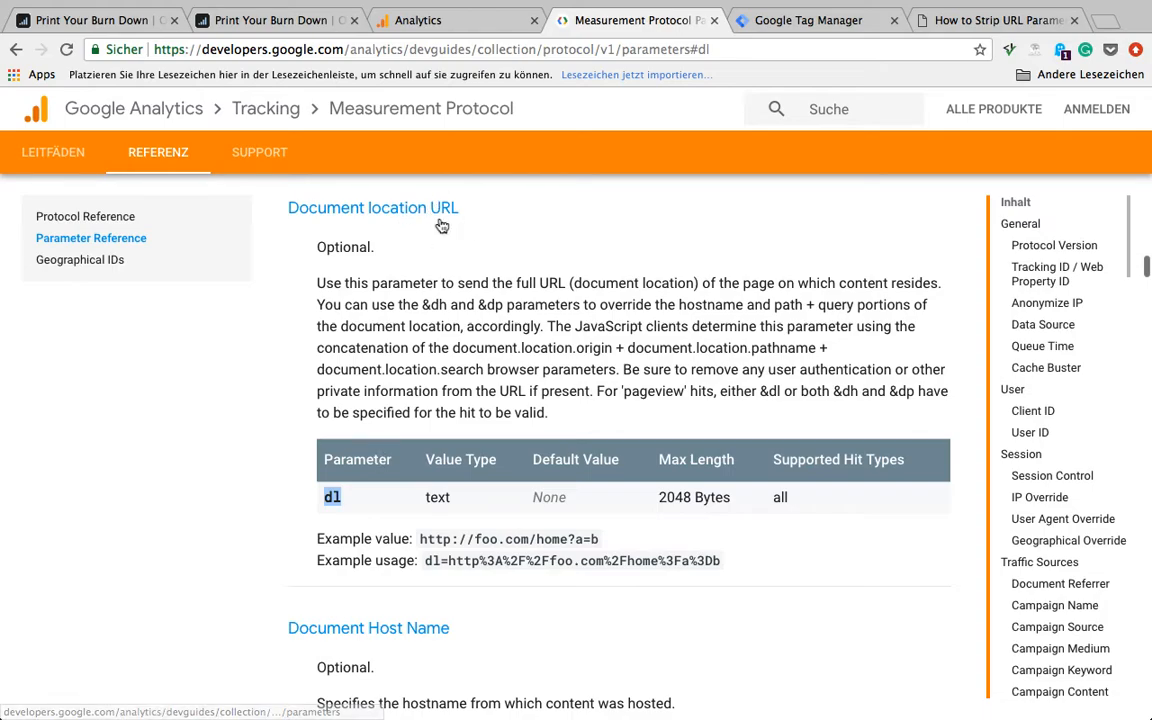
pyautogui.moveTo(860, 40)
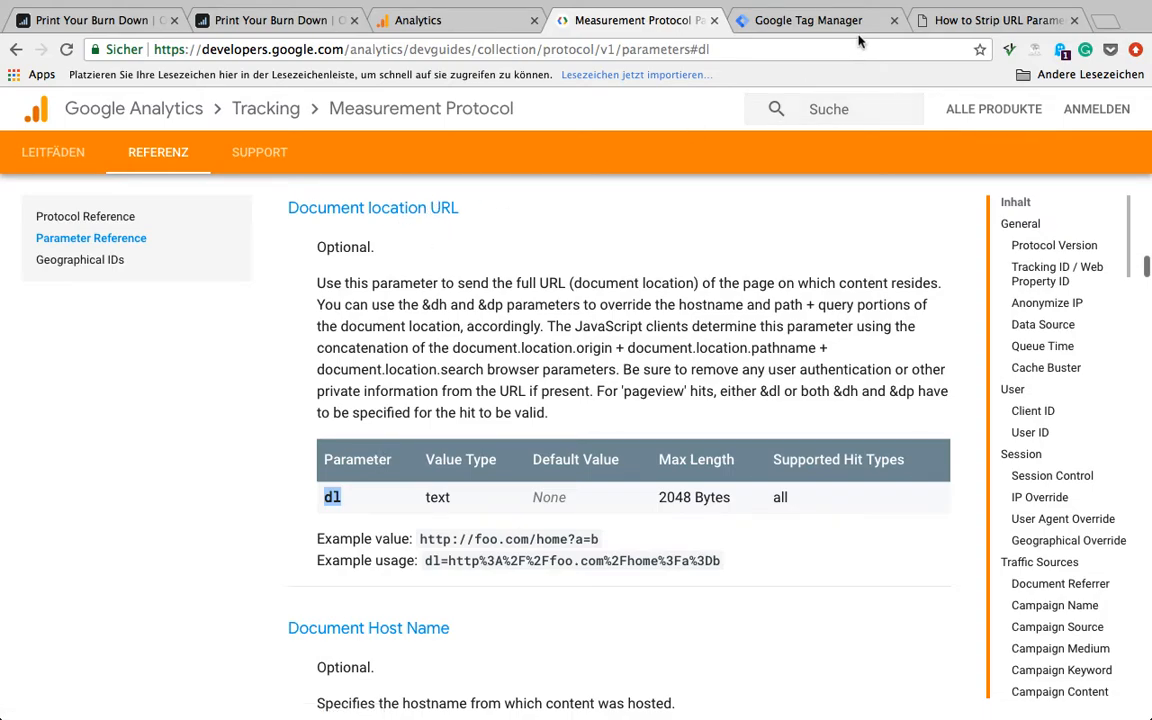
pyautogui.click(808, 20)
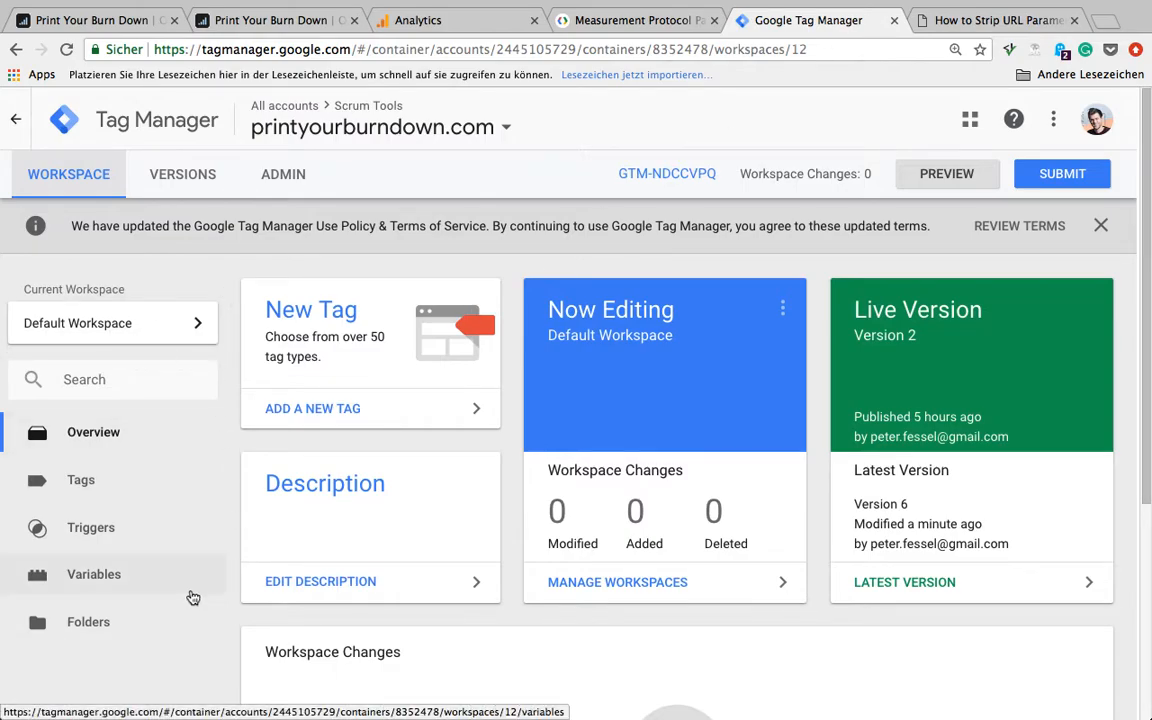
# Start a new user-defined variable named 'URL Query Parameters'
pyautogui.click(93, 574)
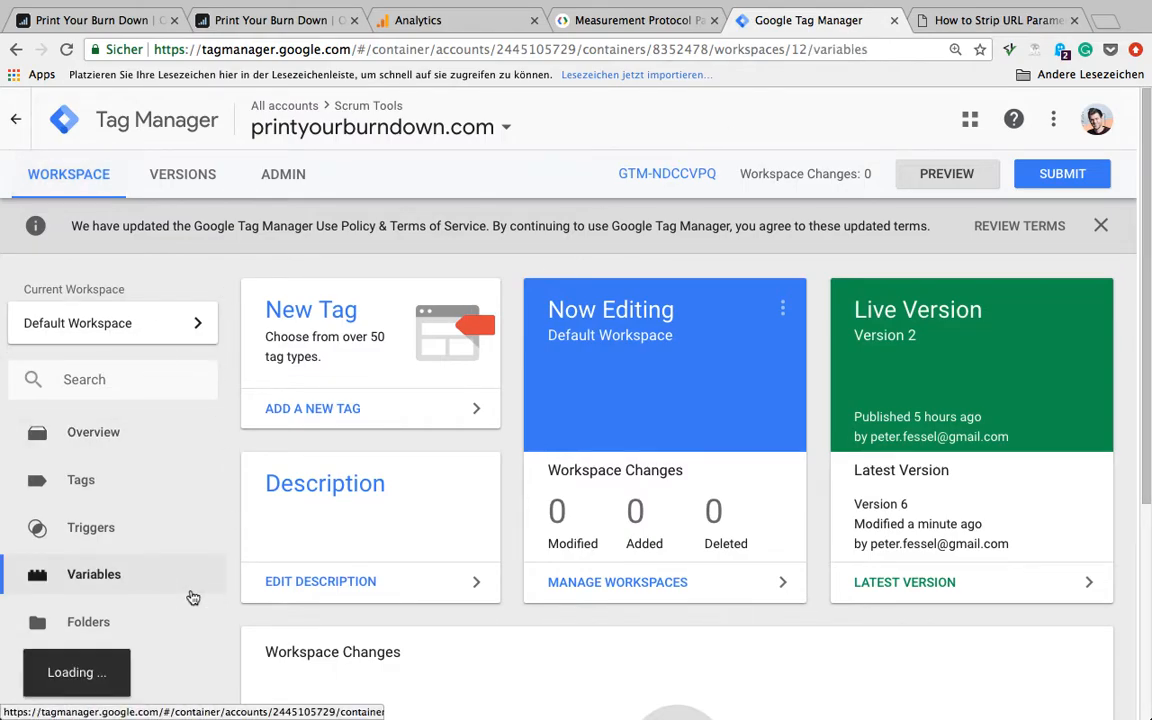
pyautogui.click(93, 573)
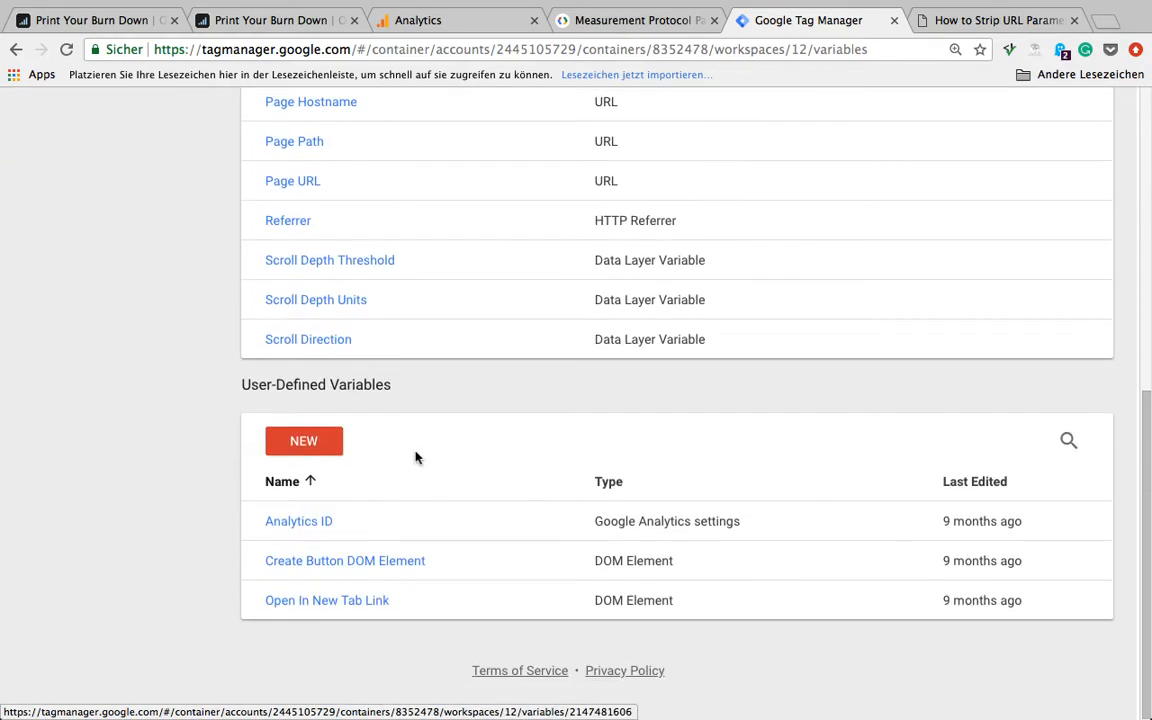
pyautogui.click(303, 440)
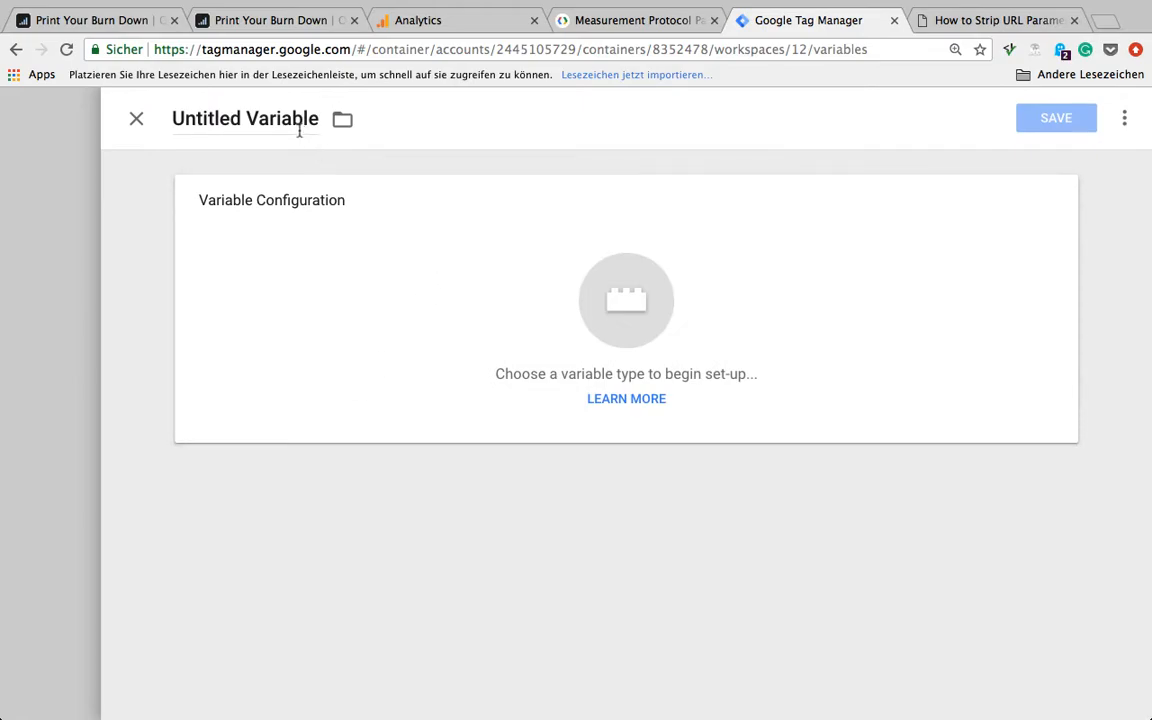
pyautogui.write('URL')
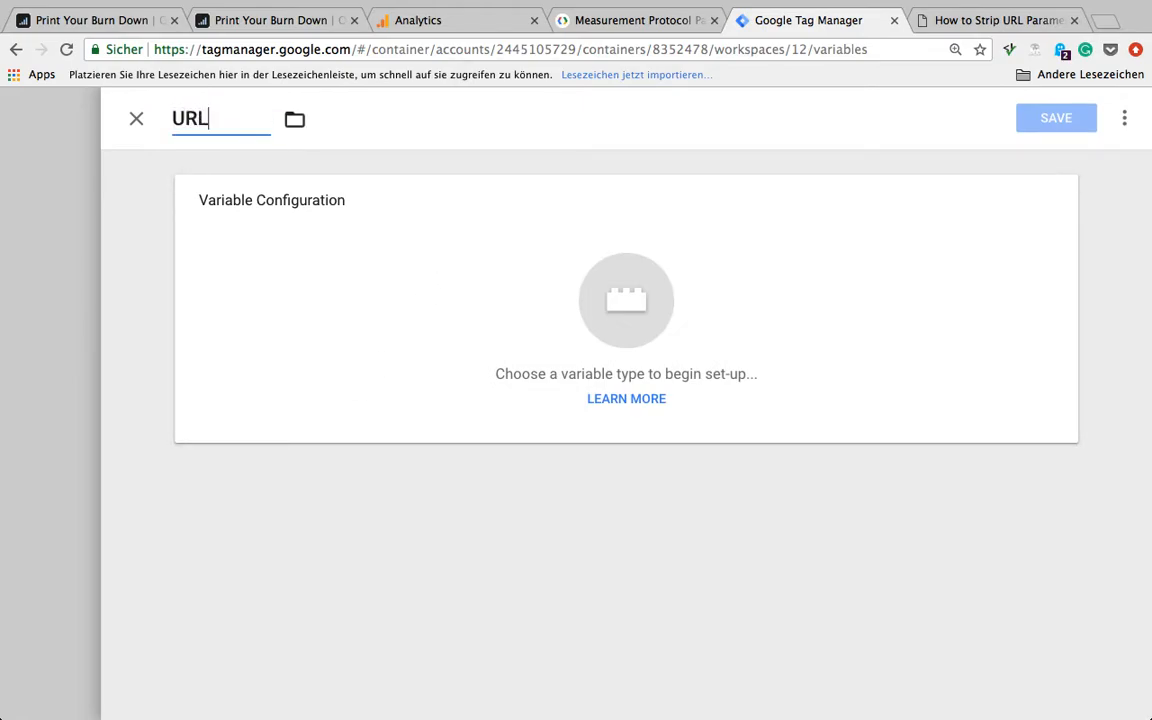
pyautogui.write('Query')
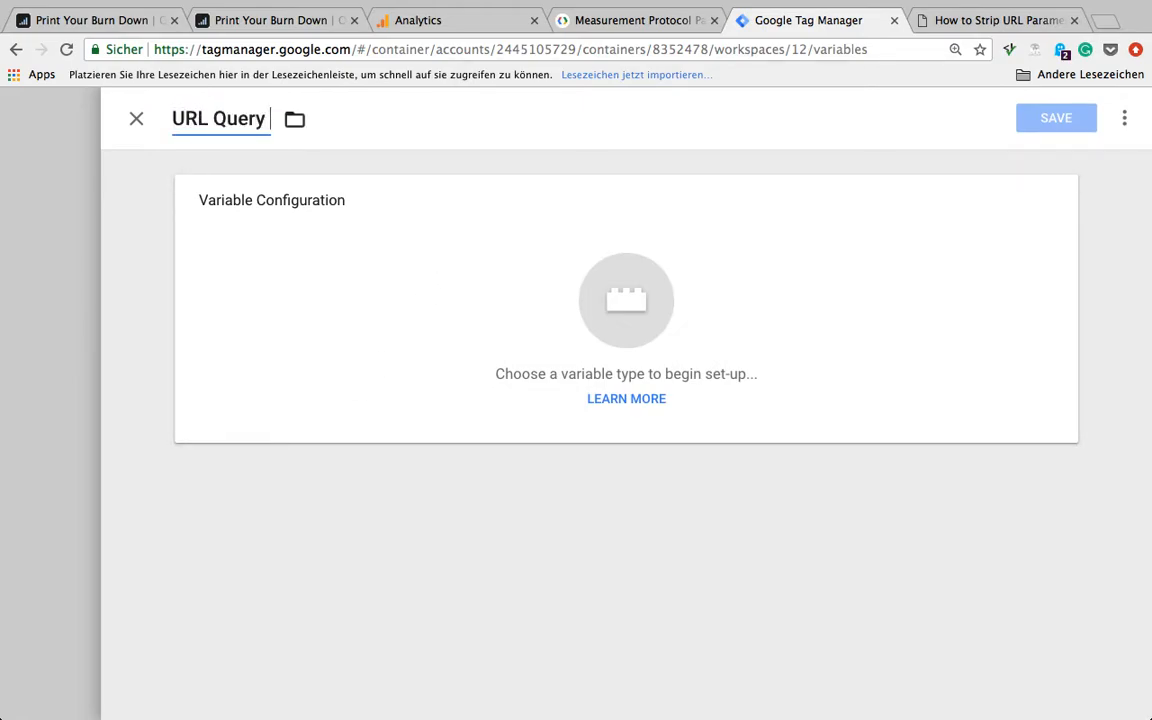
pyautogui.write('Para')
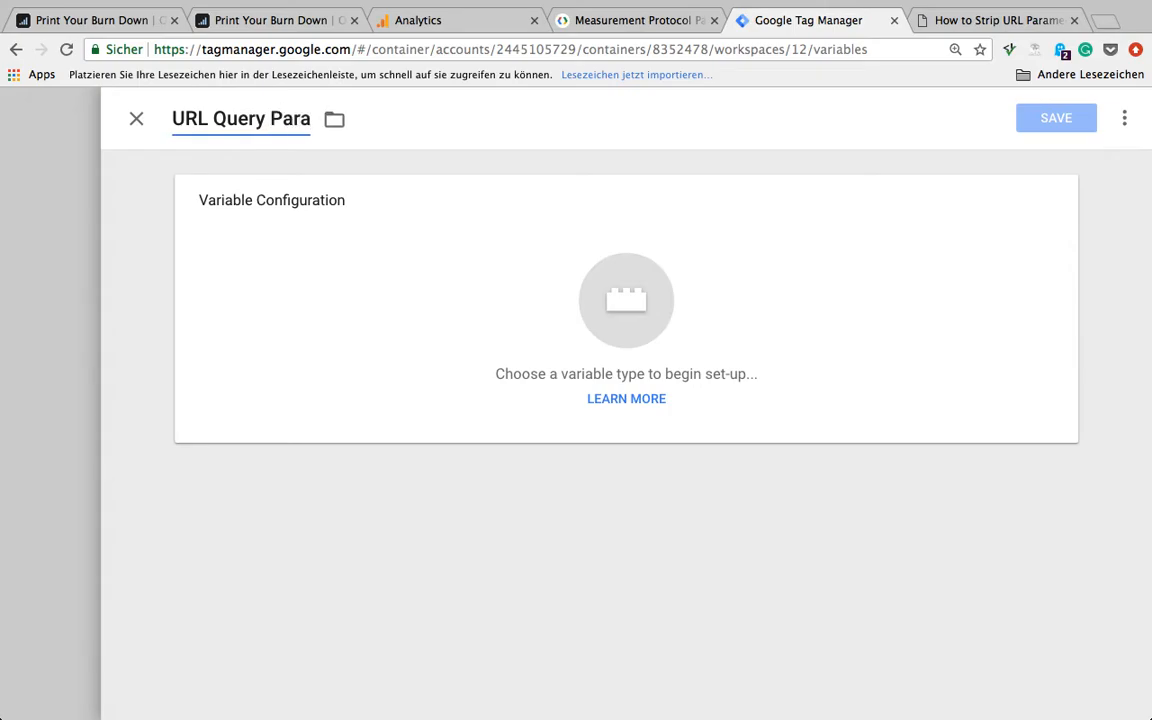
pyautogui.write('meter')
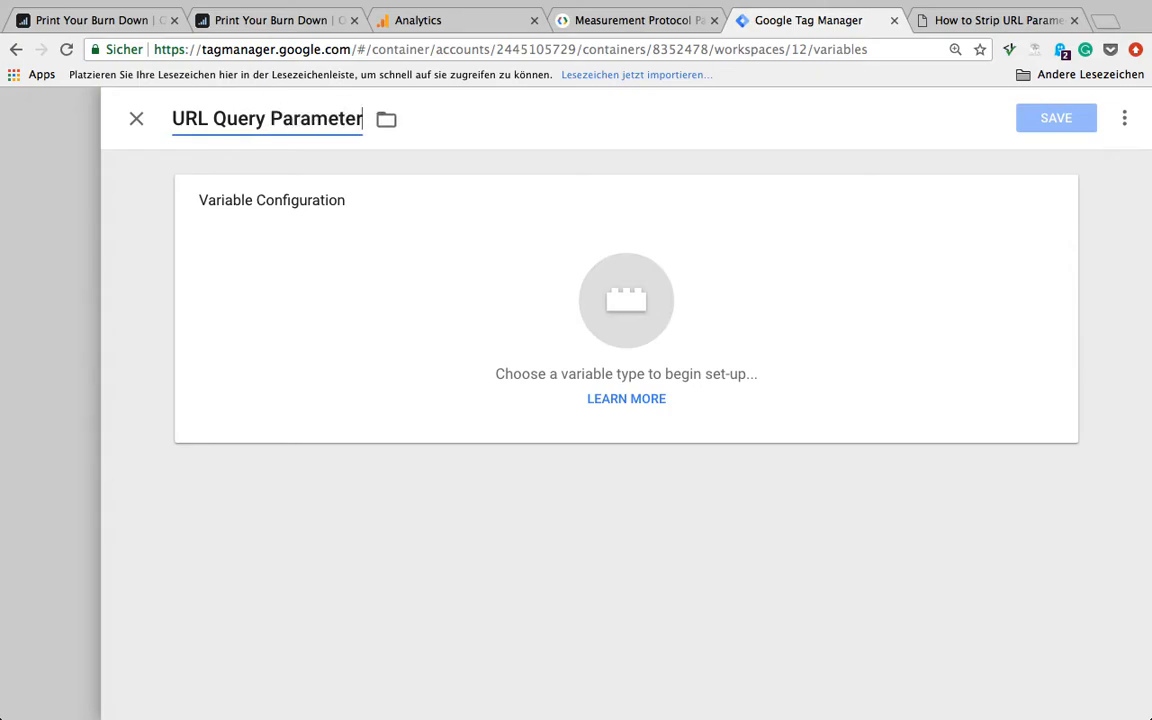
# Make it a URL variable with the Query component type
pyautogui.click(626, 300)
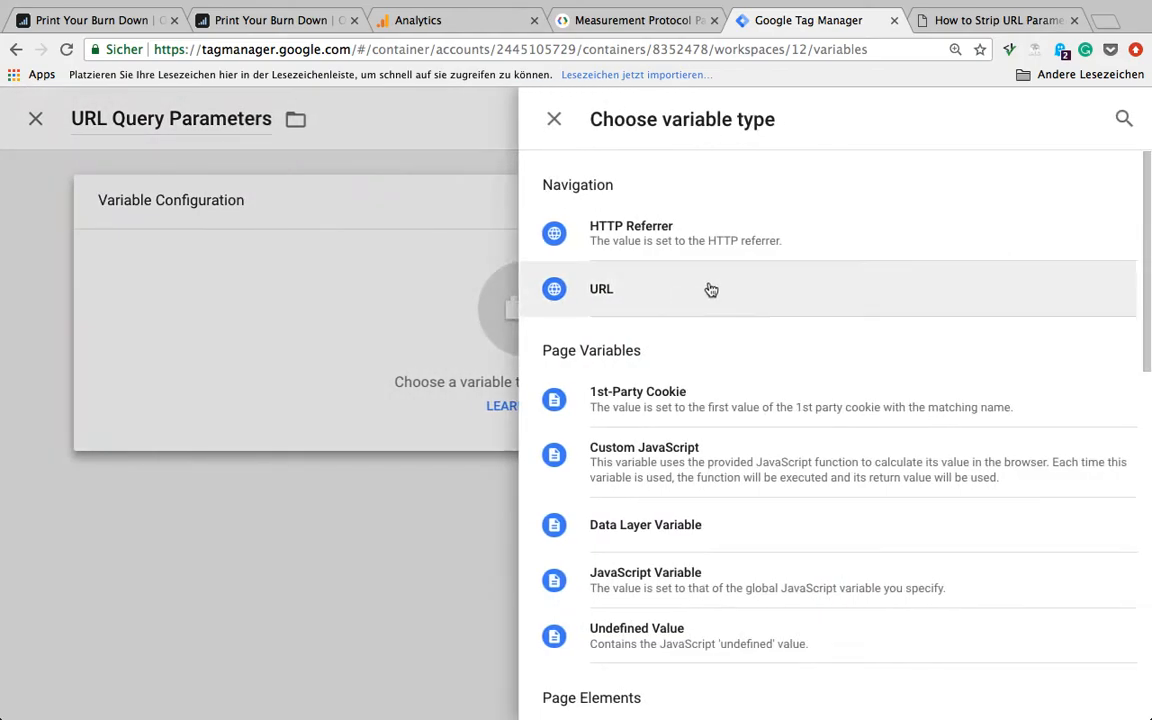
pyautogui.moveTo(797, 288)
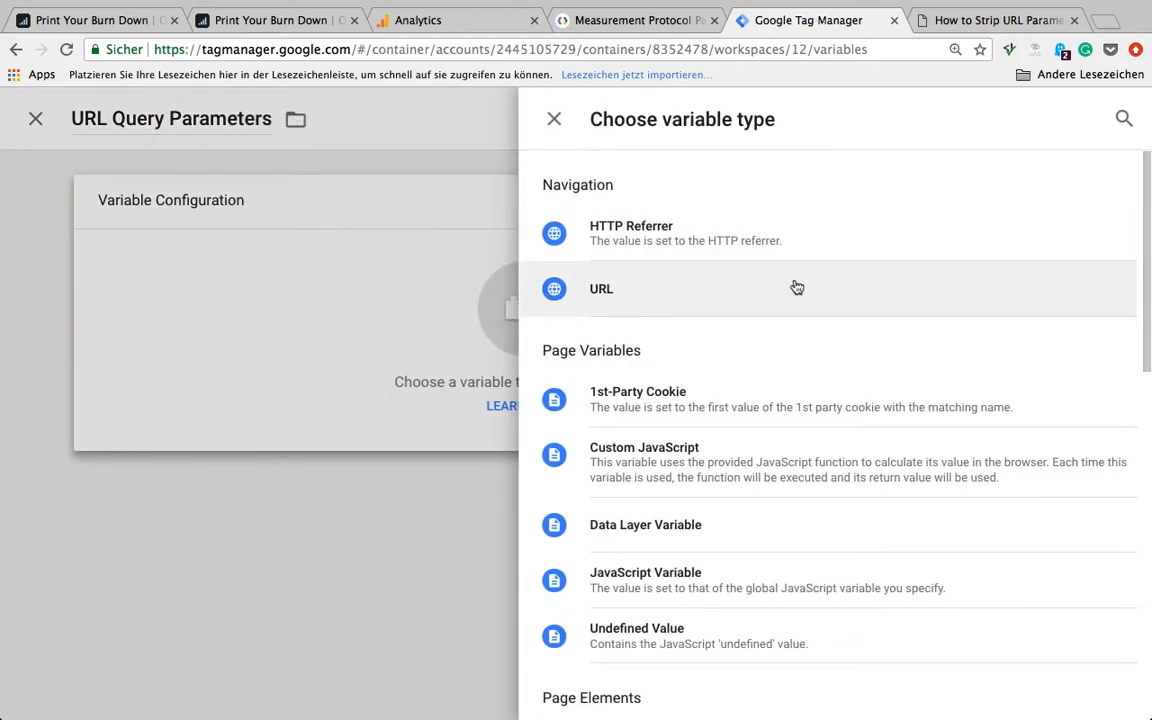
pyautogui.click(601, 289)
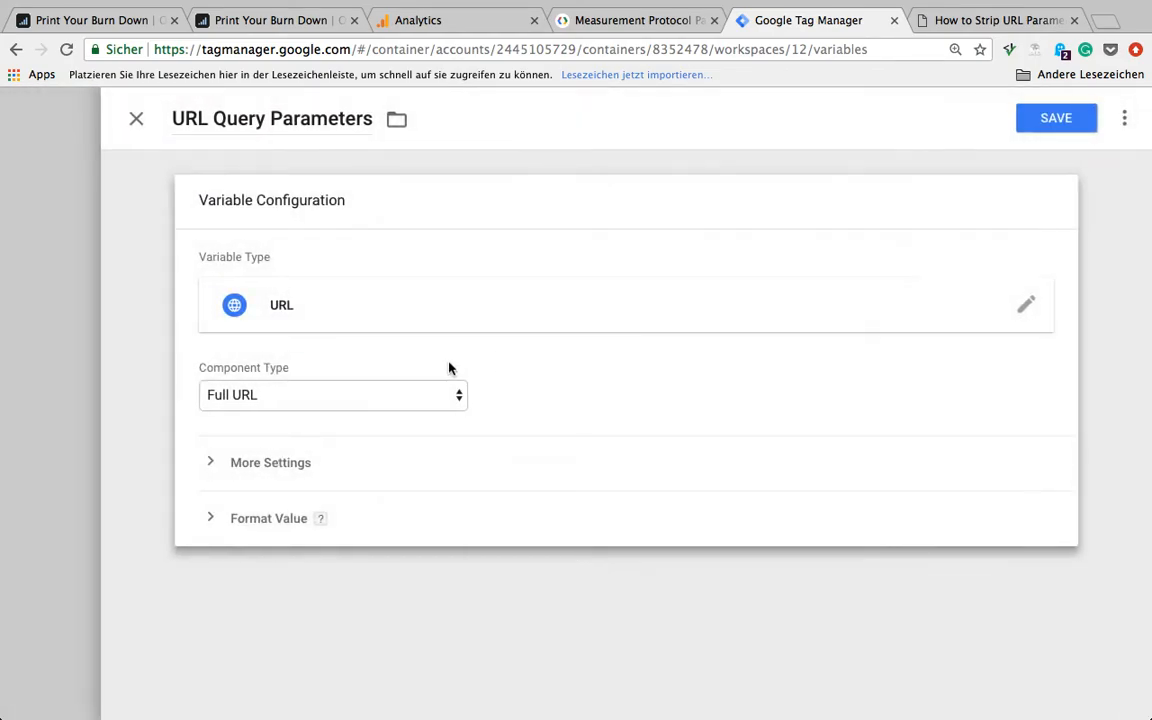
pyautogui.click(333, 394)
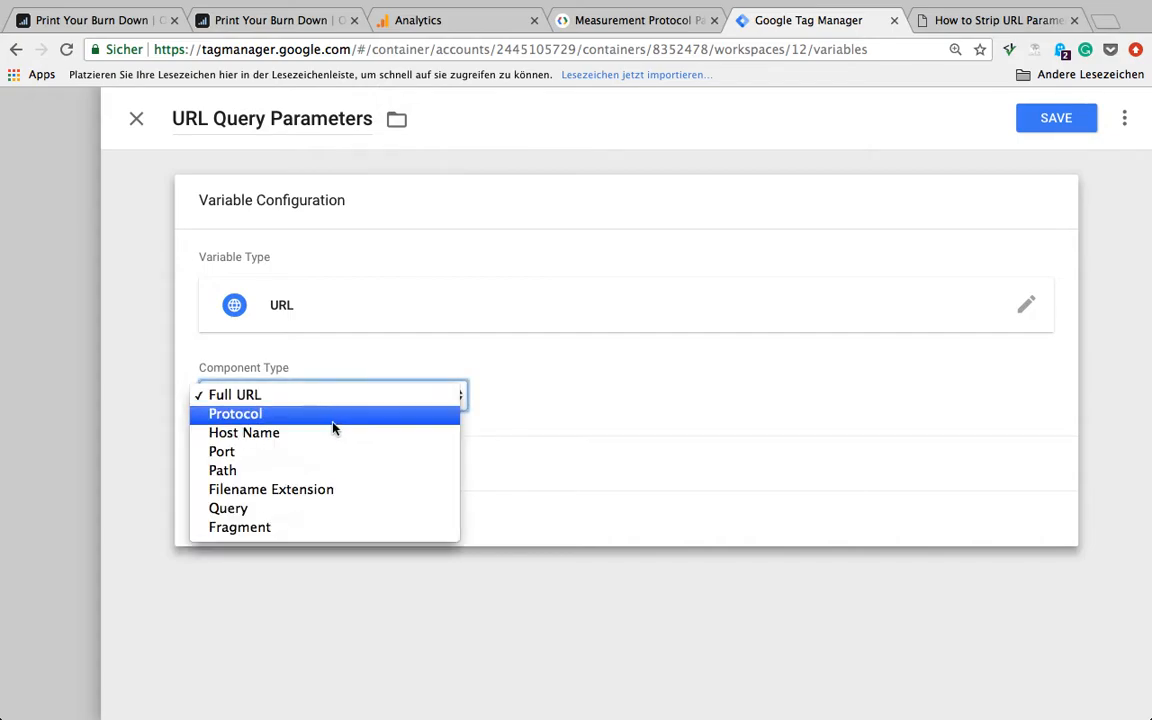
pyautogui.click(228, 508)
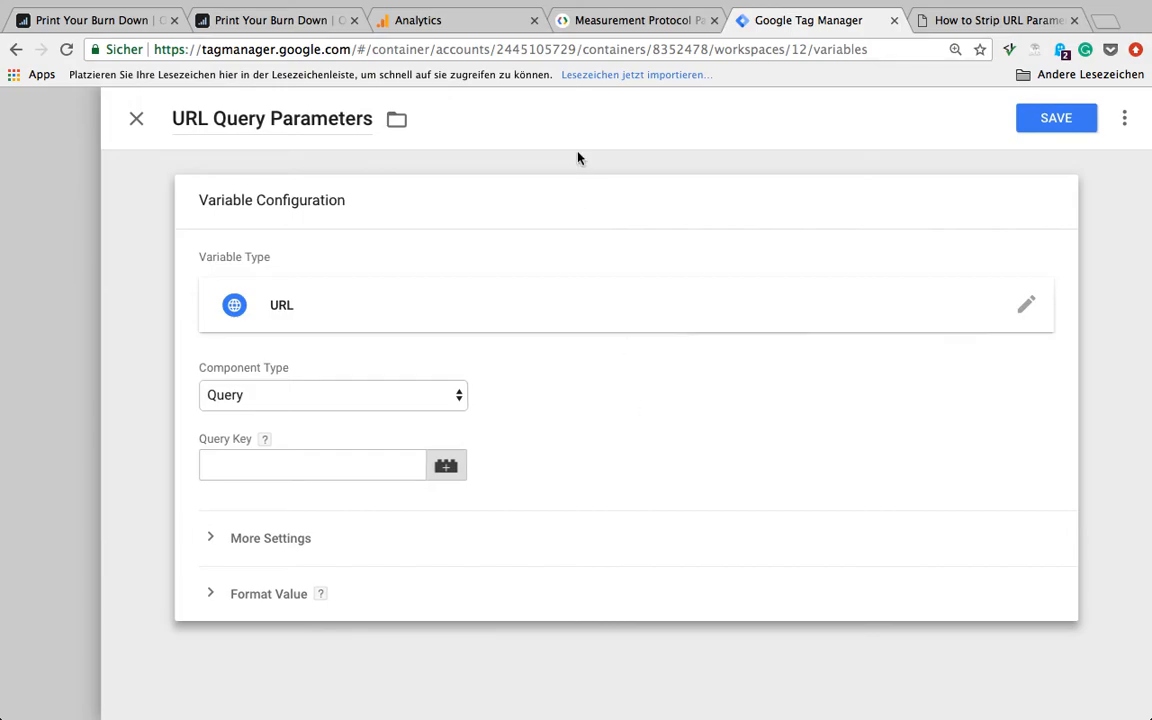
# Compare against the chart_title parameter in the page address, then save the variable
pyautogui.click(270, 20)
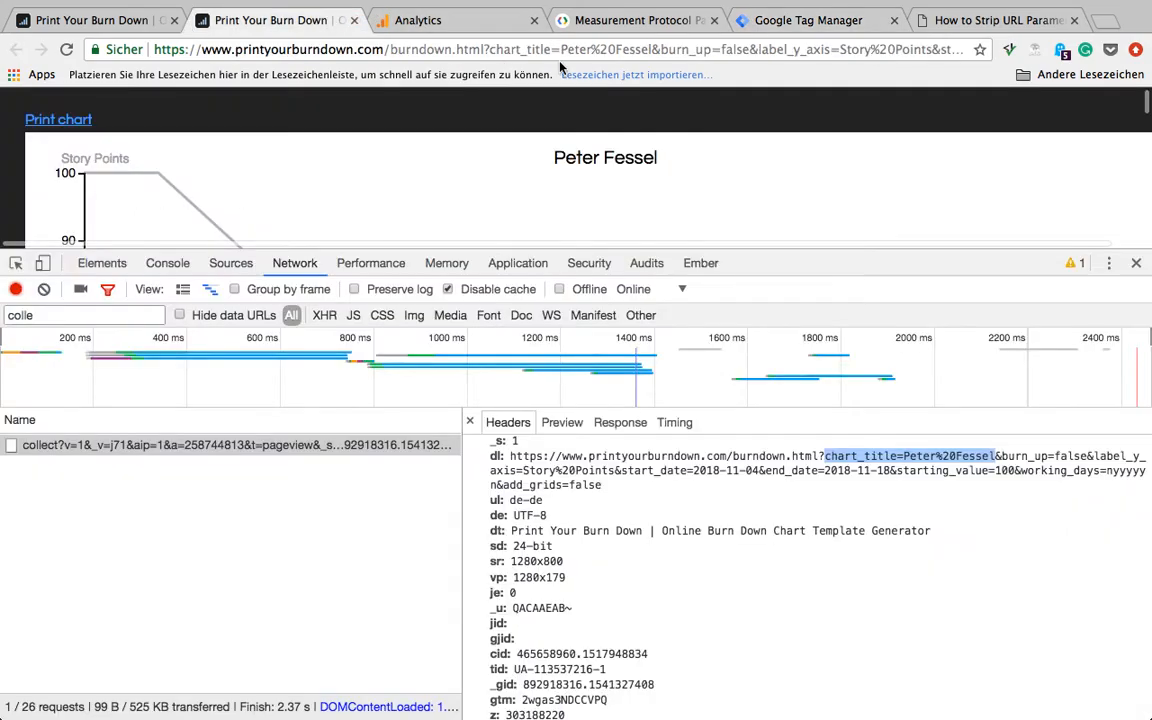
pyautogui.click(490, 49)
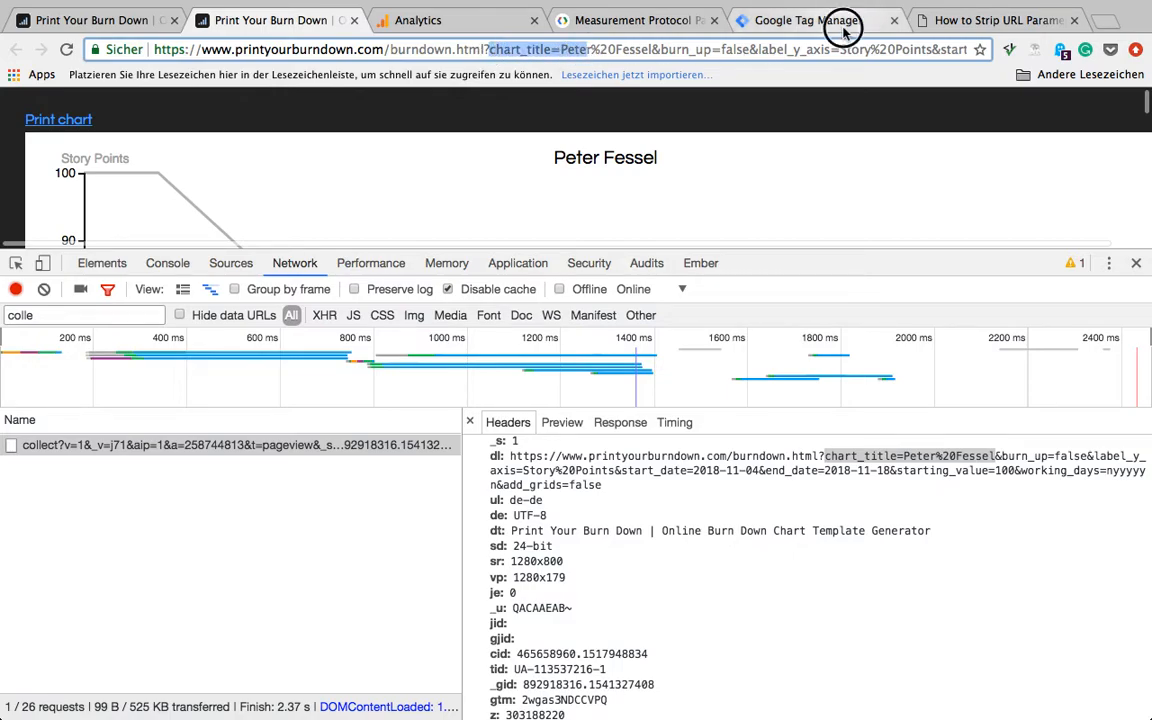
pyautogui.click(808, 20)
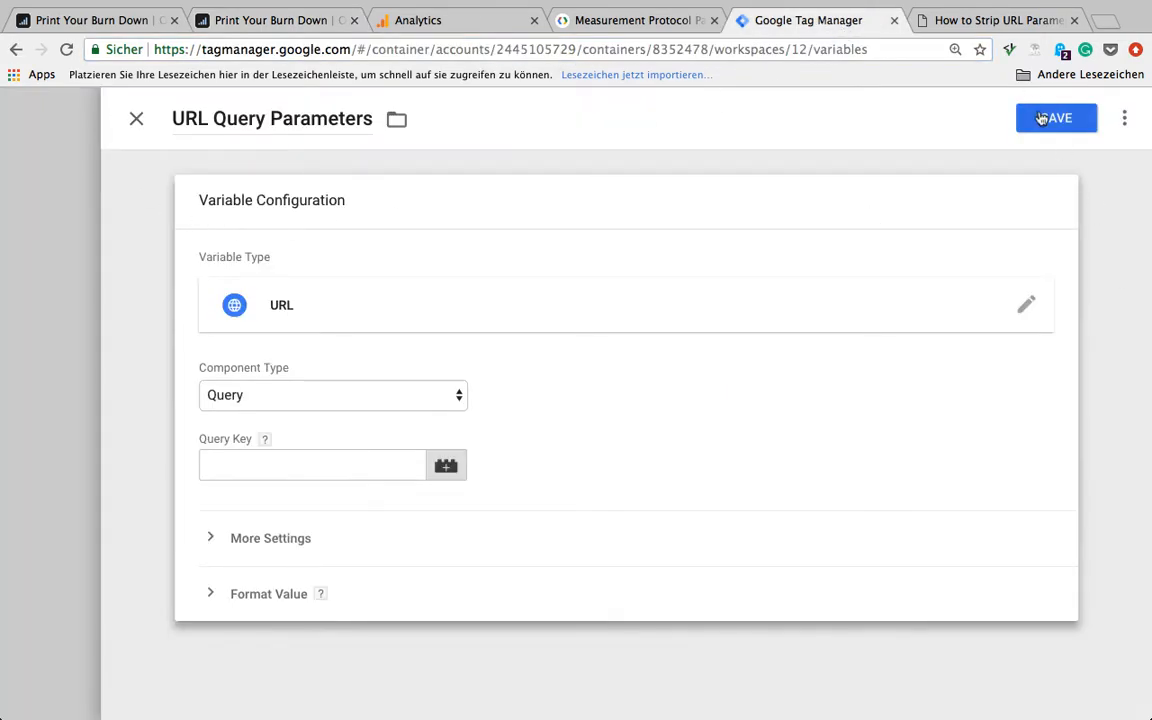
pyautogui.click(1056, 118)
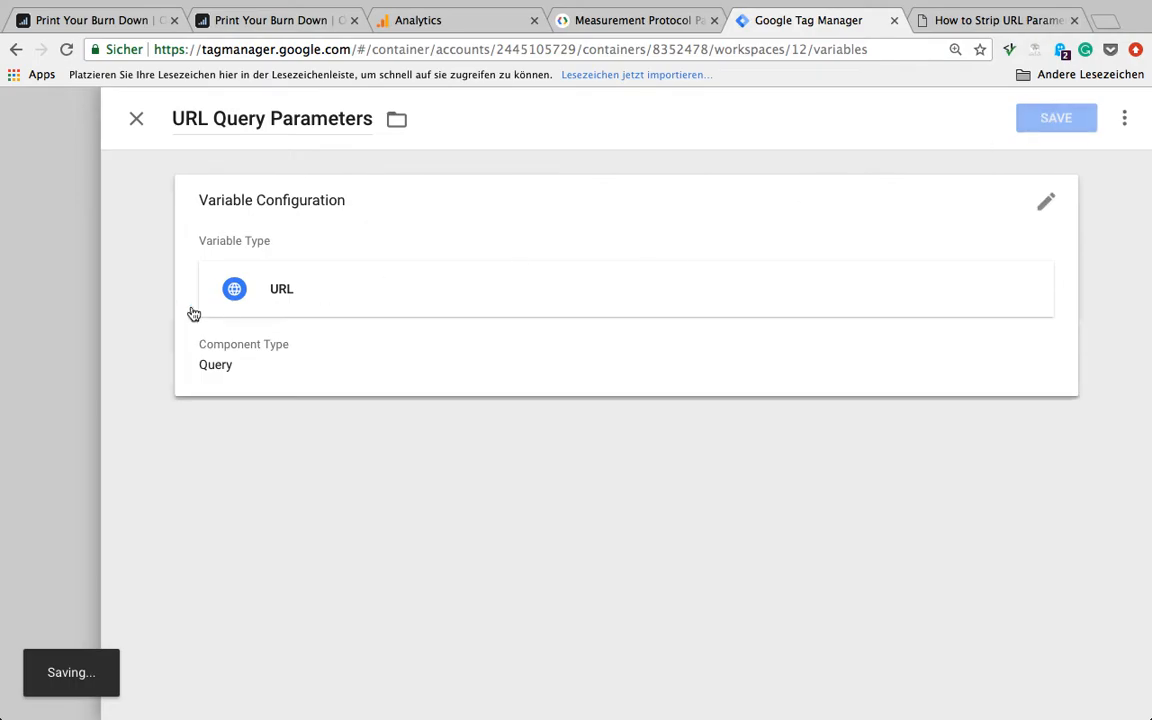
# Review Built-In Variables settings for Page URL, Page Hostname, Page Path and Referrer, then close
pyautogui.click(1056, 117)
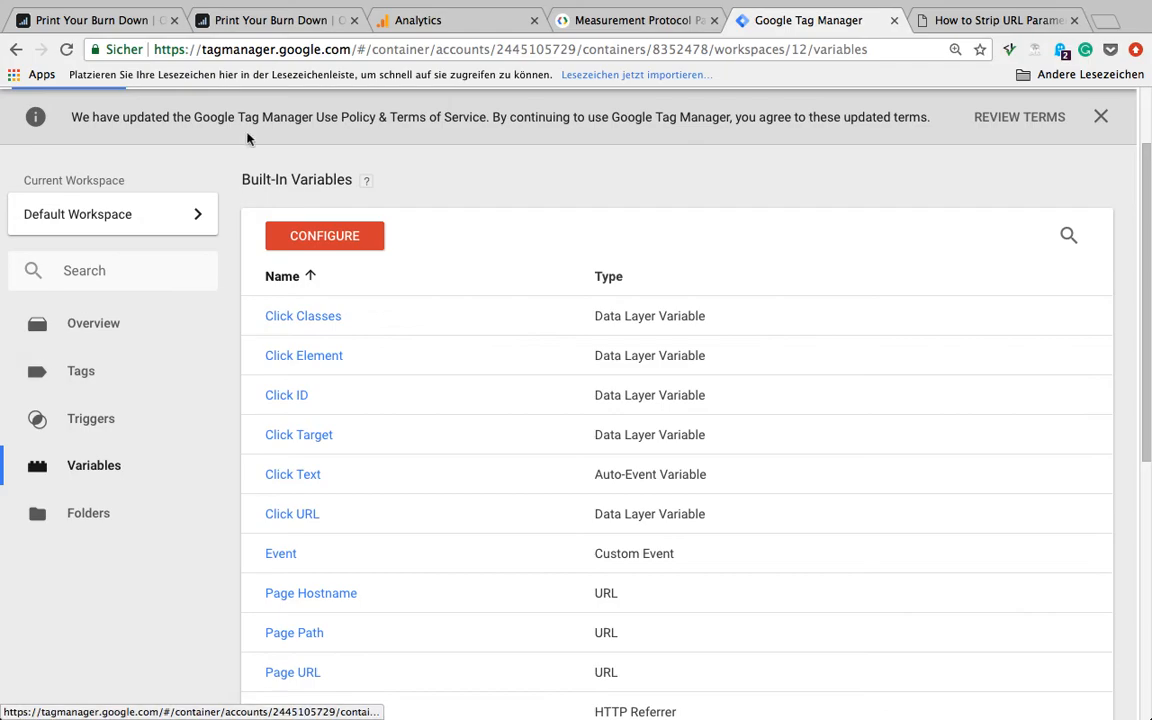
pyautogui.click(1101, 117)
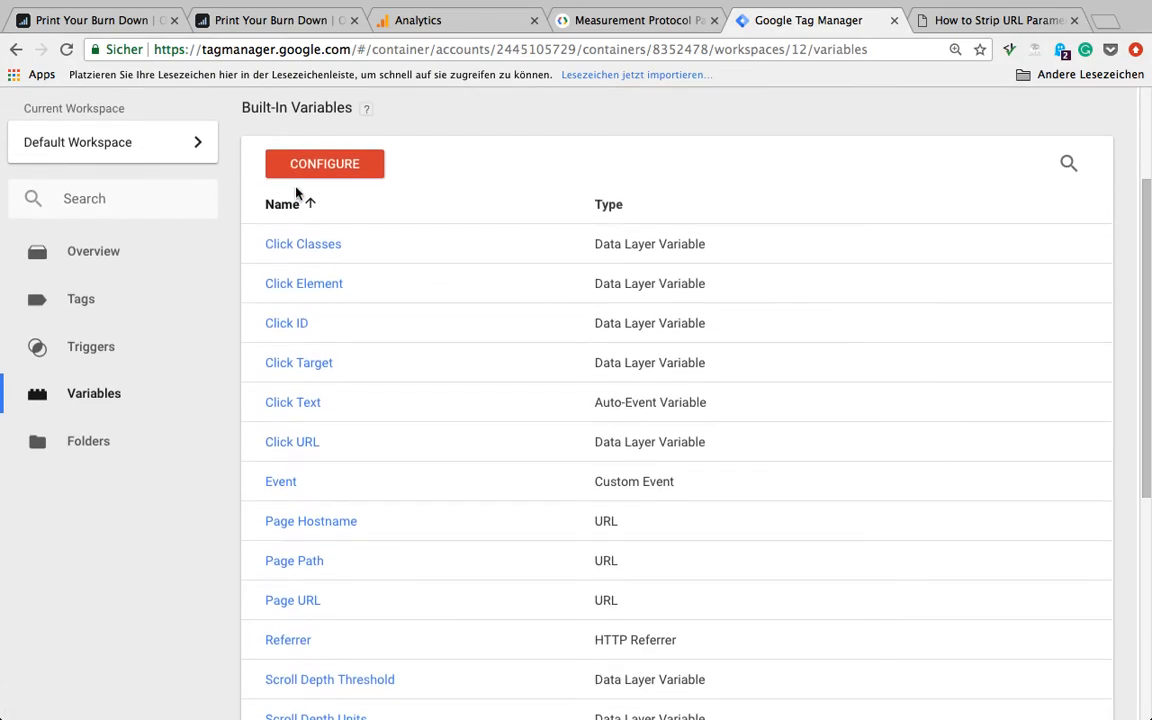
pyautogui.scroll(-3)
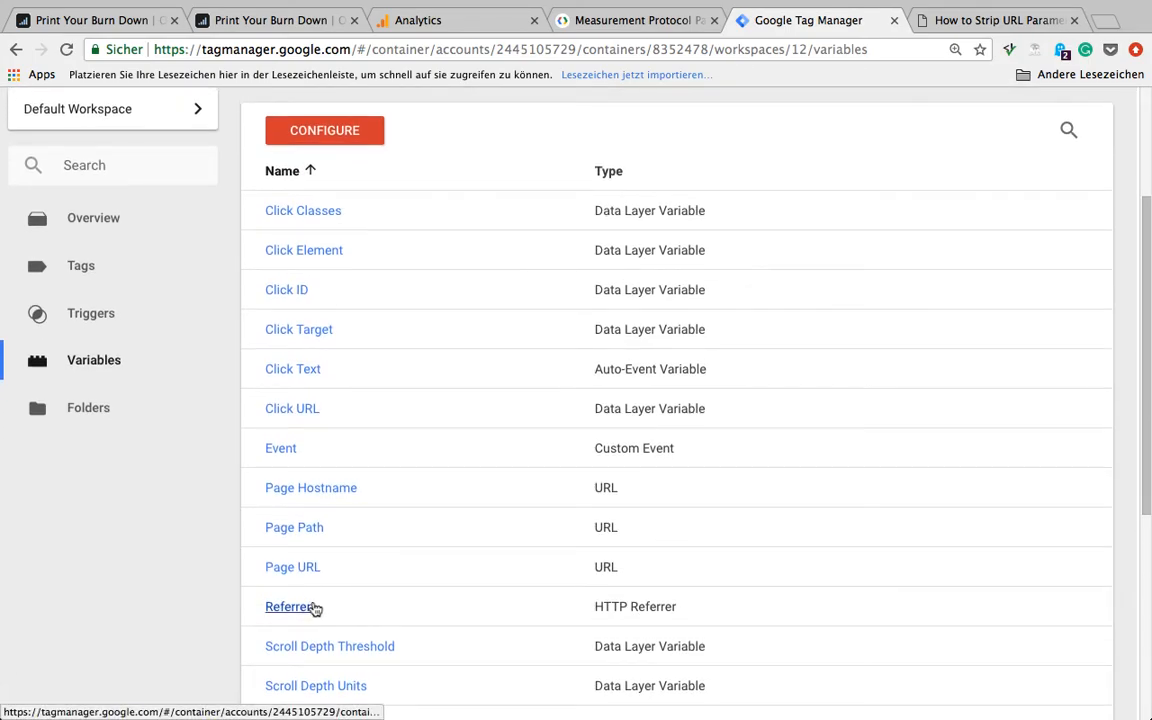
pyautogui.moveTo(270, 470)
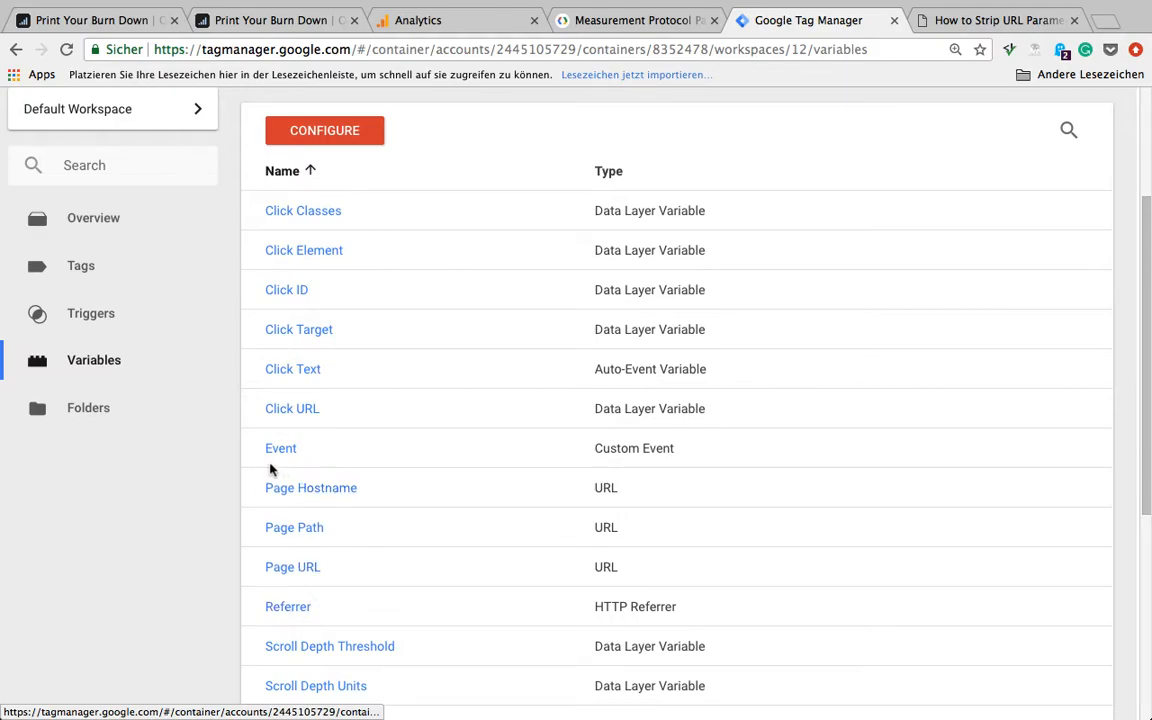
pyautogui.moveTo(250, 490)
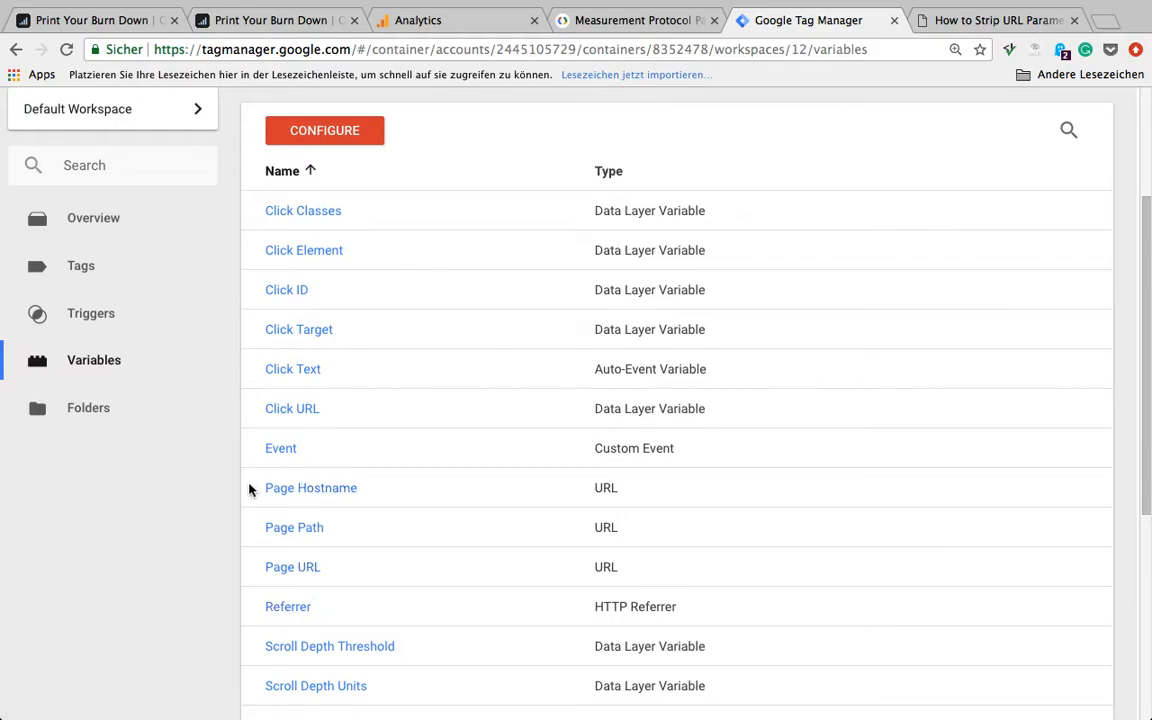
pyautogui.moveTo(292, 566)
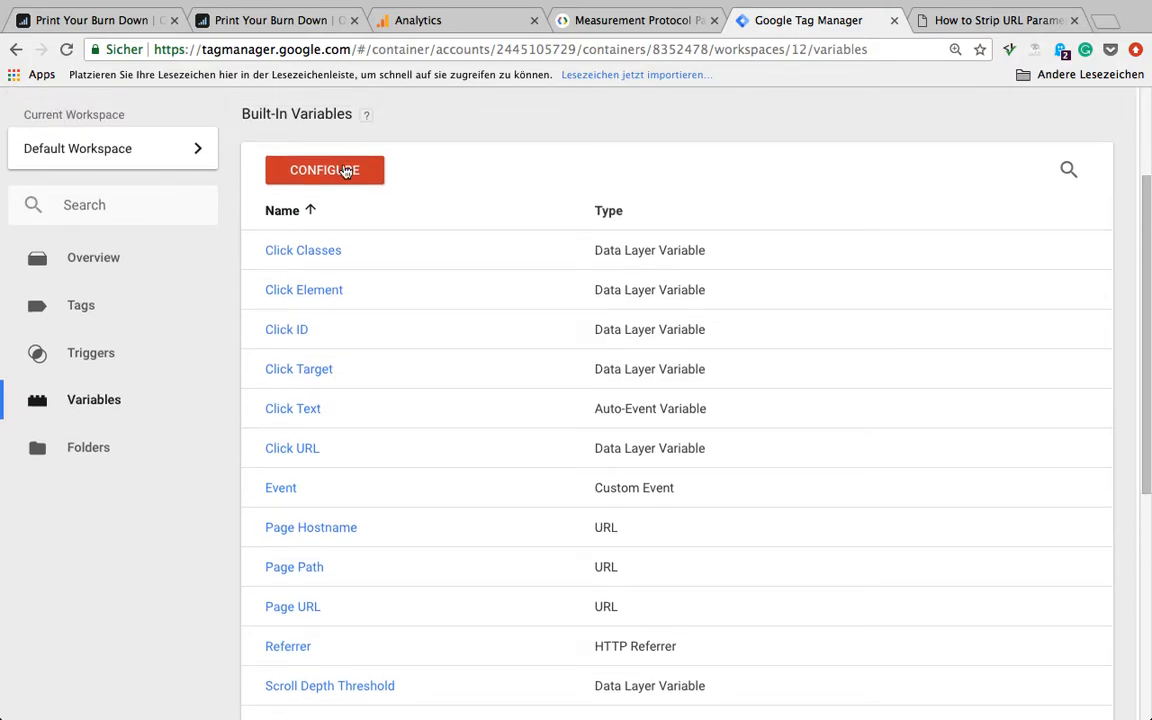
pyautogui.click(324, 170)
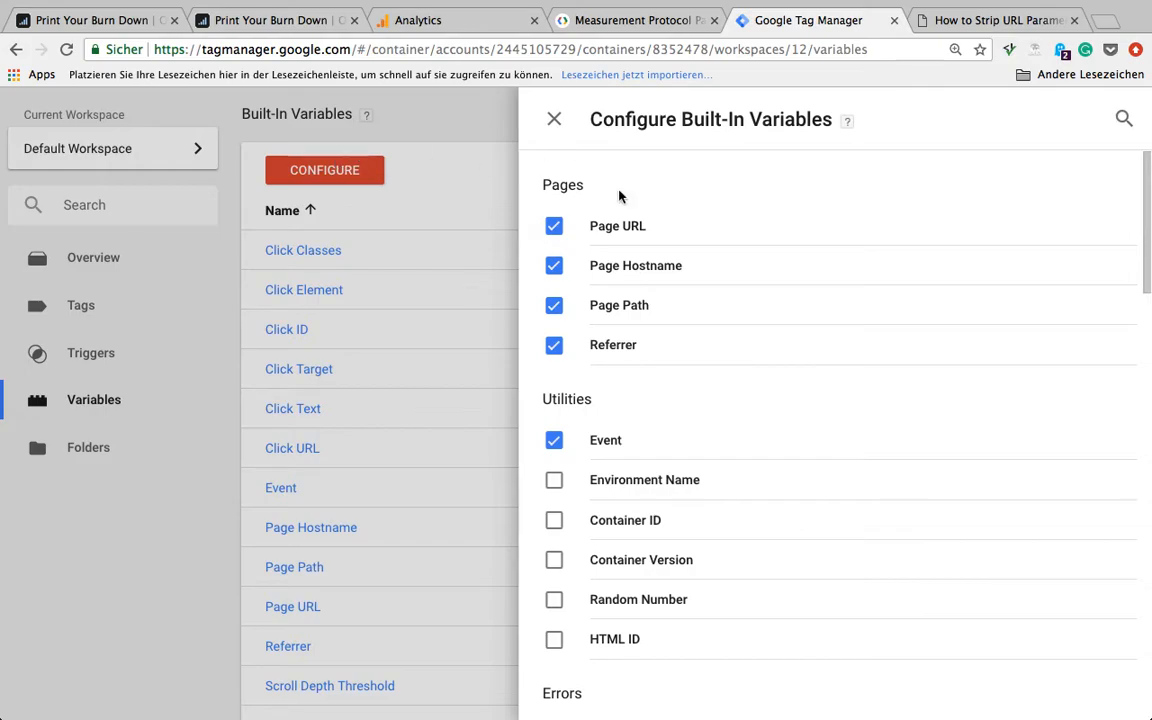
pyautogui.moveTo(467, 130)
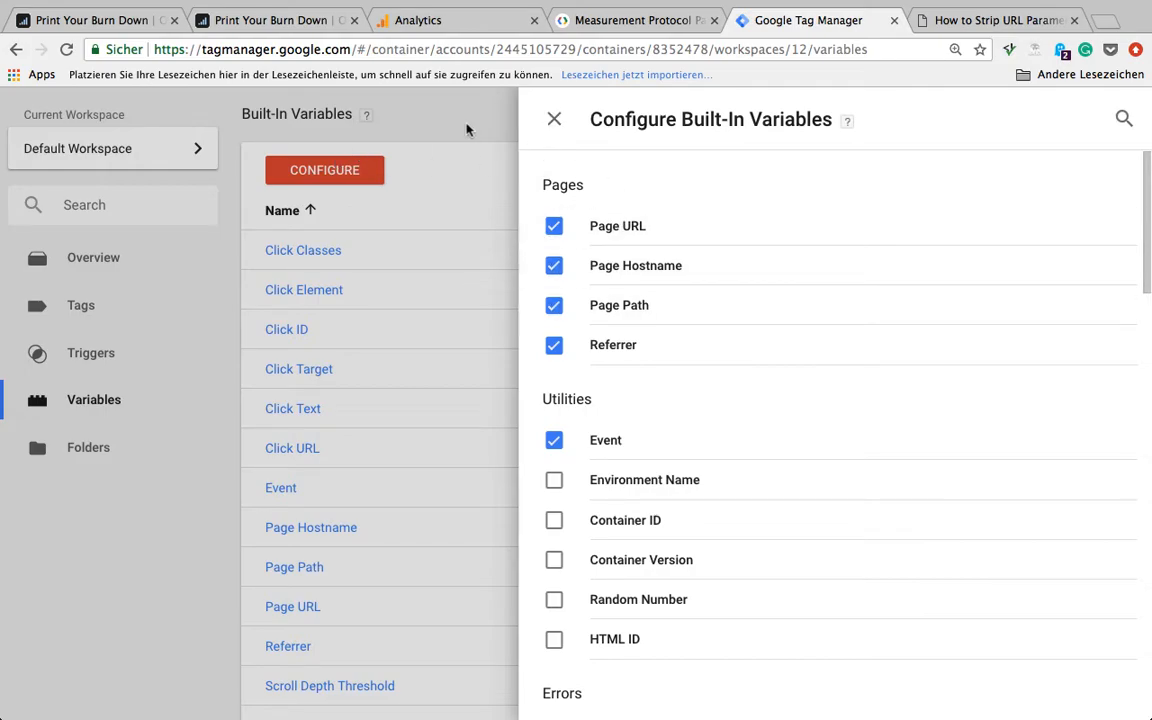
pyautogui.click(554, 119)
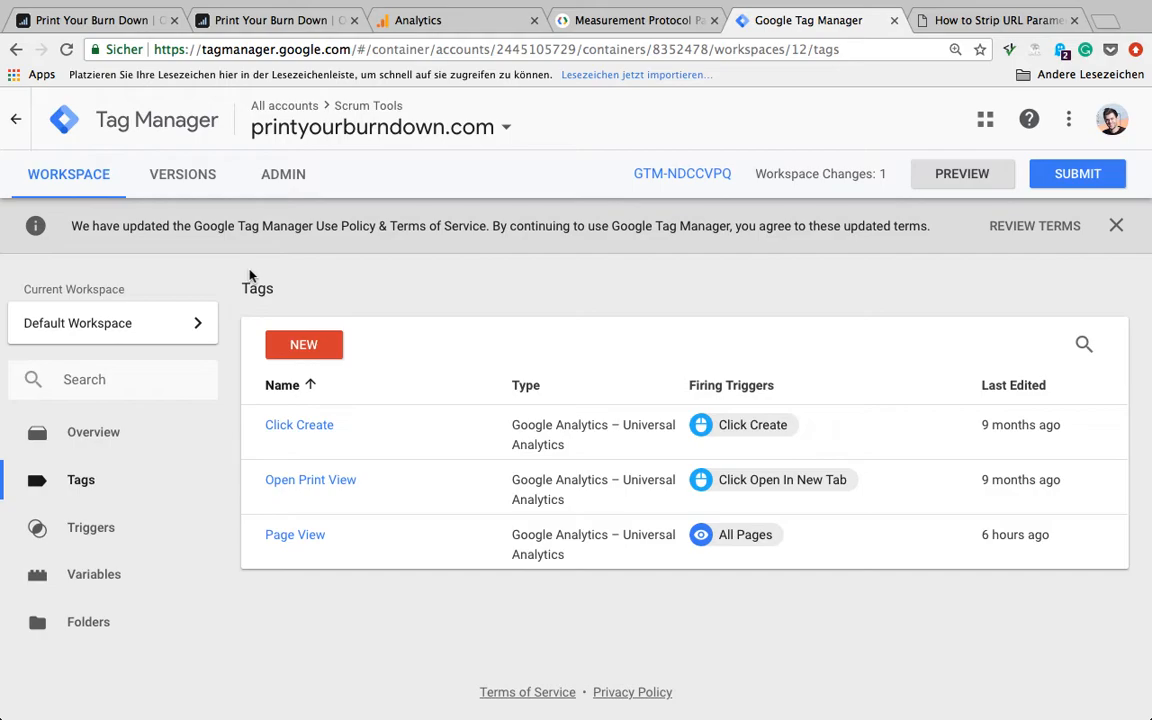
pyautogui.moveTo(295, 534)
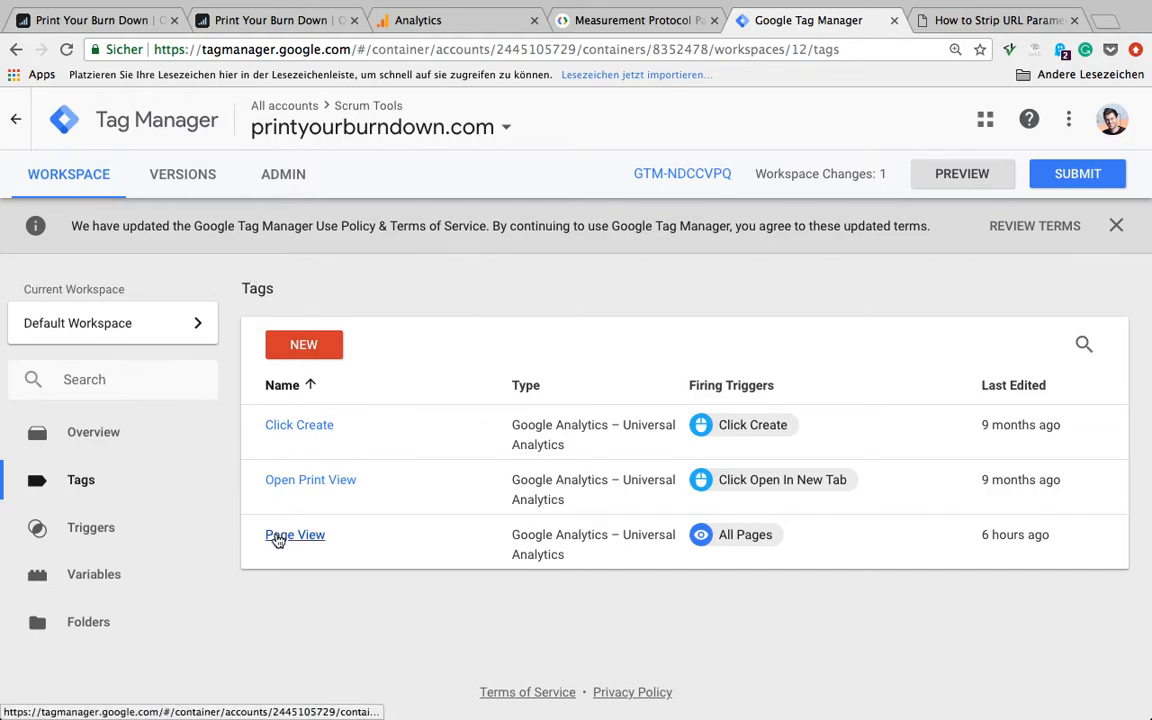
pyautogui.click(295, 534)
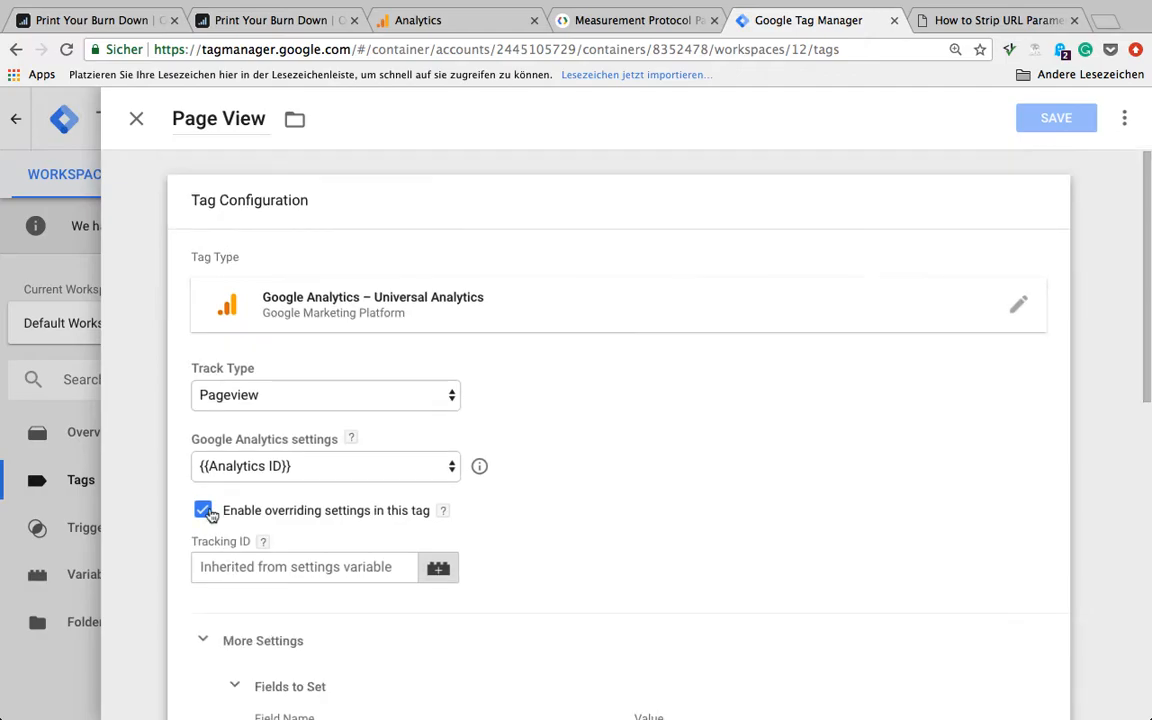
pyautogui.scroll(-3)
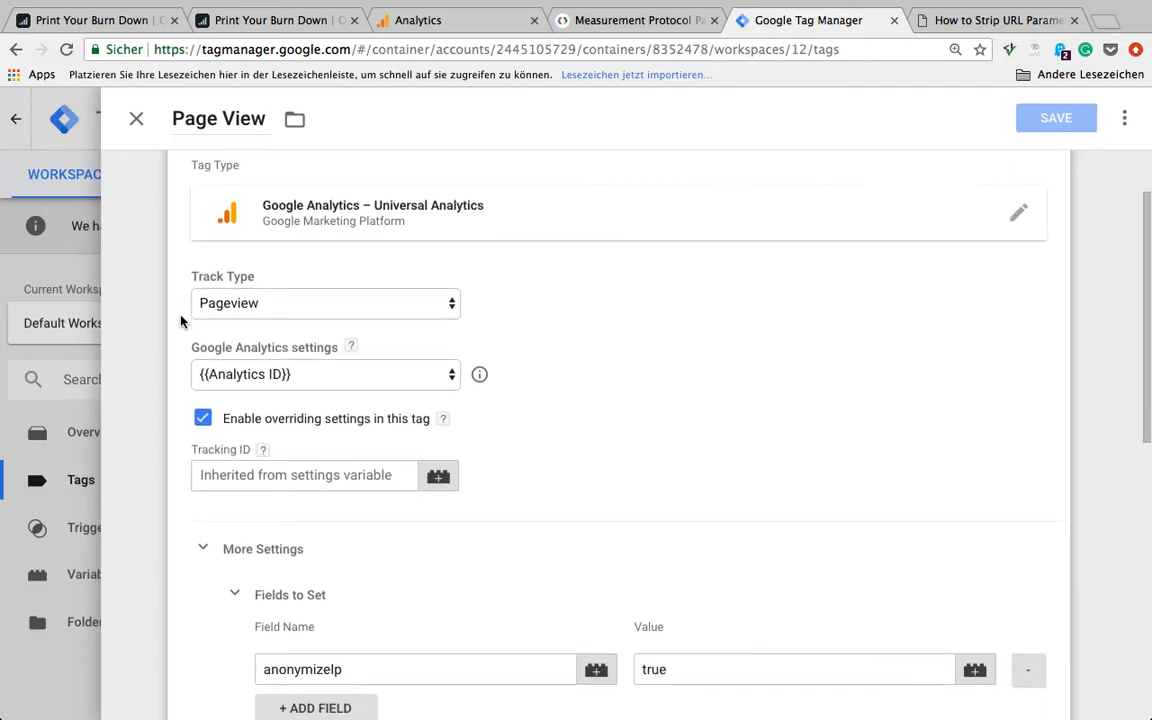
pyautogui.scroll(-3)
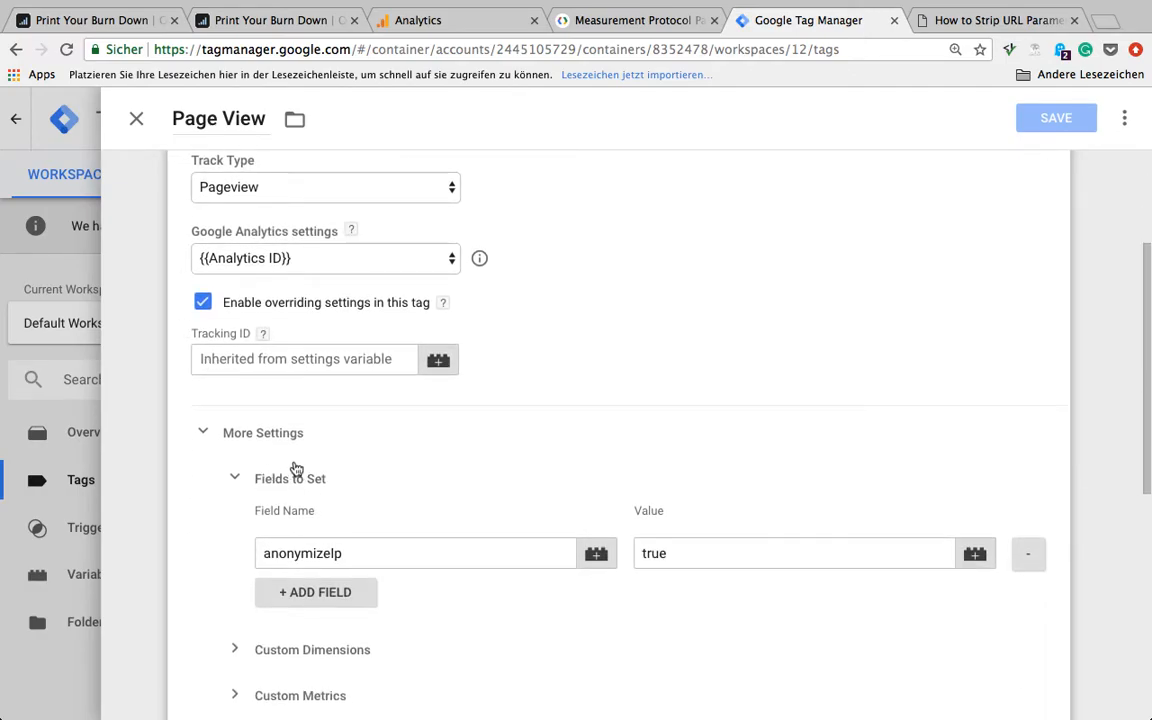
pyautogui.moveTo(206, 454)
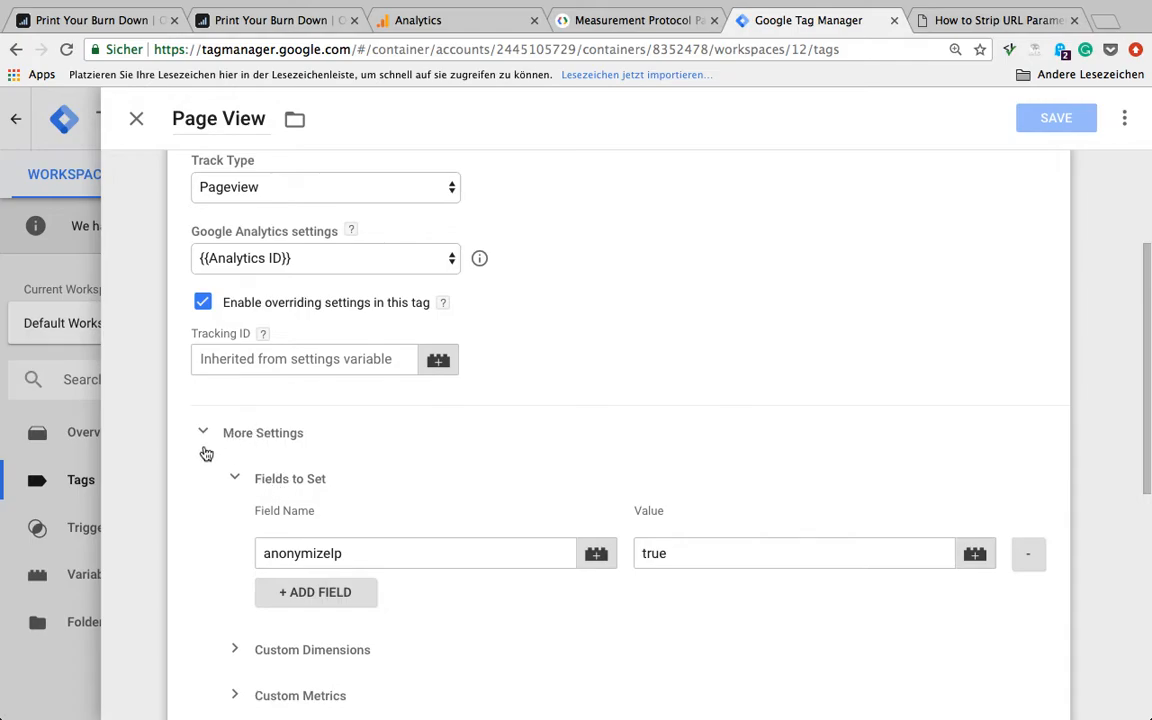
pyautogui.scroll(-3)
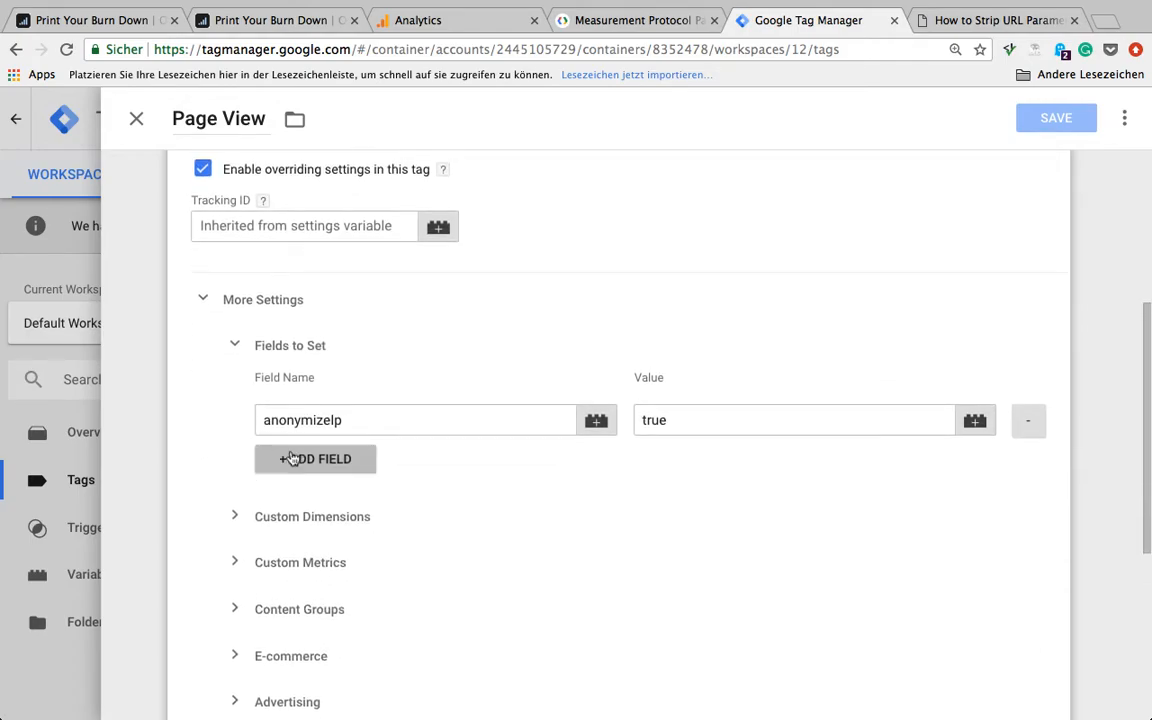
pyautogui.click(415, 419)
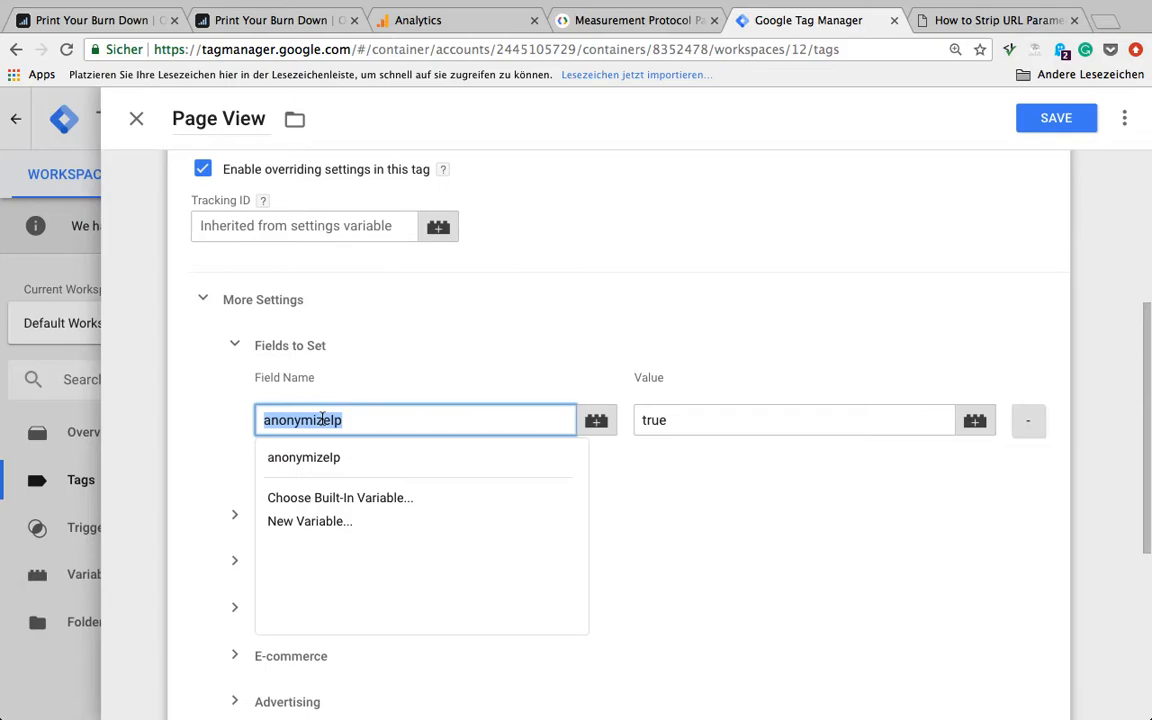
pyautogui.moveTo(226, 422)
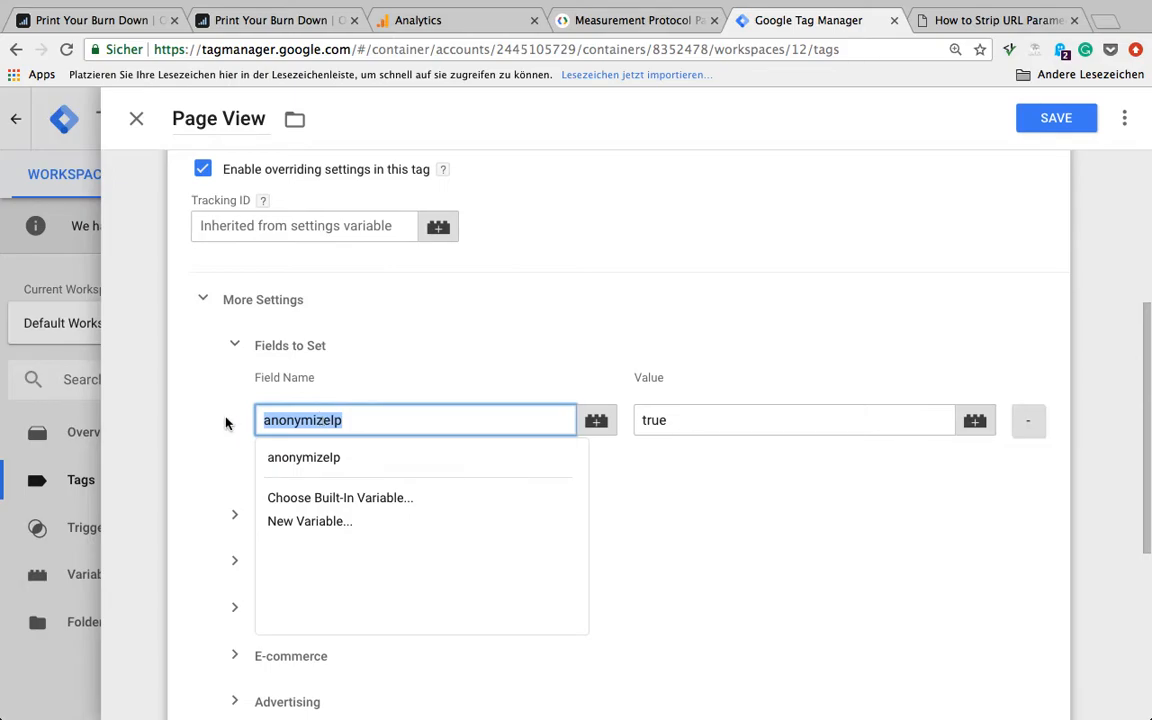
pyautogui.moveTo(211, 417)
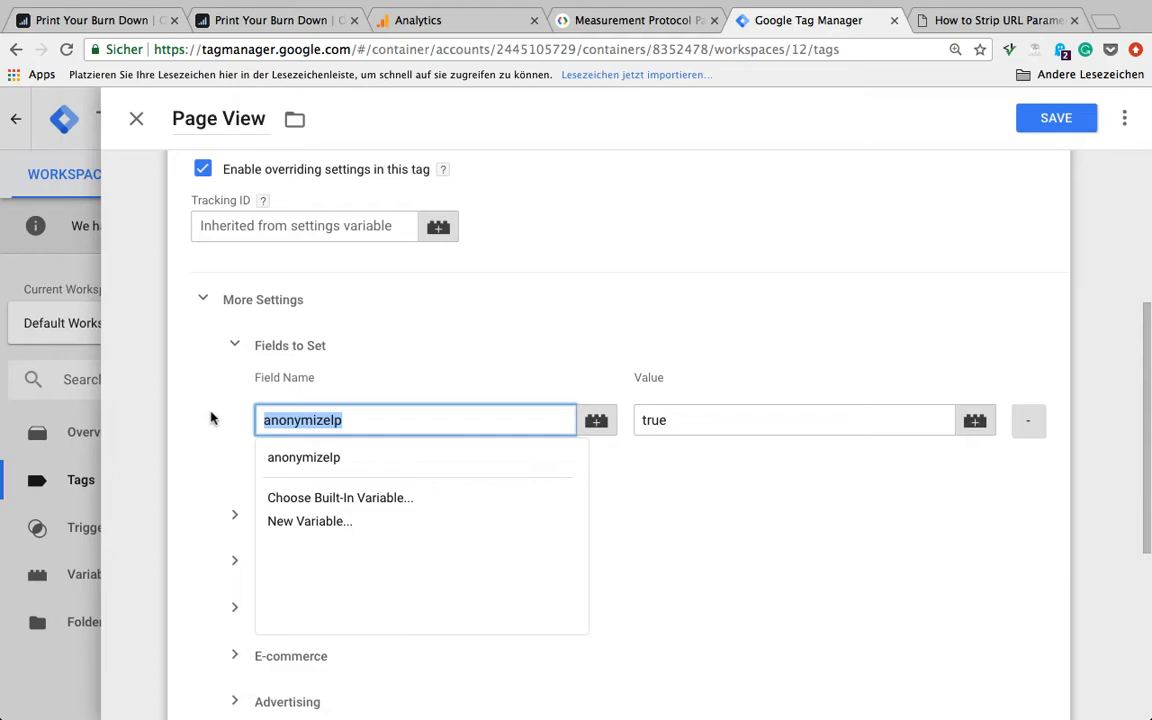
pyautogui.moveTo(208, 418)
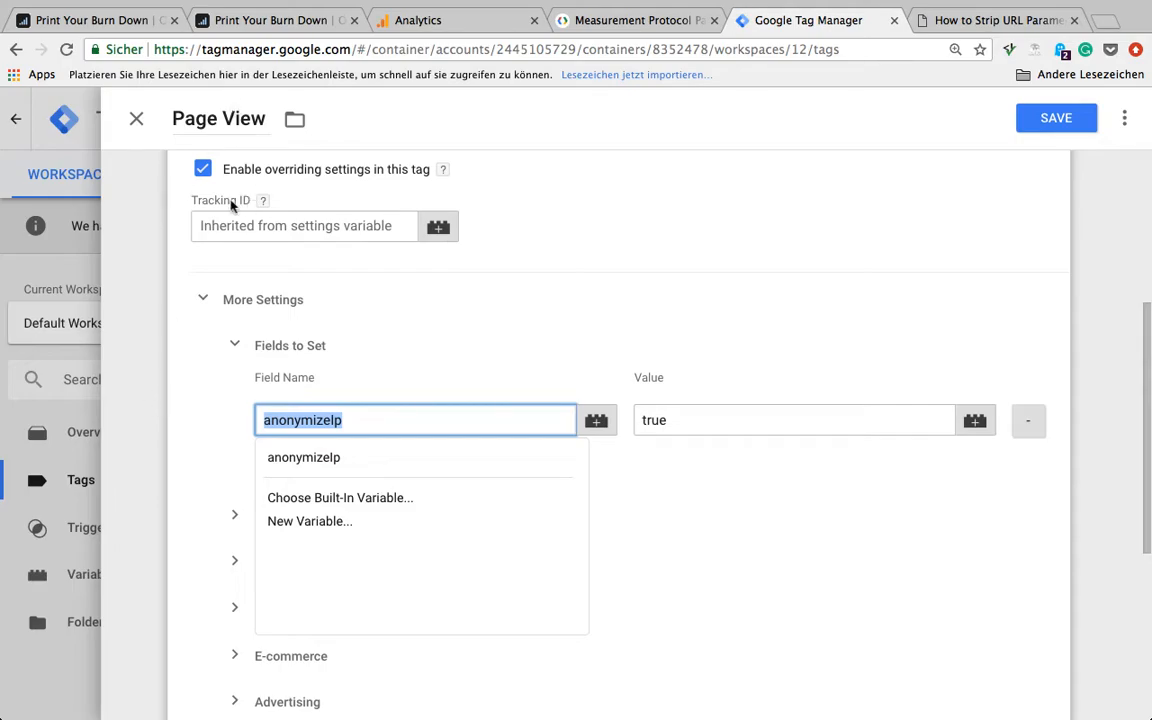
pyautogui.moveTo(328, 408)
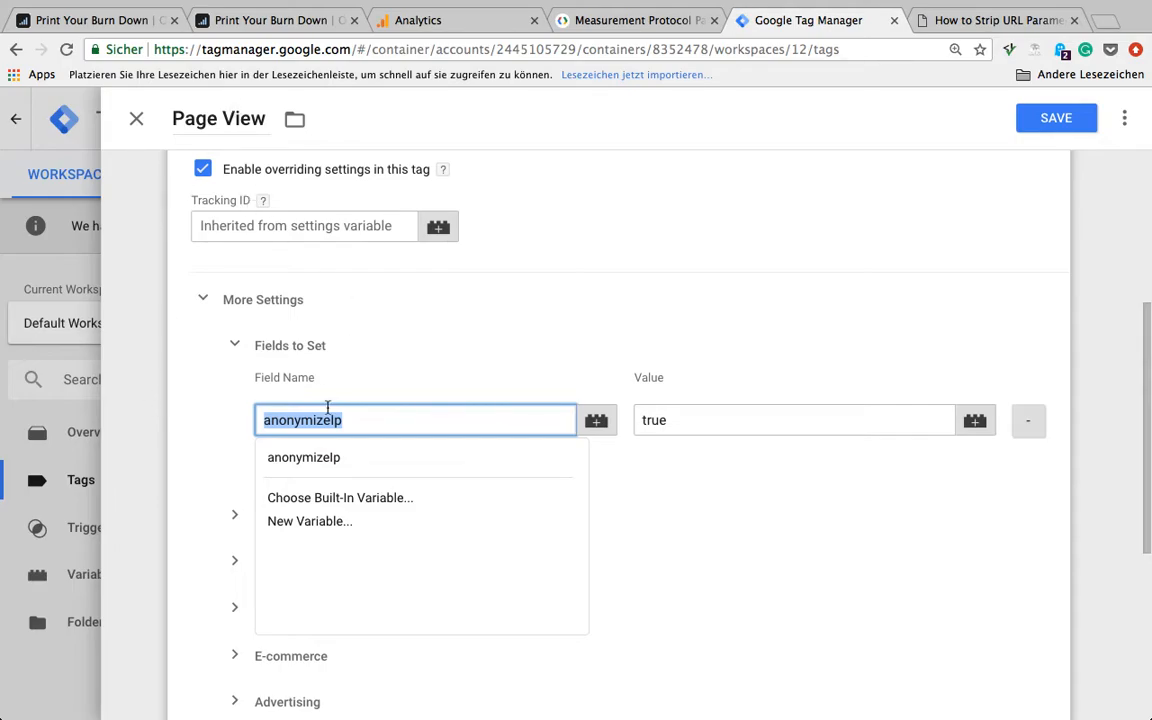
pyautogui.moveTo(197, 420)
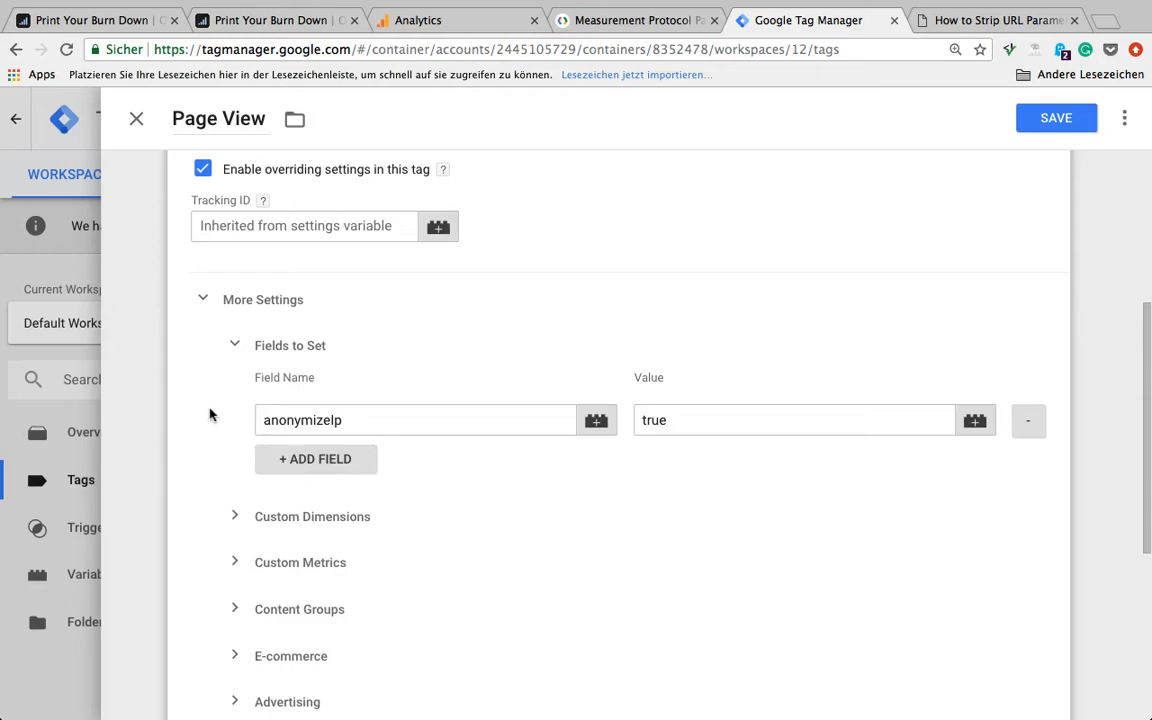
pyautogui.scroll(-3)
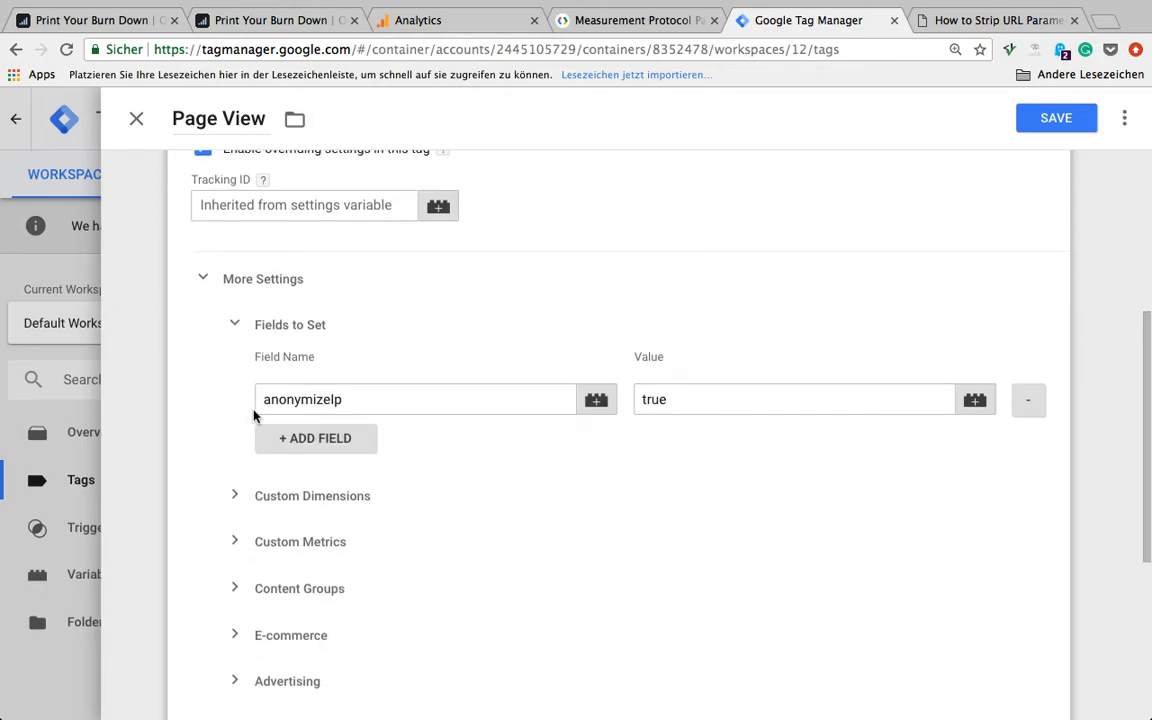
# Add a 'location' field row to the Page View tag and open its value variable picker
pyautogui.click(315, 438)
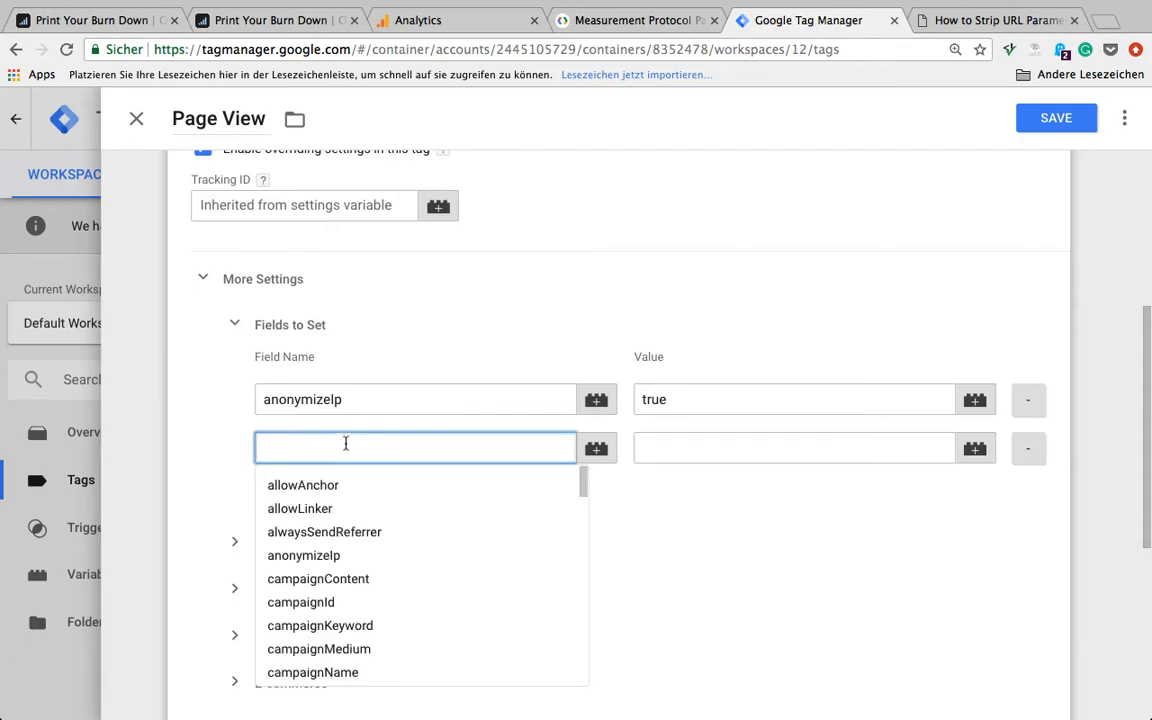
pyautogui.write('loc')
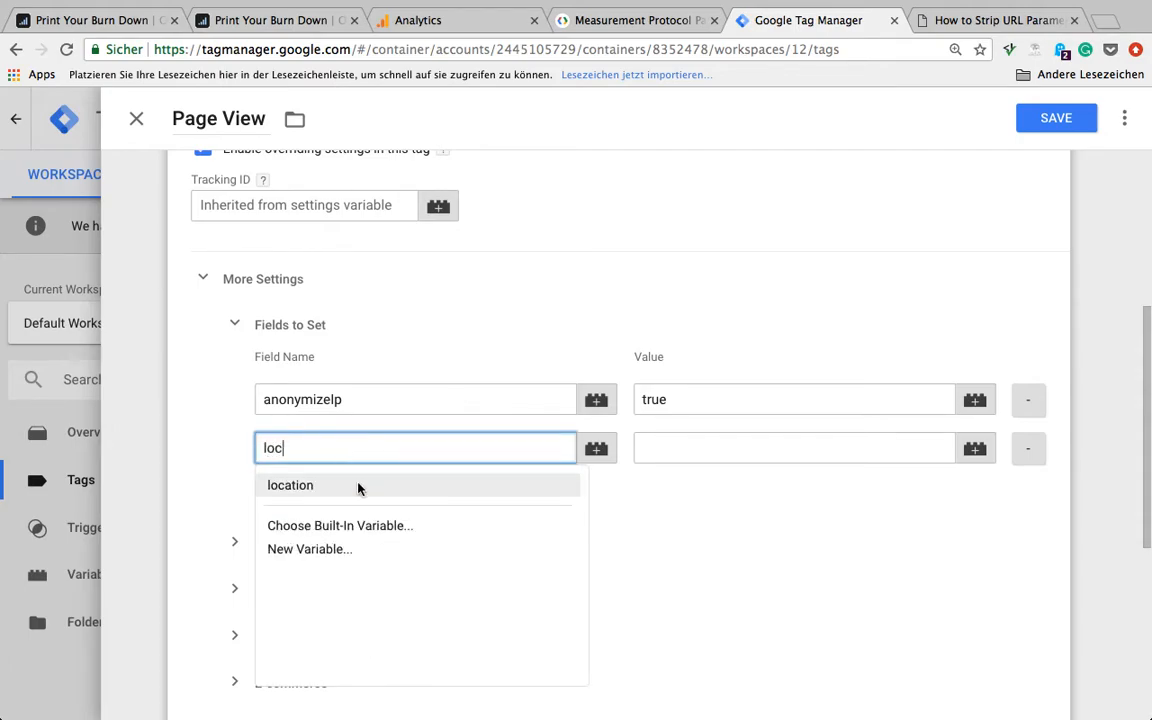
pyautogui.click(290, 485)
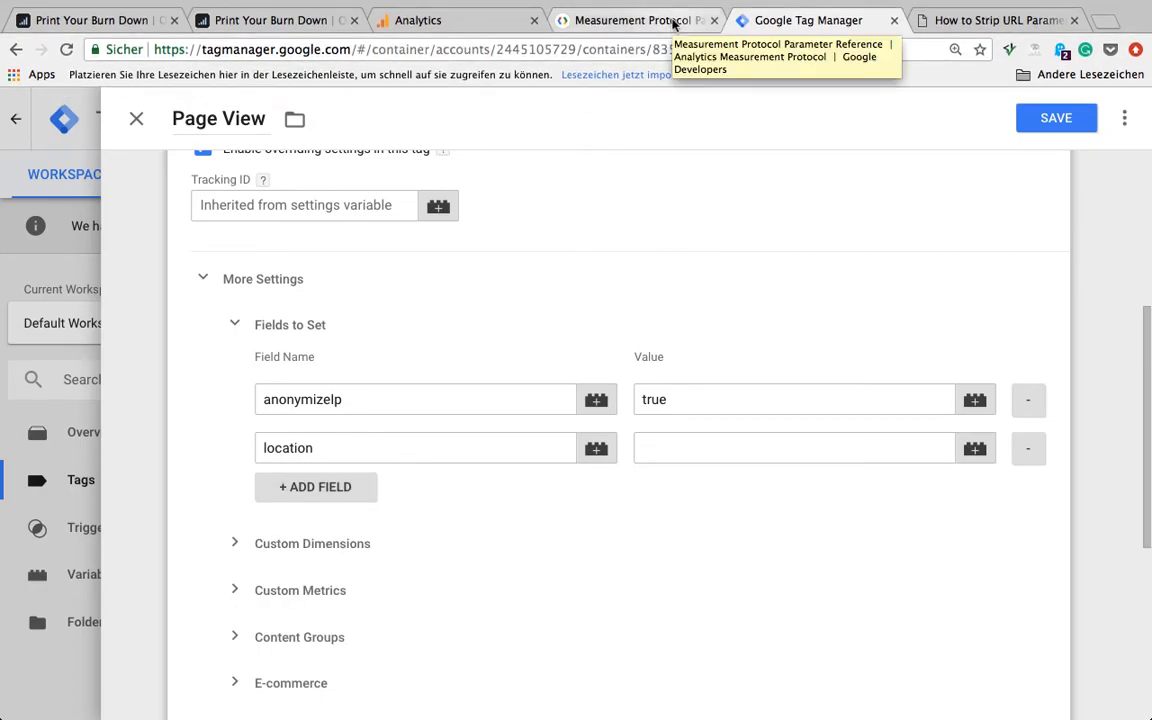
pyautogui.click(636, 20)
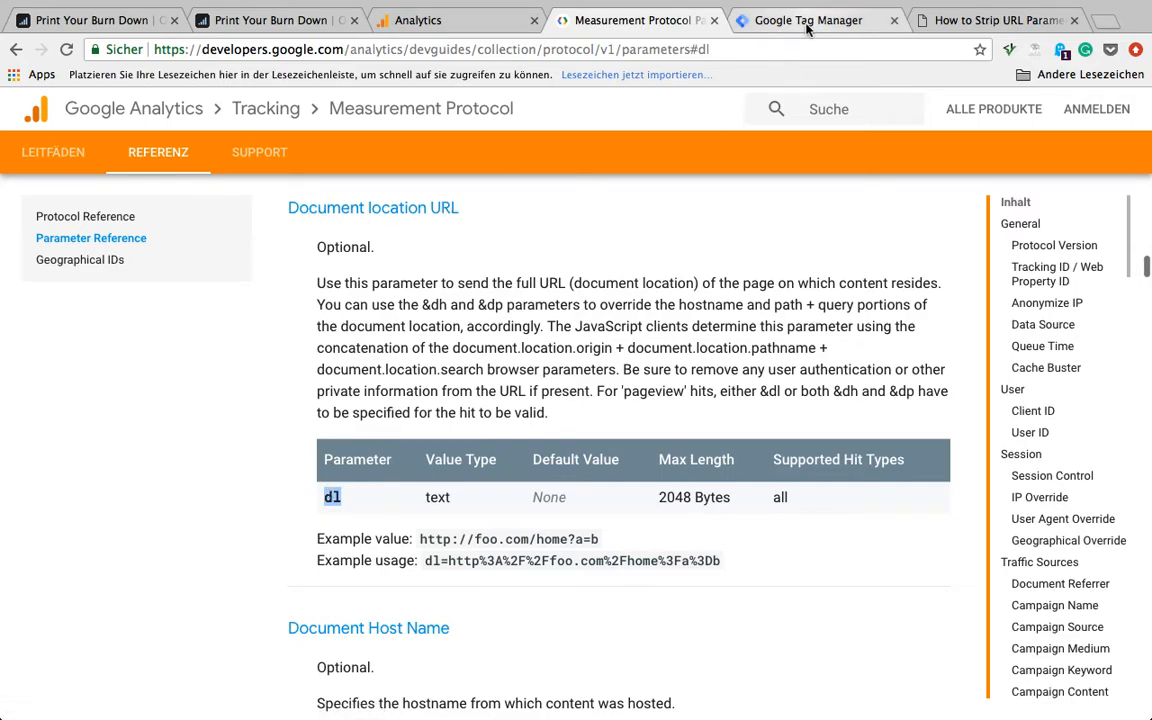
pyautogui.click(807, 20)
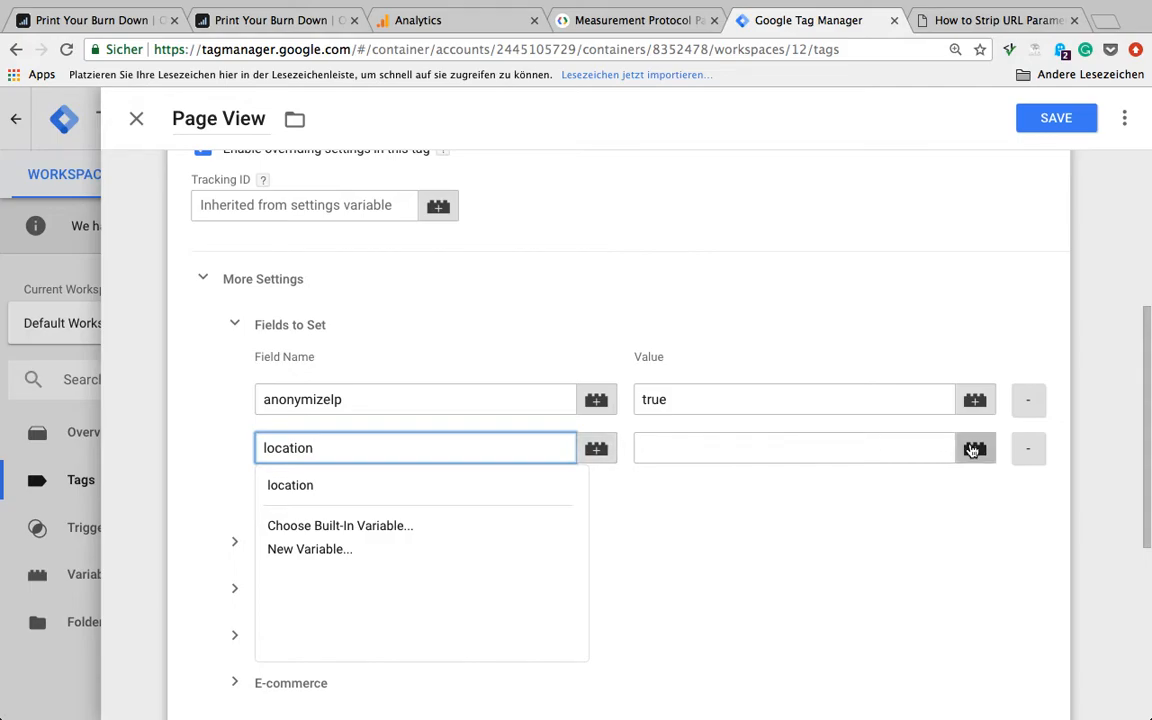
pyautogui.click(975, 448)
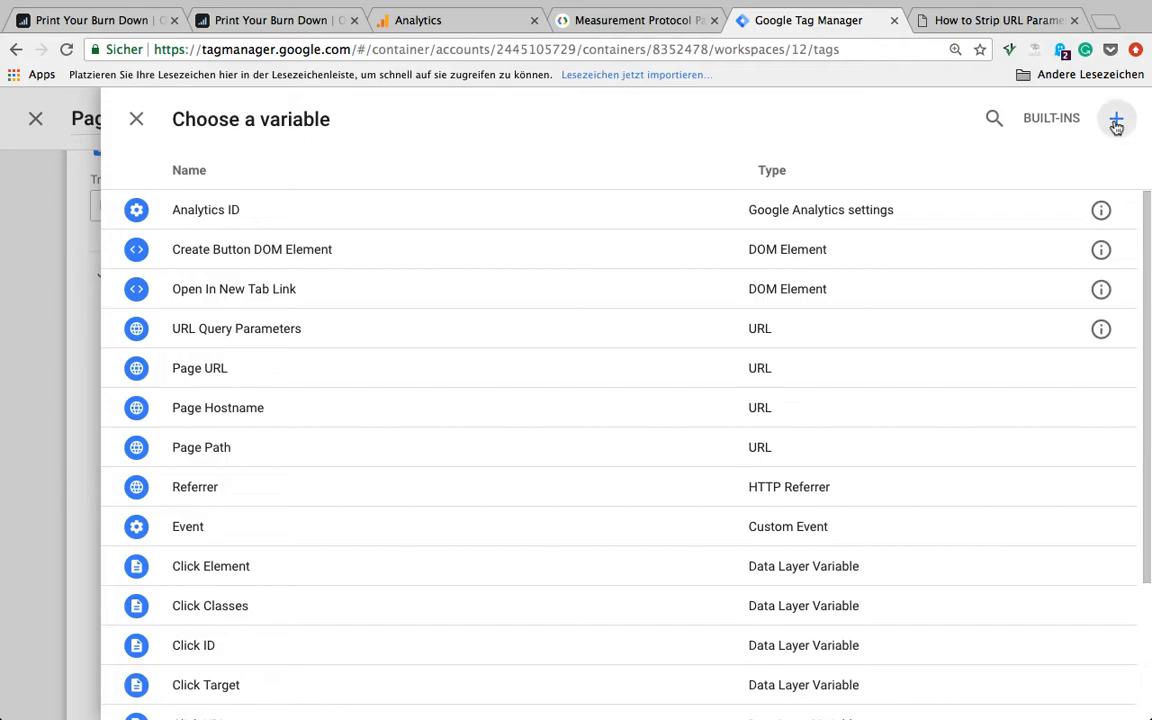
# Create a Custom JavaScript variable named 'Location Override' and switch to the override code article
pyautogui.click(1116, 118)
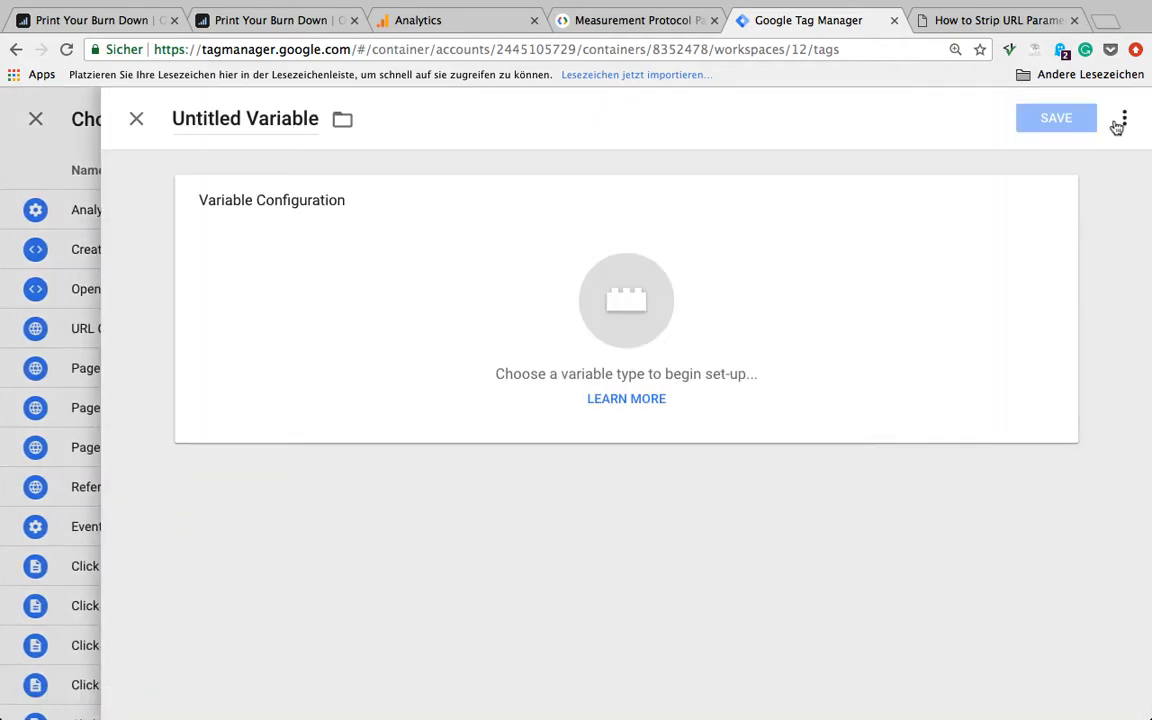
pyautogui.write('L')
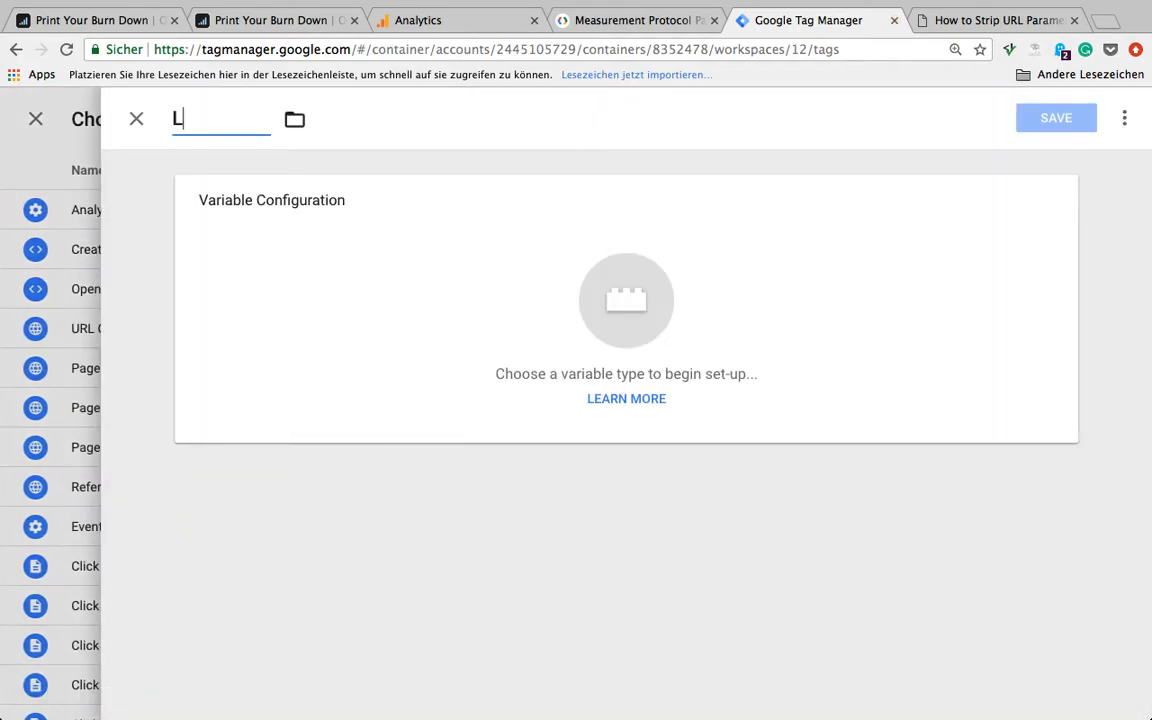
pyautogui.write('ocation Override')
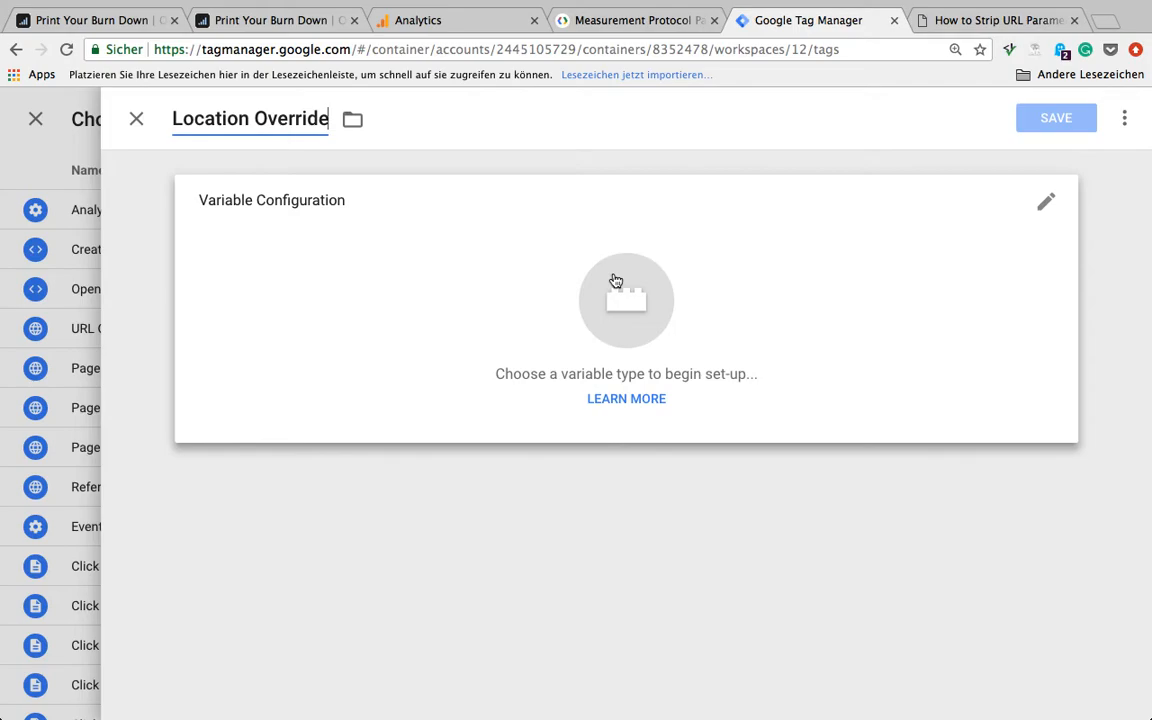
pyautogui.click(626, 300)
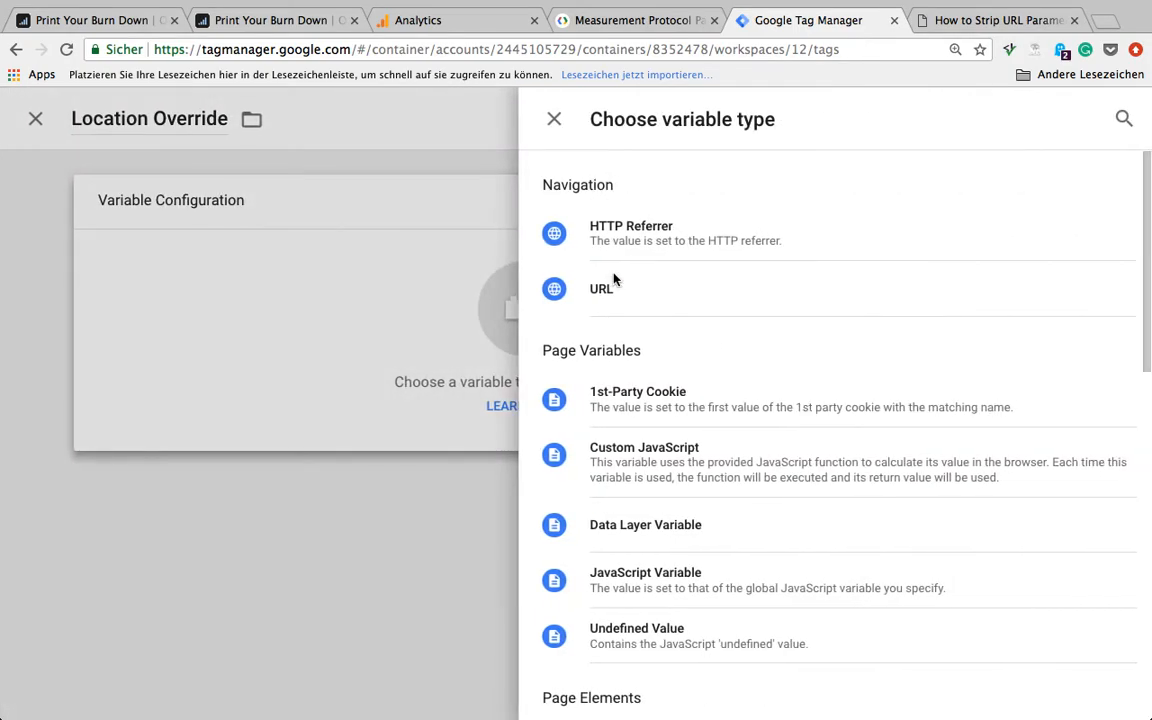
pyautogui.scroll(-3)
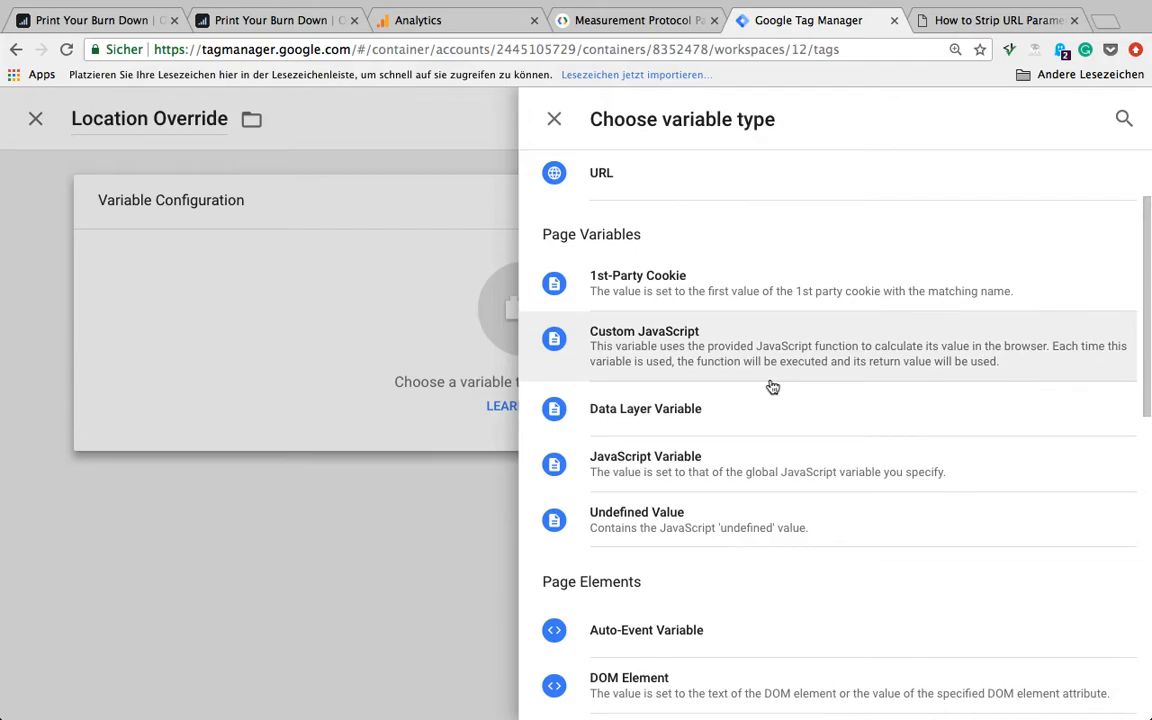
pyautogui.moveTo(782, 360)
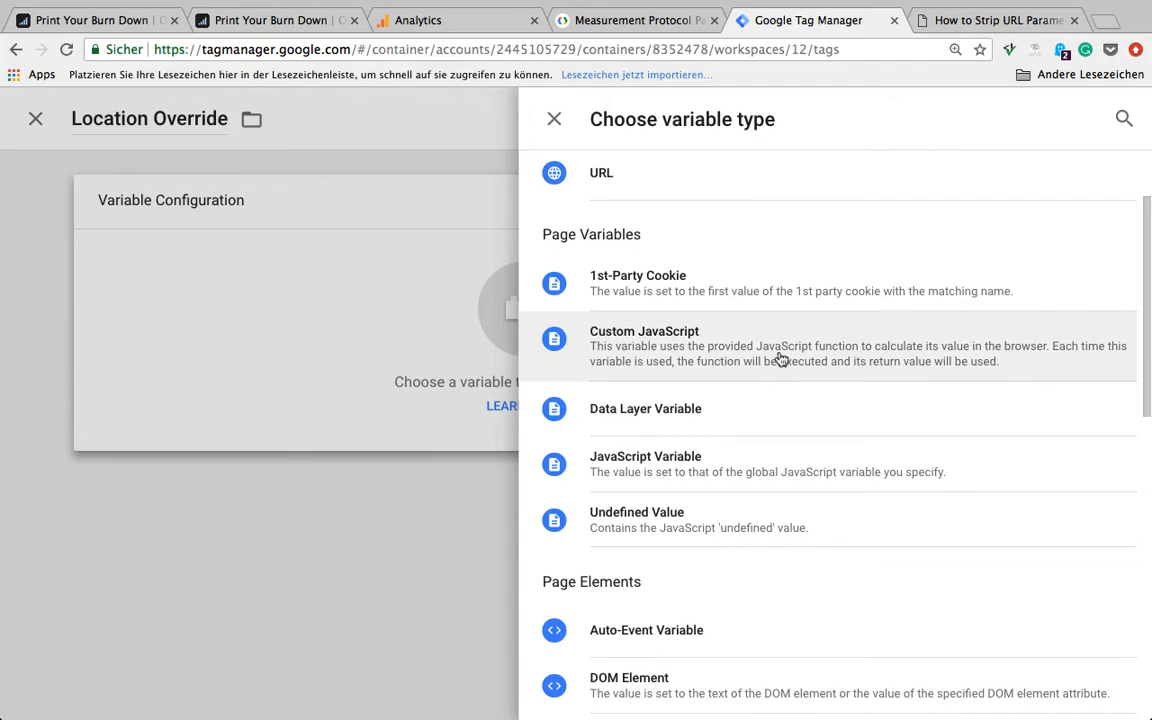
pyautogui.click(644, 345)
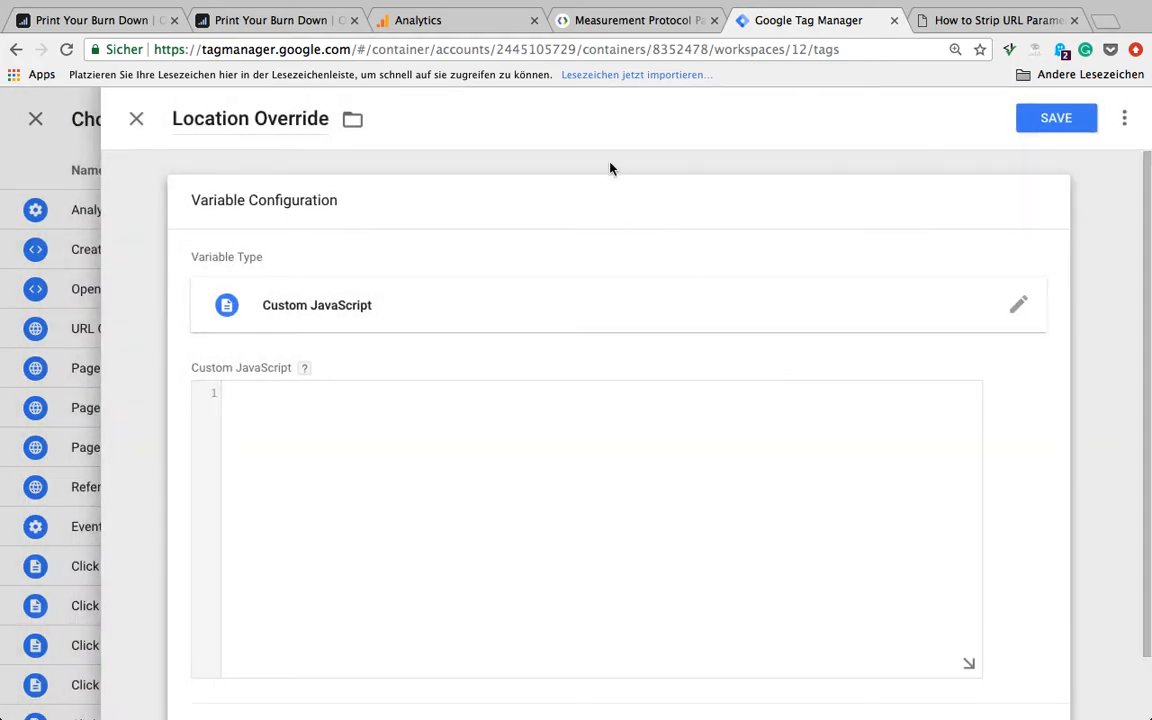
pyautogui.moveTo(571, 168)
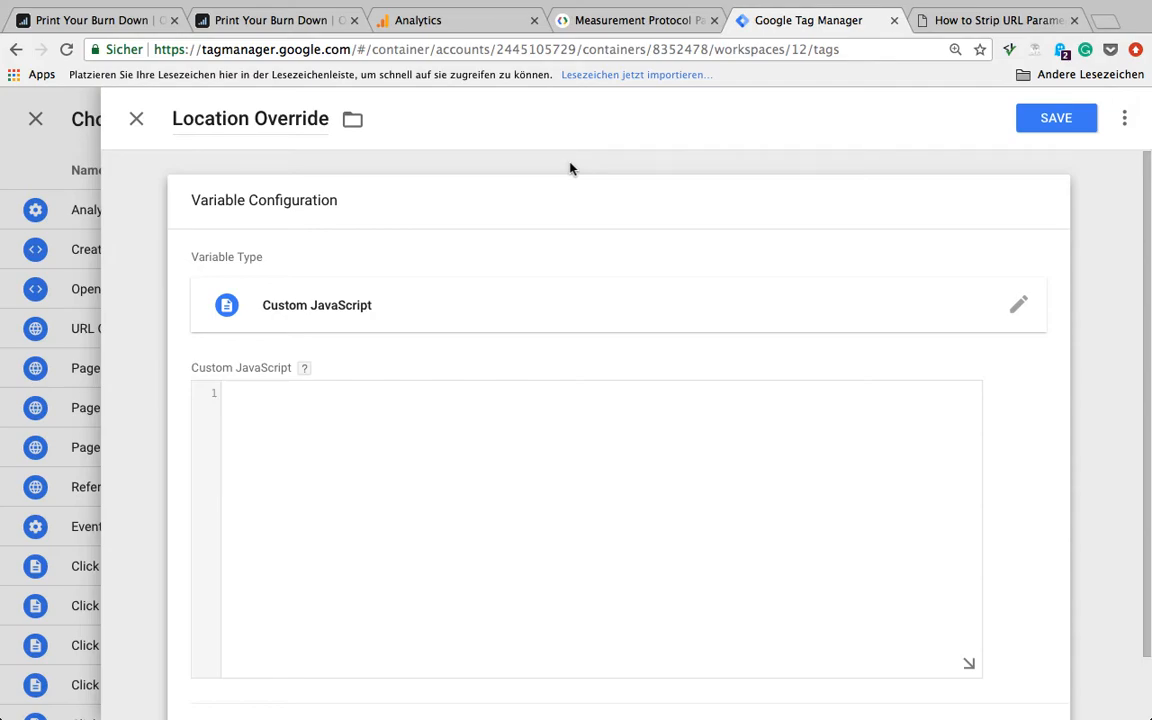
pyautogui.moveTo(616, 454)
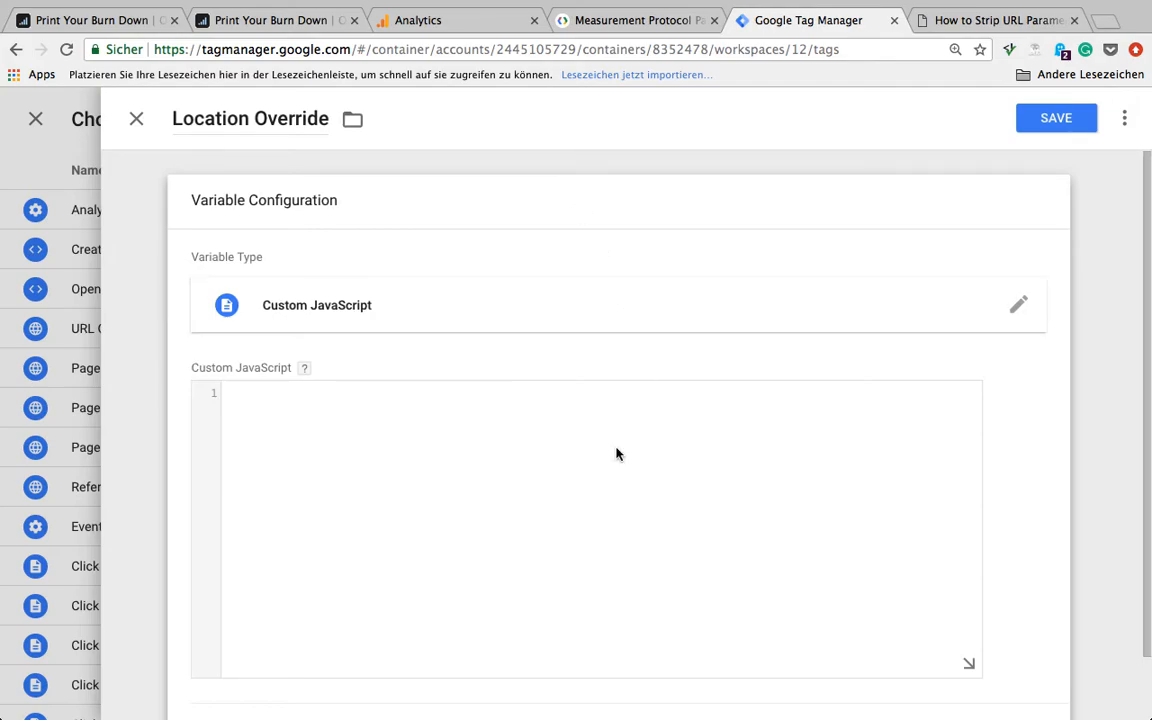
pyautogui.click(994, 20)
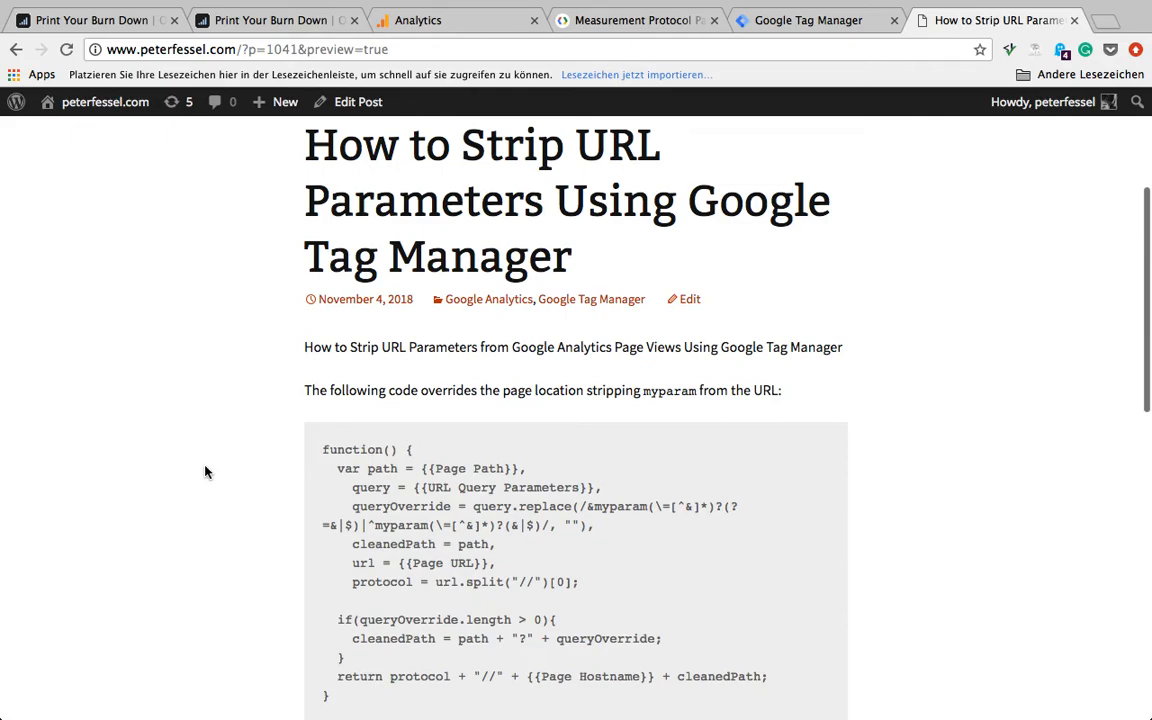
pyautogui.moveTo(342, 698)
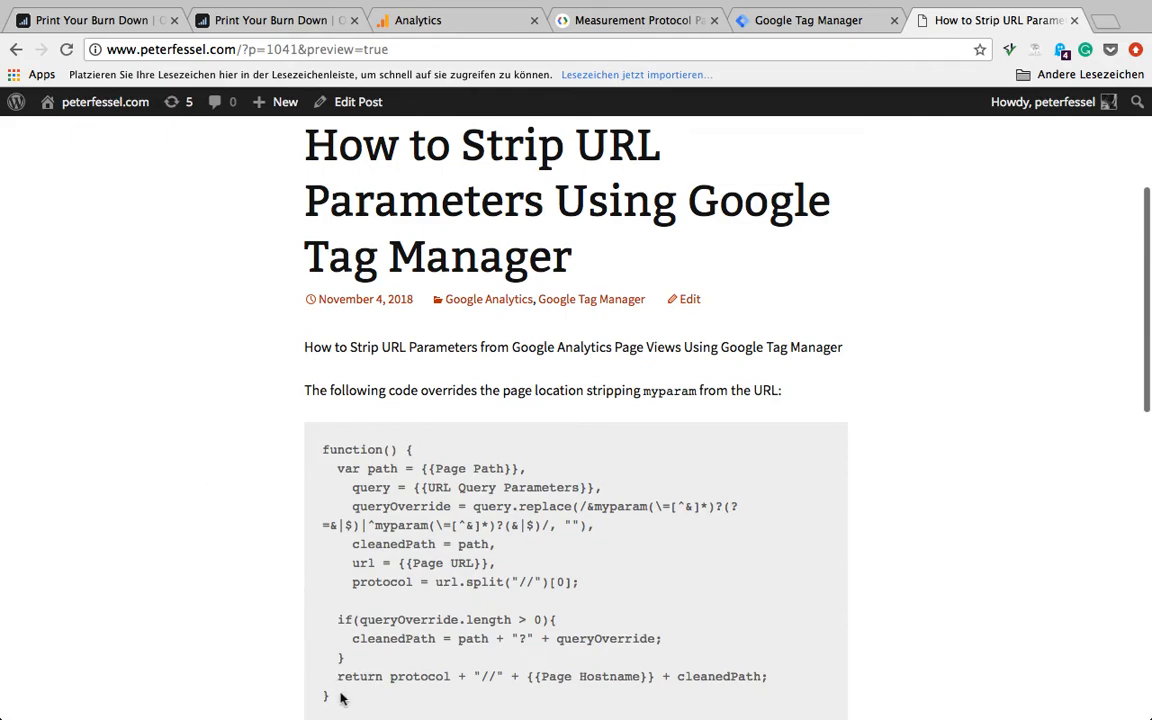
# Select the whole strip-URL-parameters function in the blog post and return to Tag Manager
pyautogui.moveTo(338, 600); pyautogui.dragTo(330, 695)
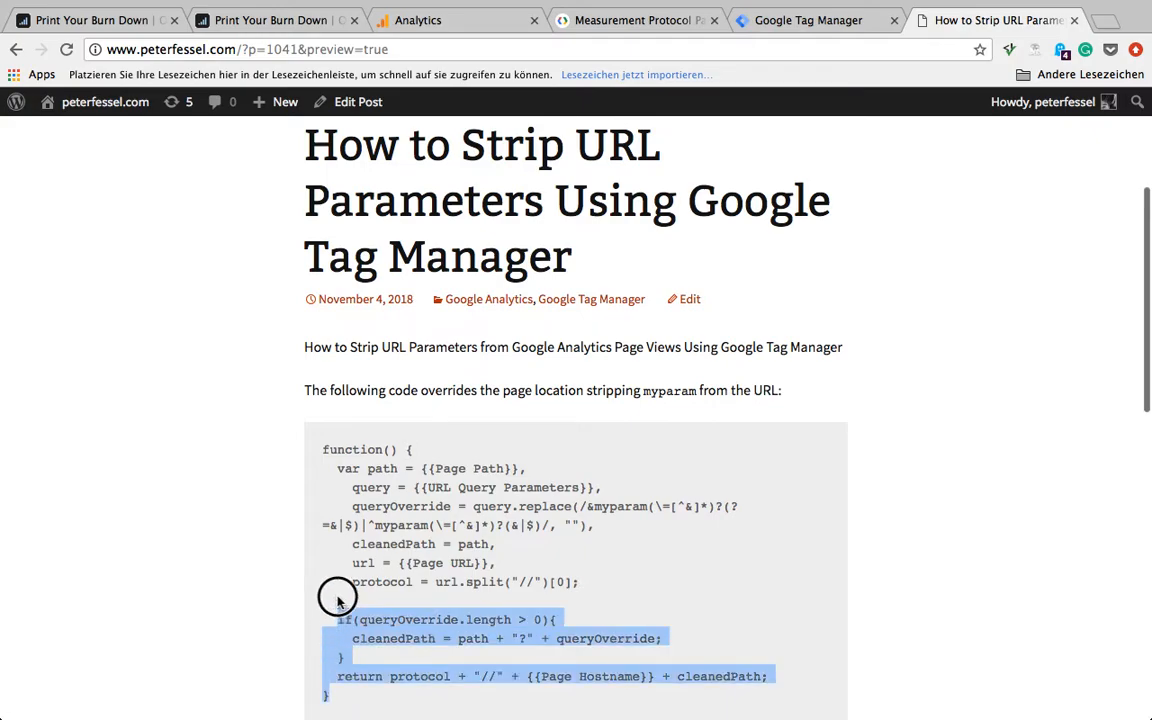
pyautogui.moveTo(337, 597); pyautogui.dragTo(322, 449)
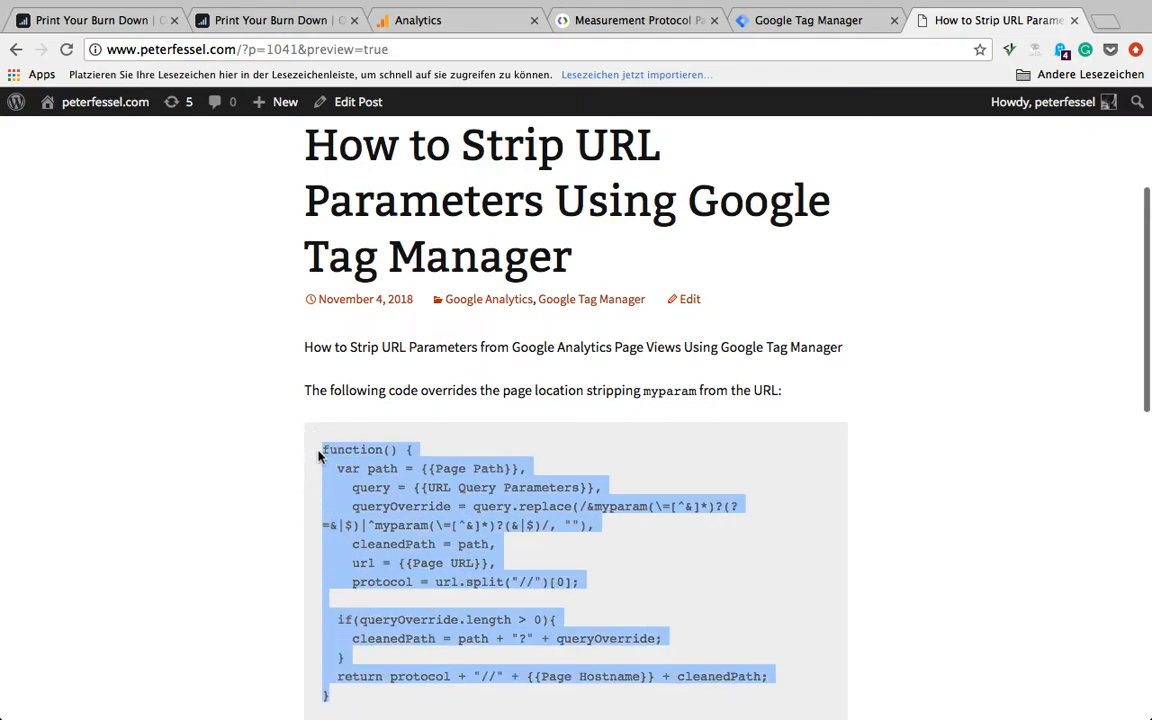
pyautogui.click(808, 20)
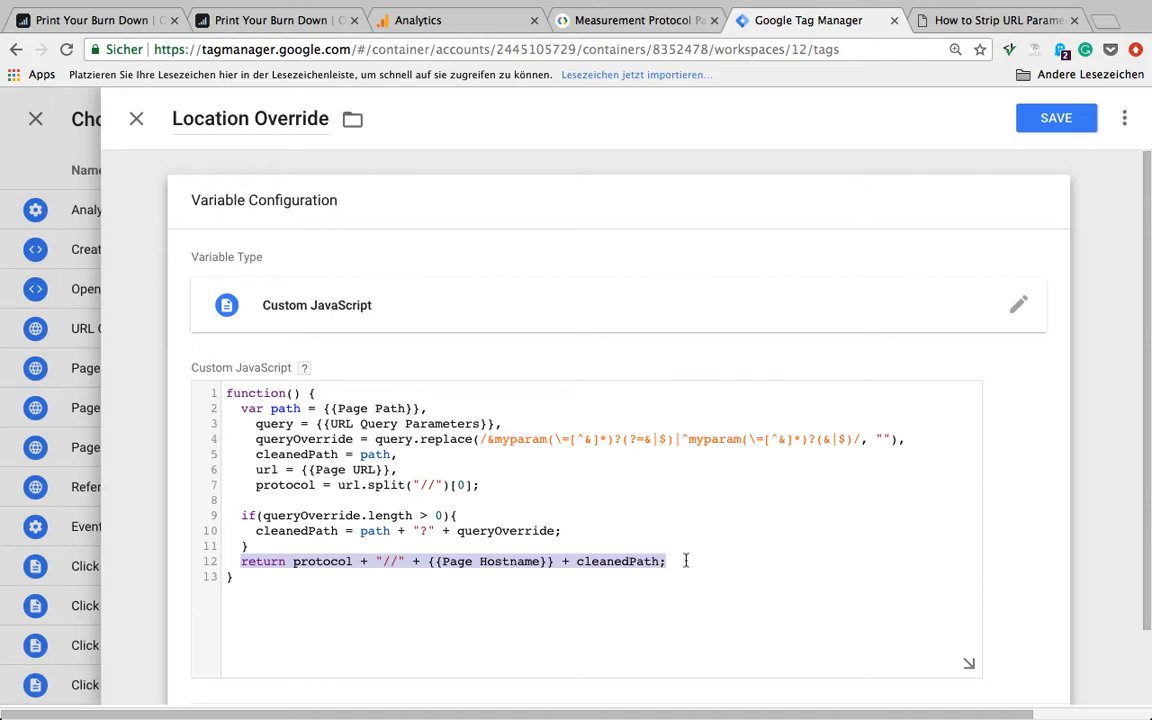
pyautogui.moveTo(248, 578)
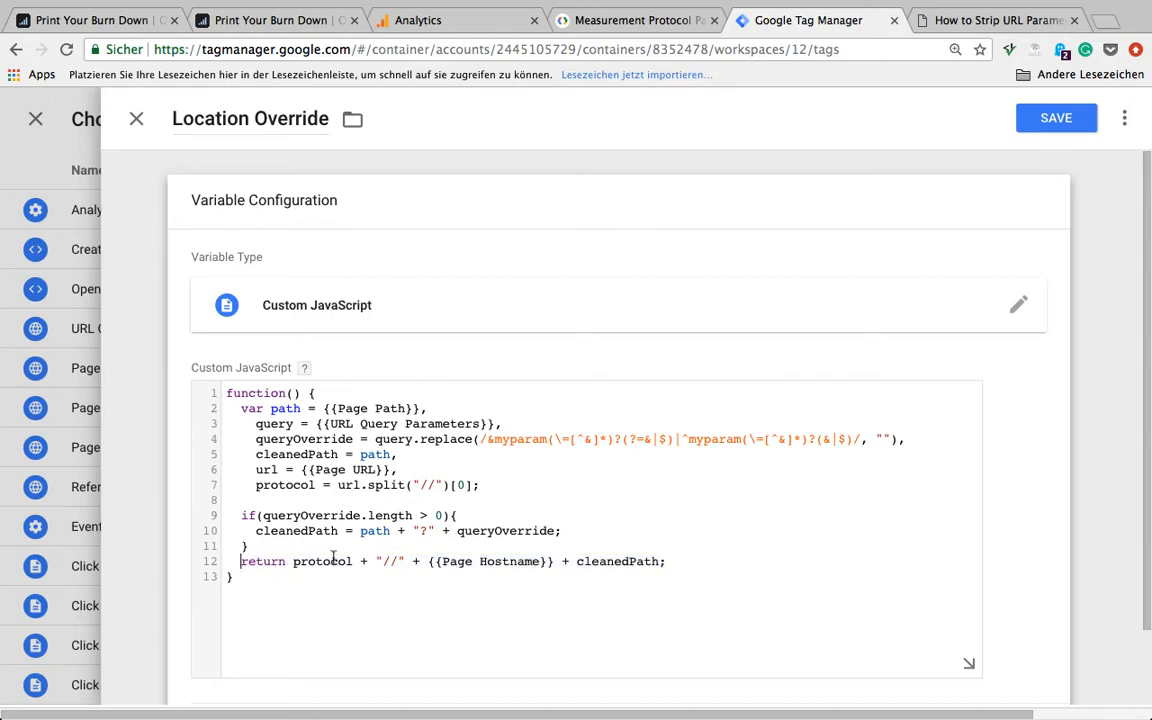
# Review the Location Override return statement and its variable names in the code
pyautogui.doubleClick(322, 561)
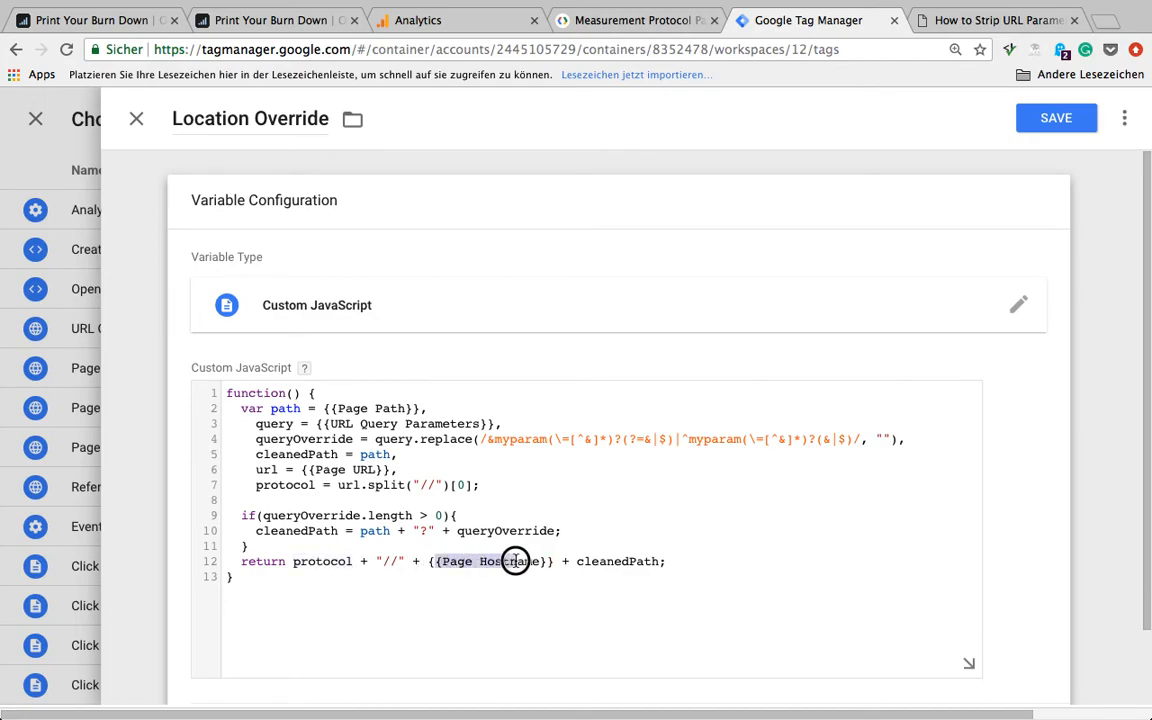
pyautogui.click(270, 20)
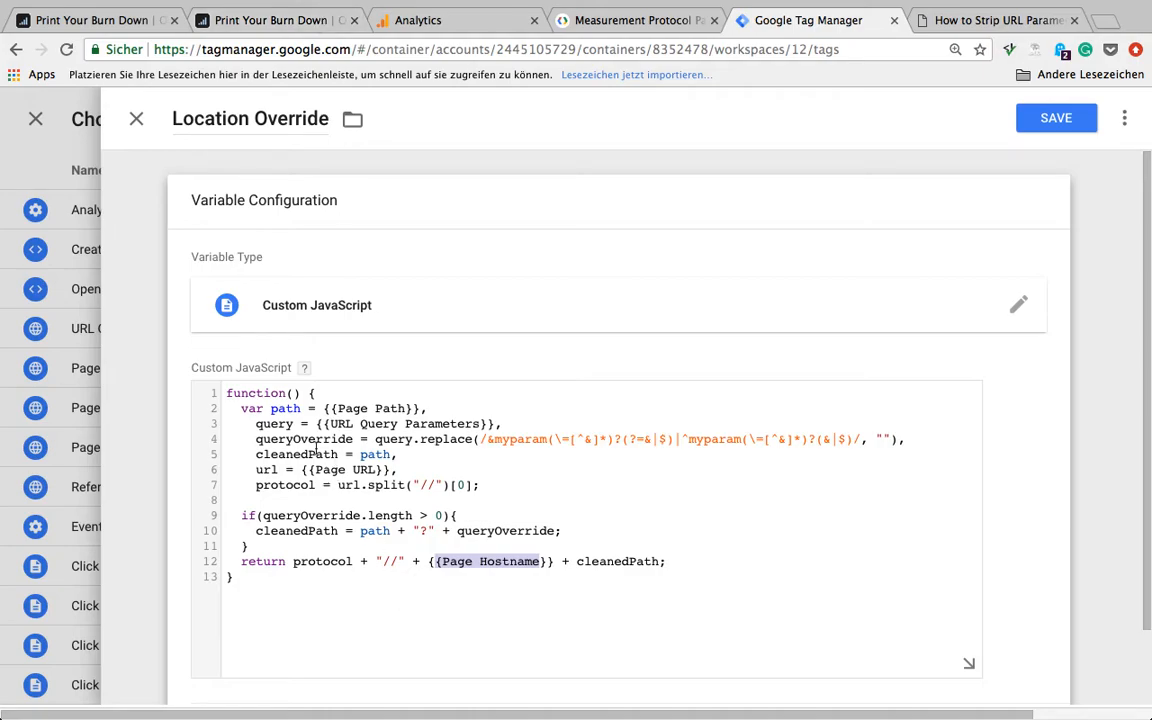
pyautogui.doubleClick(285, 408)
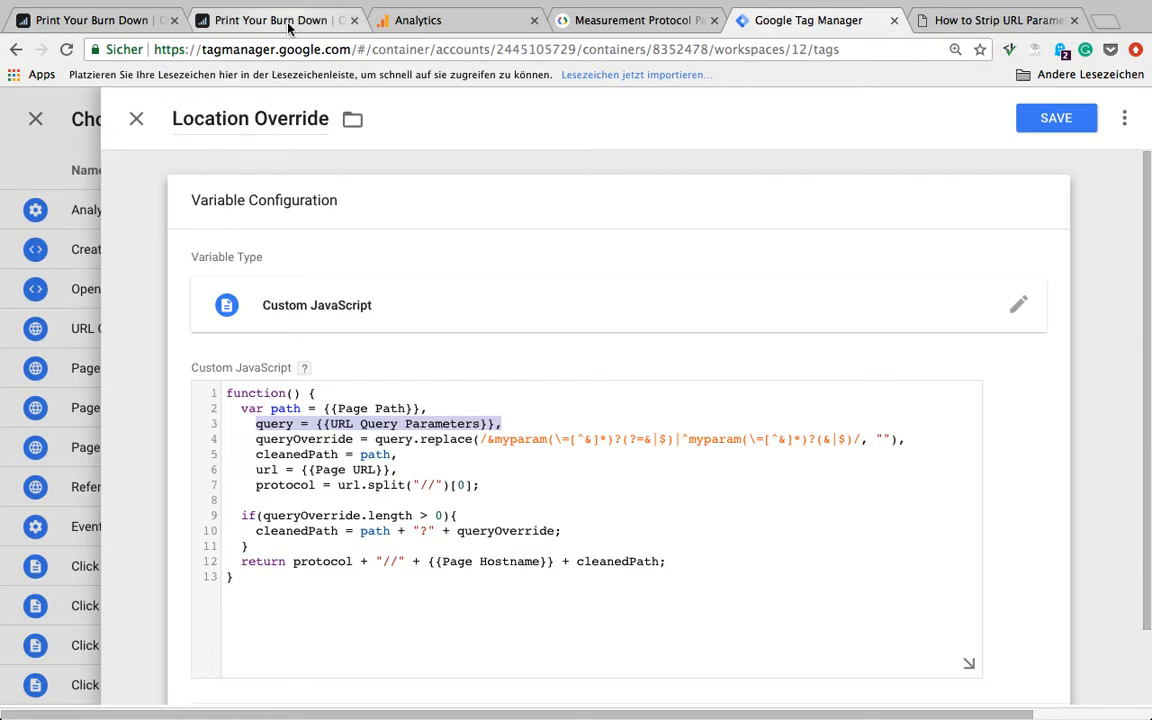
# Select the chart_title parameter name in the burn-down page address, then return to Tag Manager
pyautogui.click(270, 20)
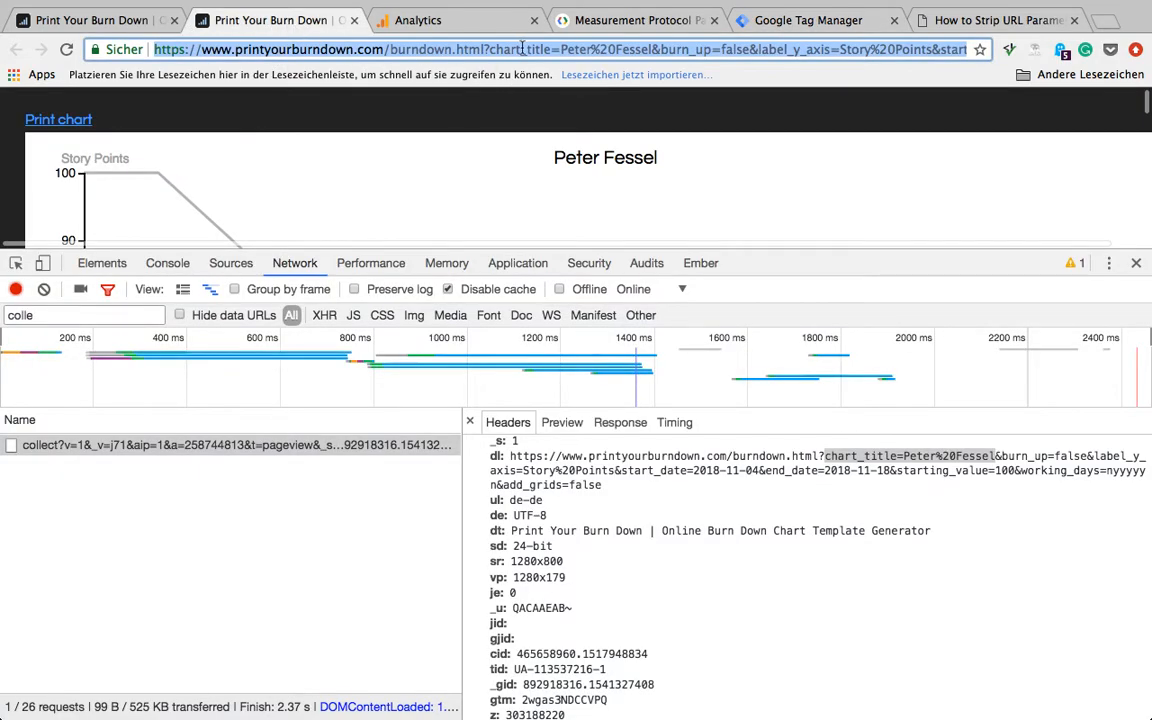
pyautogui.doubleClick(505, 49)
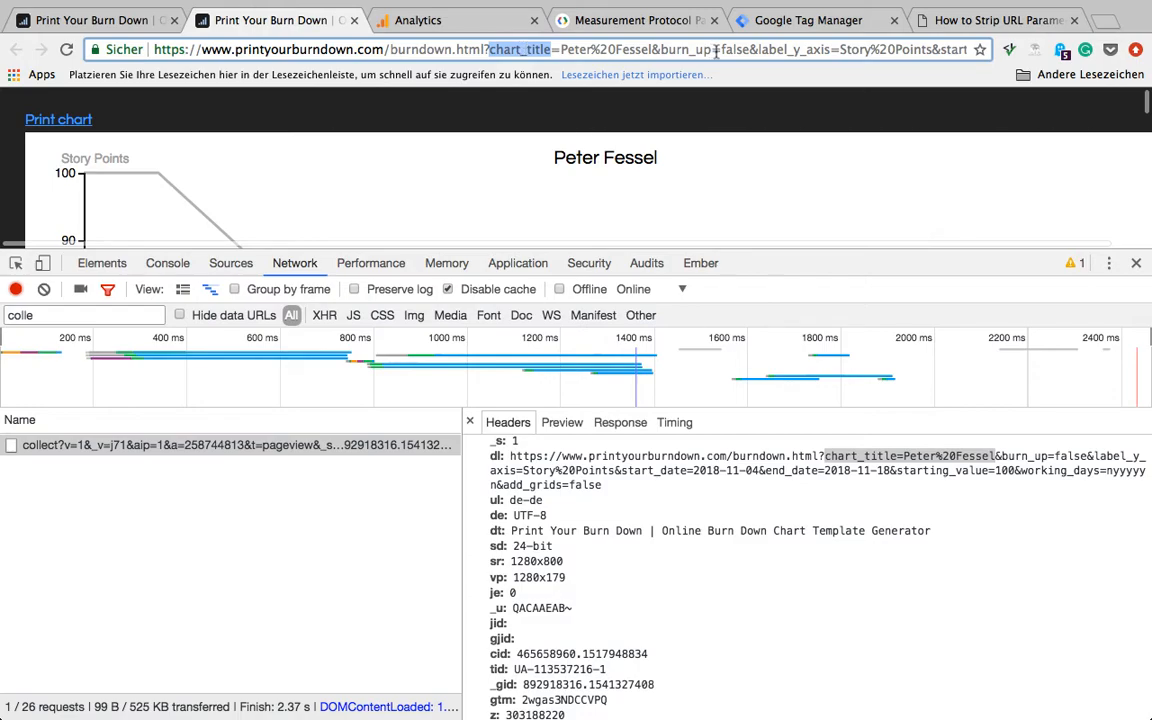
pyautogui.click(808, 20)
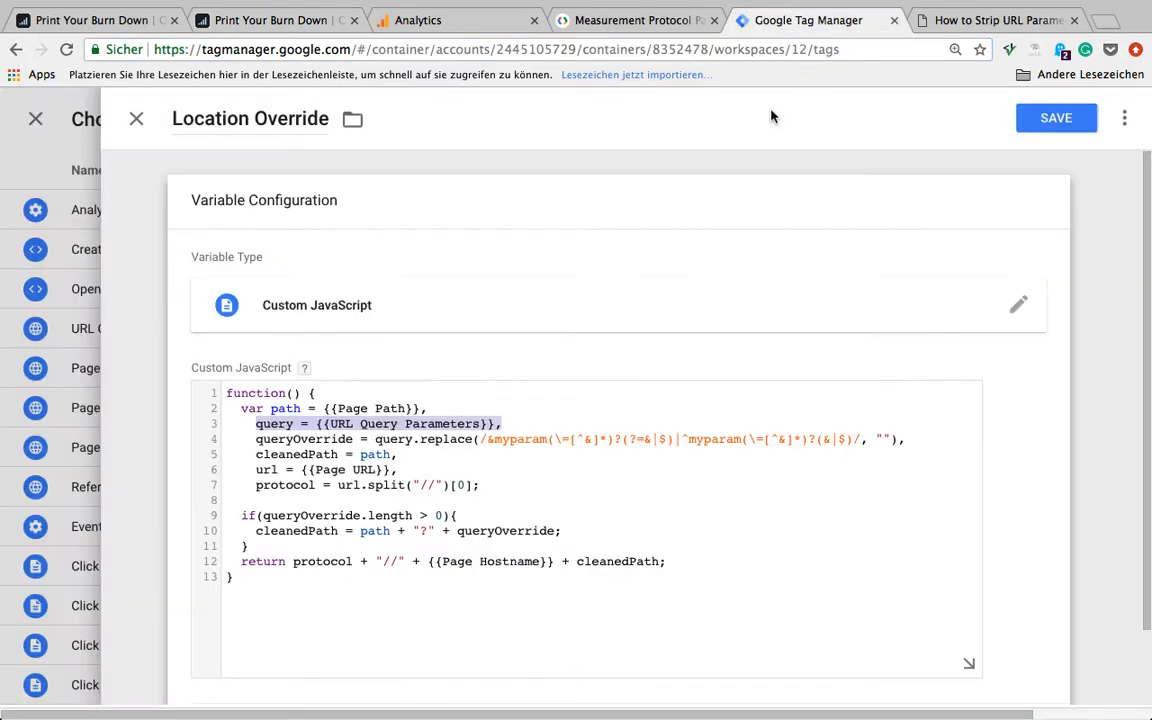
# Change both myparam regex occurrences to chart_title, then review the protocol, queryOverride and return lines
pyautogui.write('chart_title')
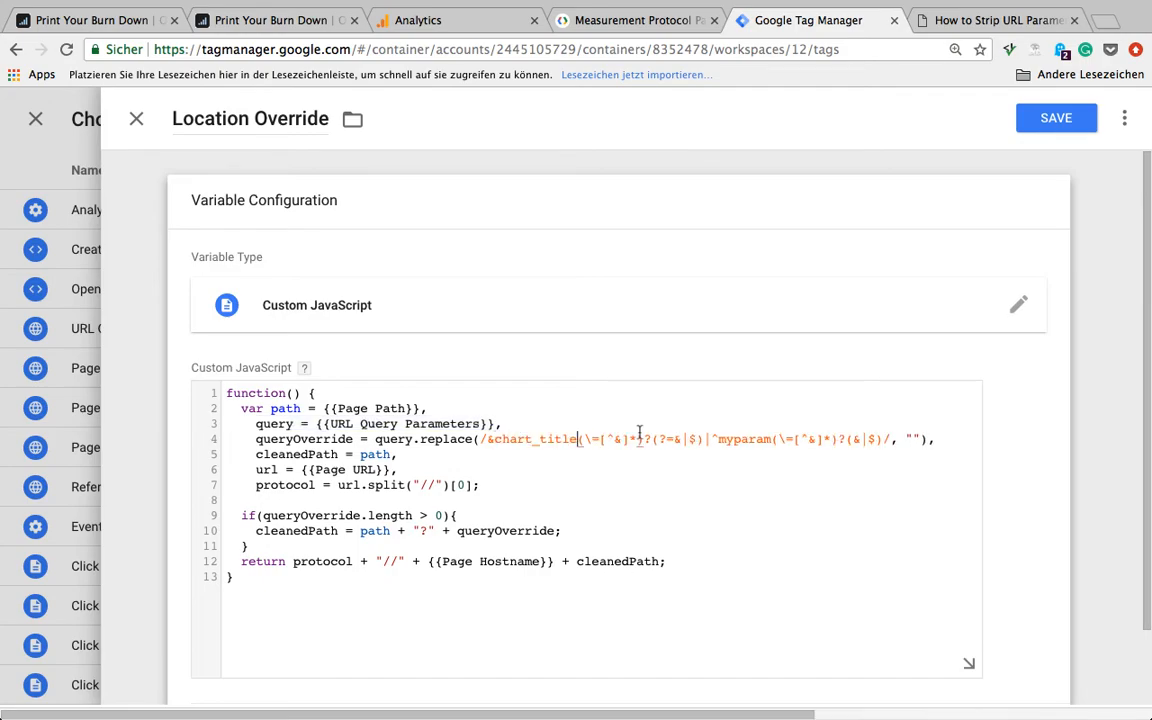
pyautogui.write('chart_title')
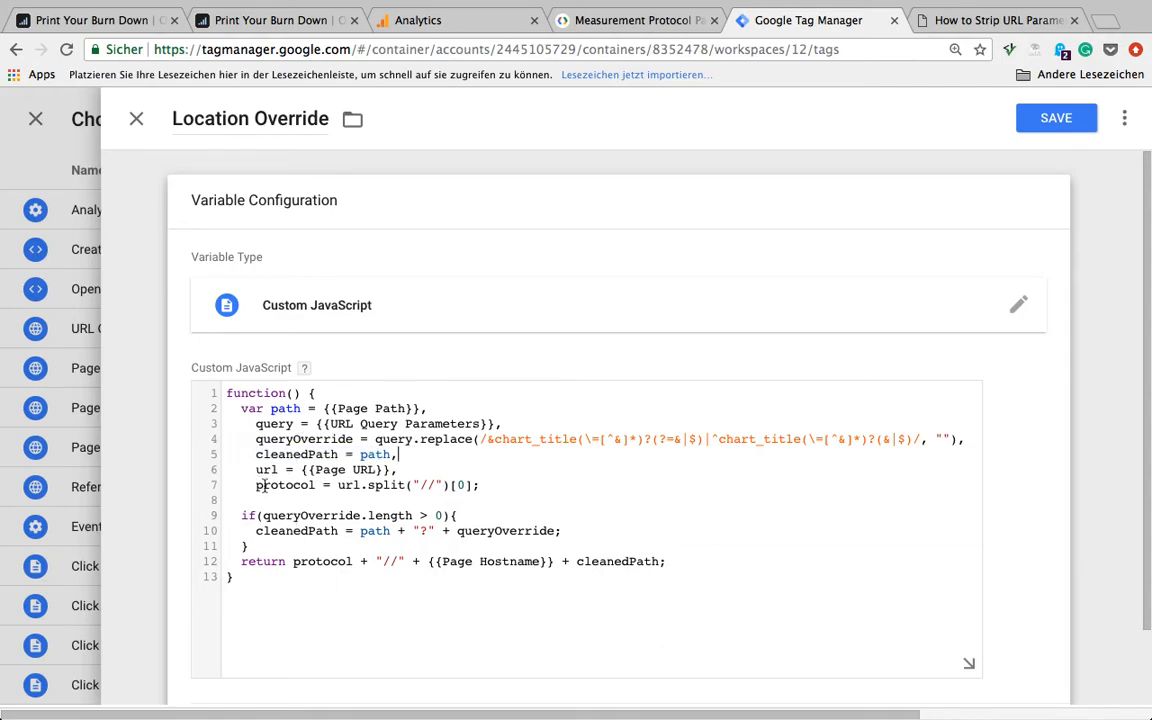
pyautogui.doubleClick(285, 485)
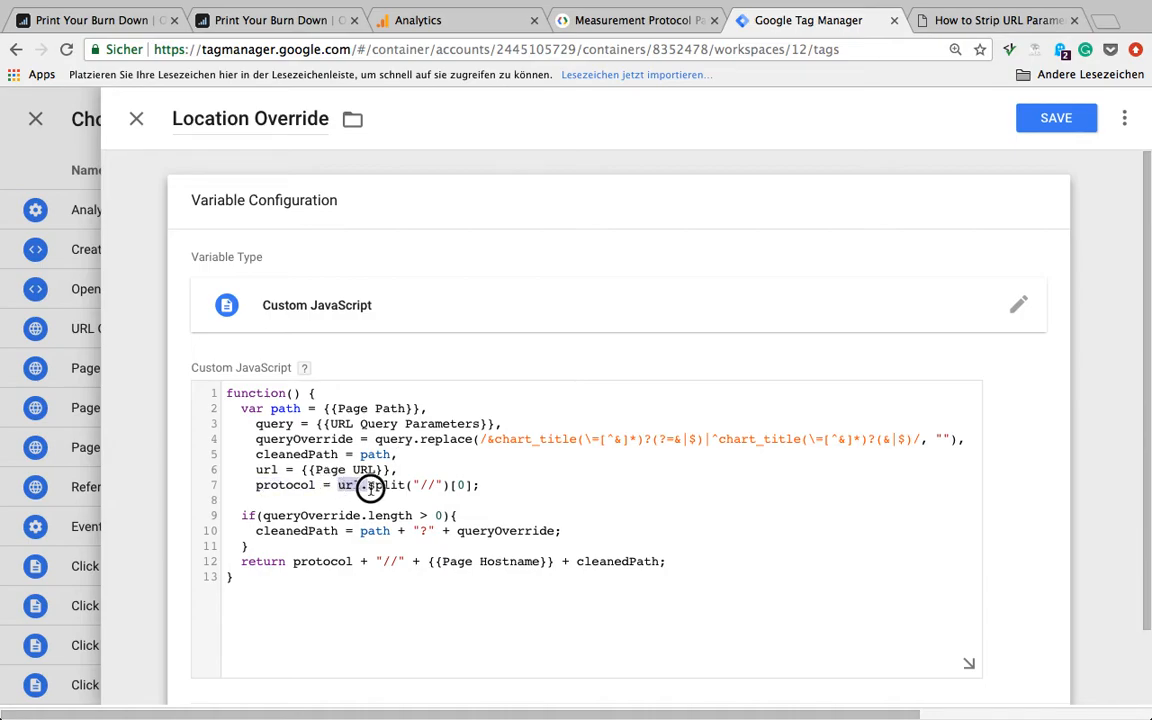
pyautogui.moveTo(337, 485); pyautogui.dragTo(450, 485)
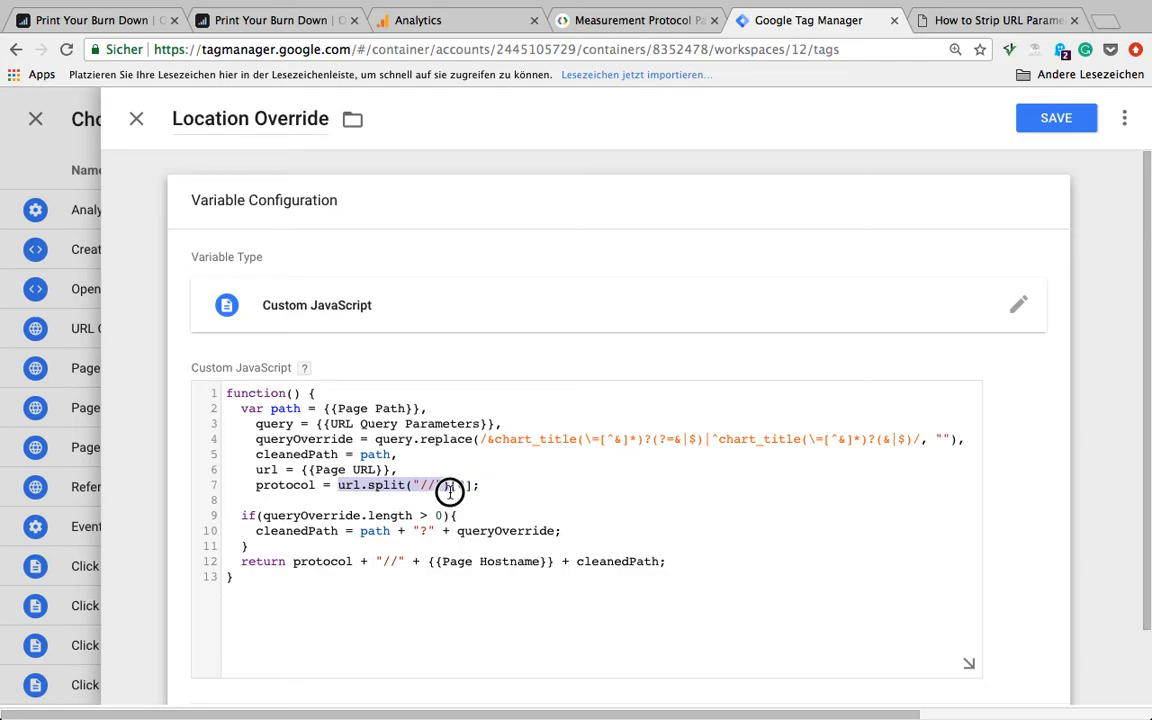
pyautogui.moveTo(450, 491)
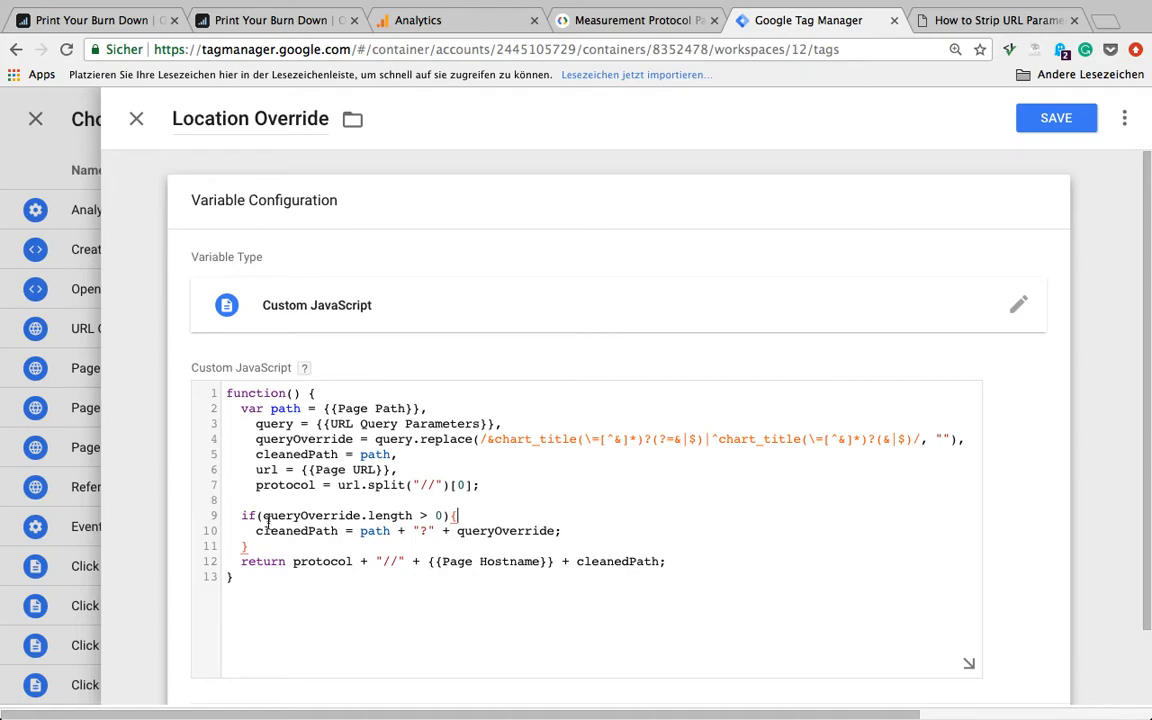
pyautogui.doubleClick(310, 515)
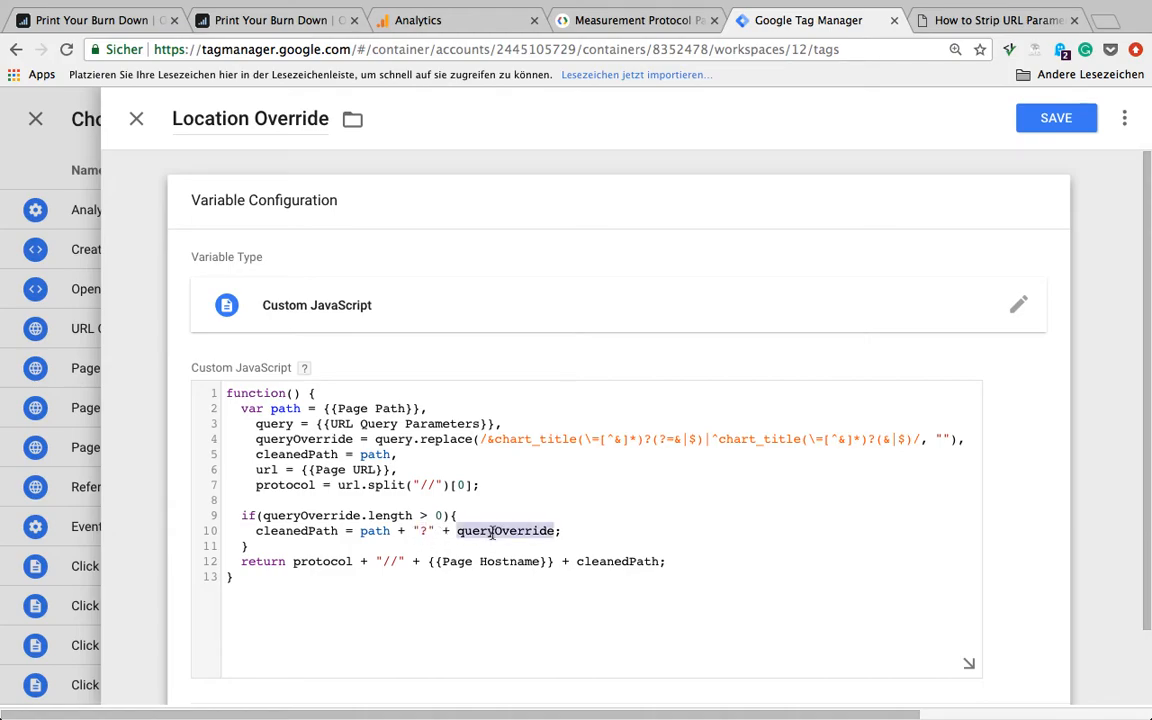
pyautogui.click(492, 531)
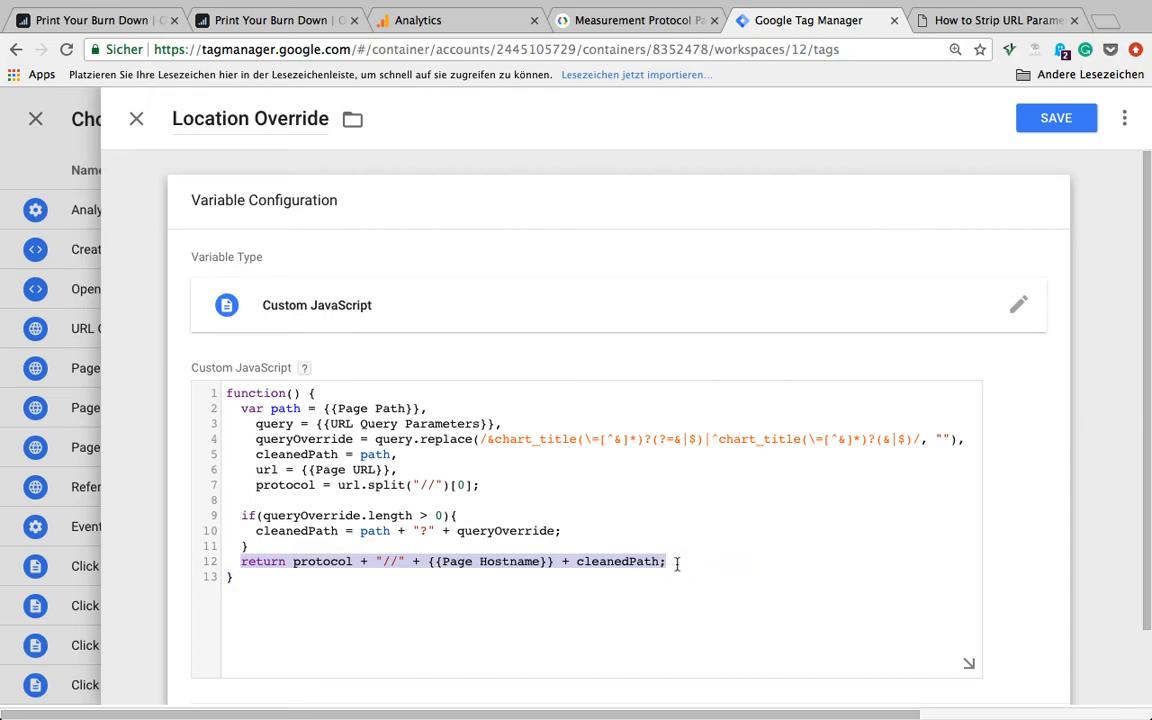
# Save the Location Override variable and the Page View tag, then launch workspace preview
pyautogui.click(1056, 118)
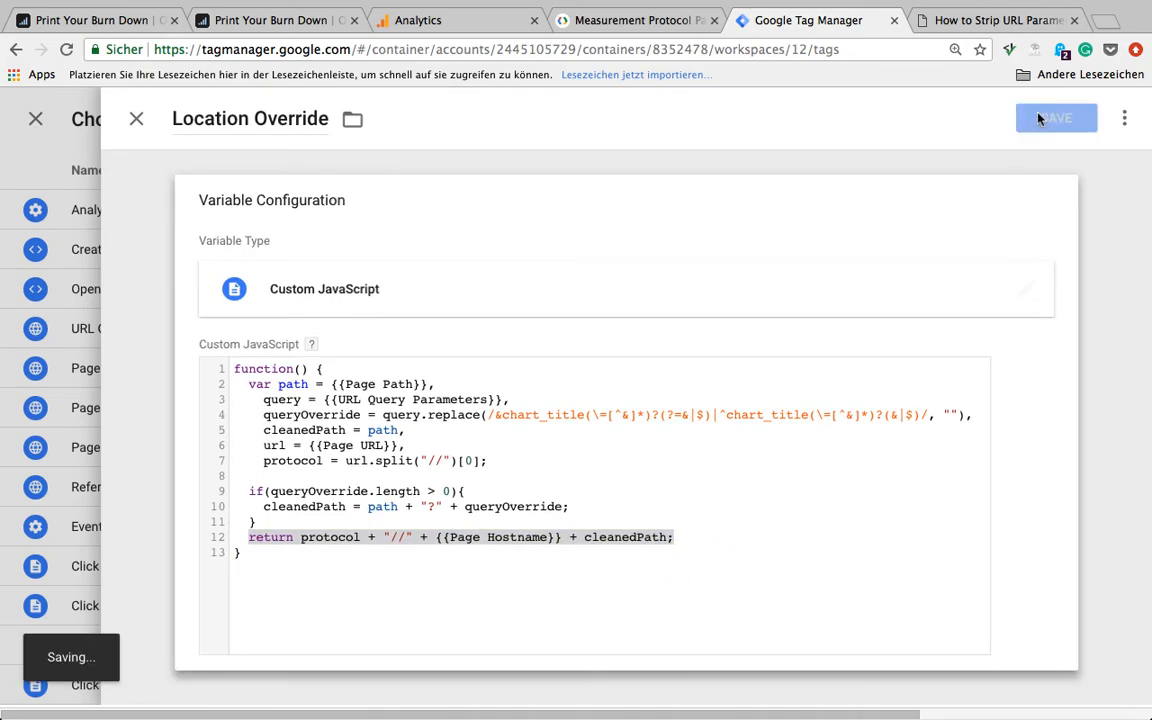
pyautogui.click(1056, 118)
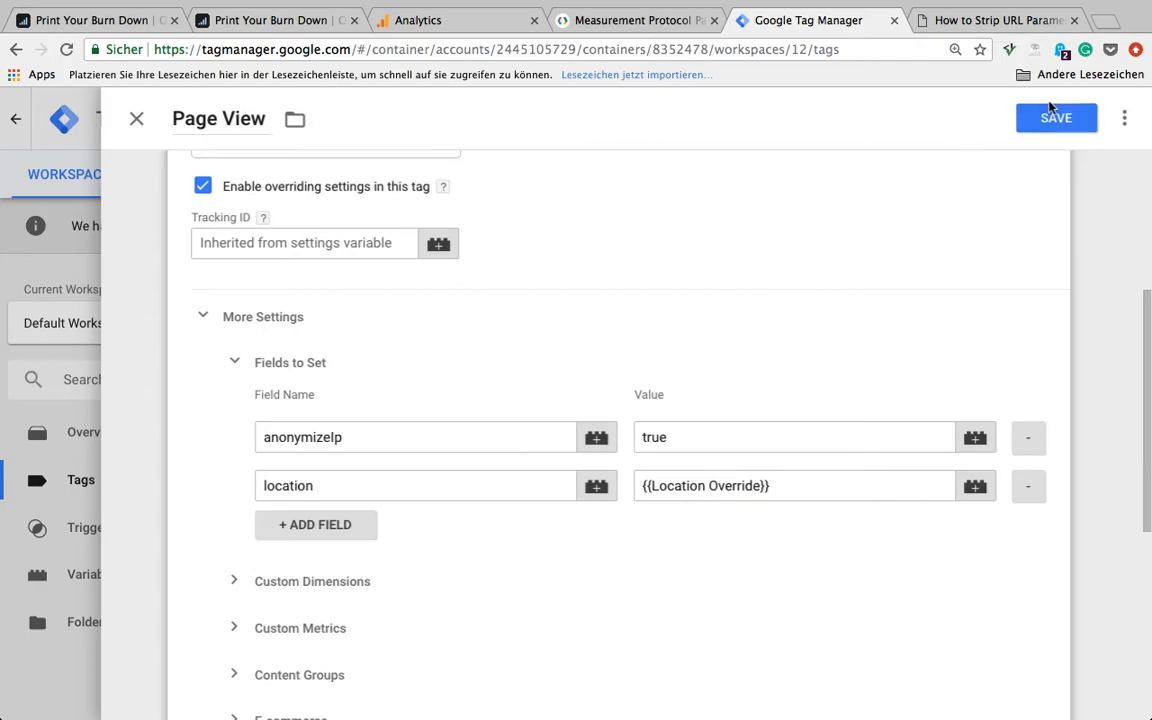
pyautogui.click(1056, 118)
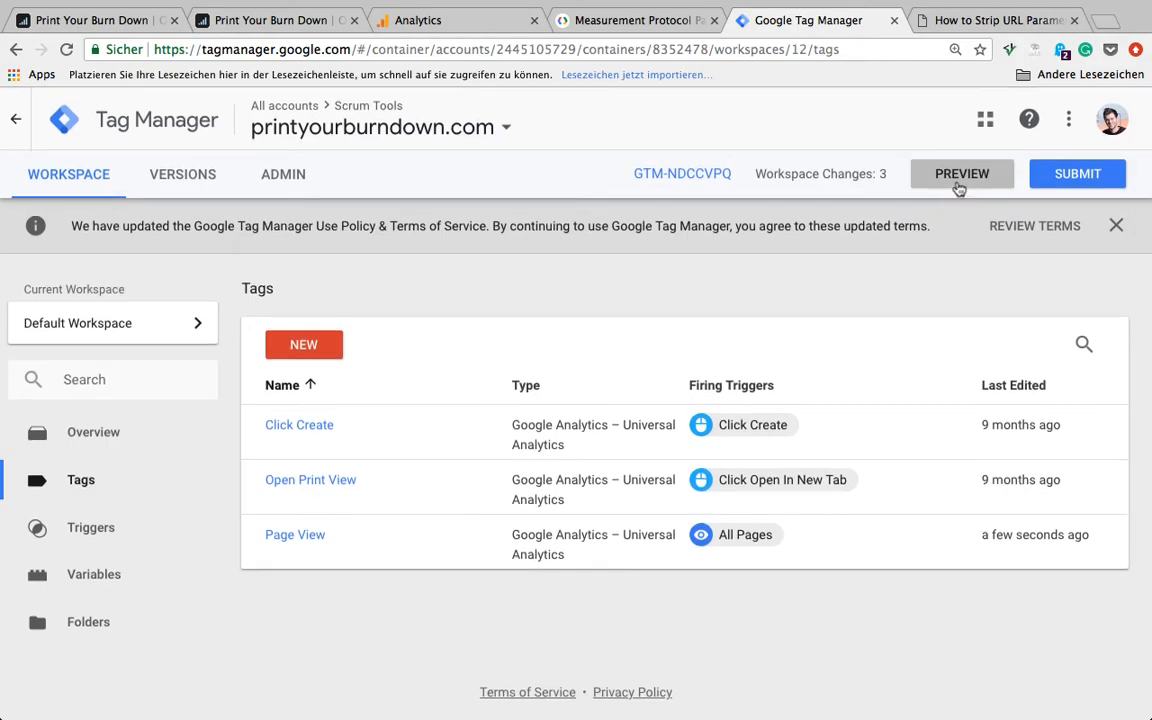
pyautogui.click(961, 173)
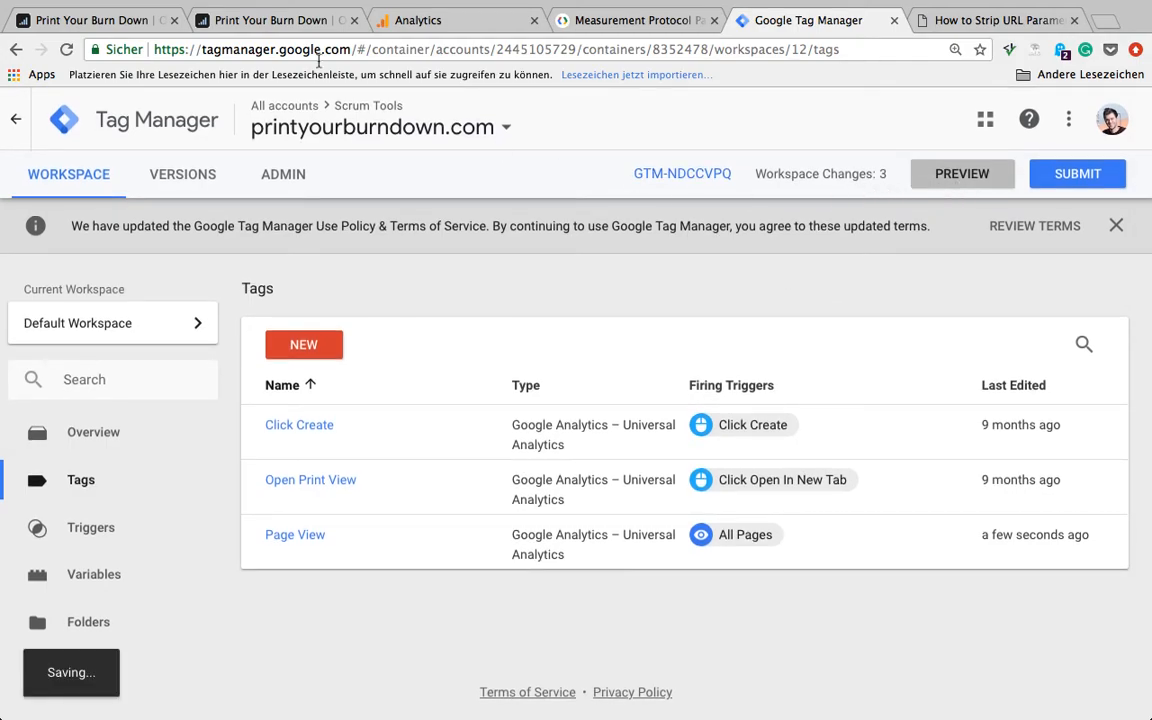
pyautogui.click(90, 20)
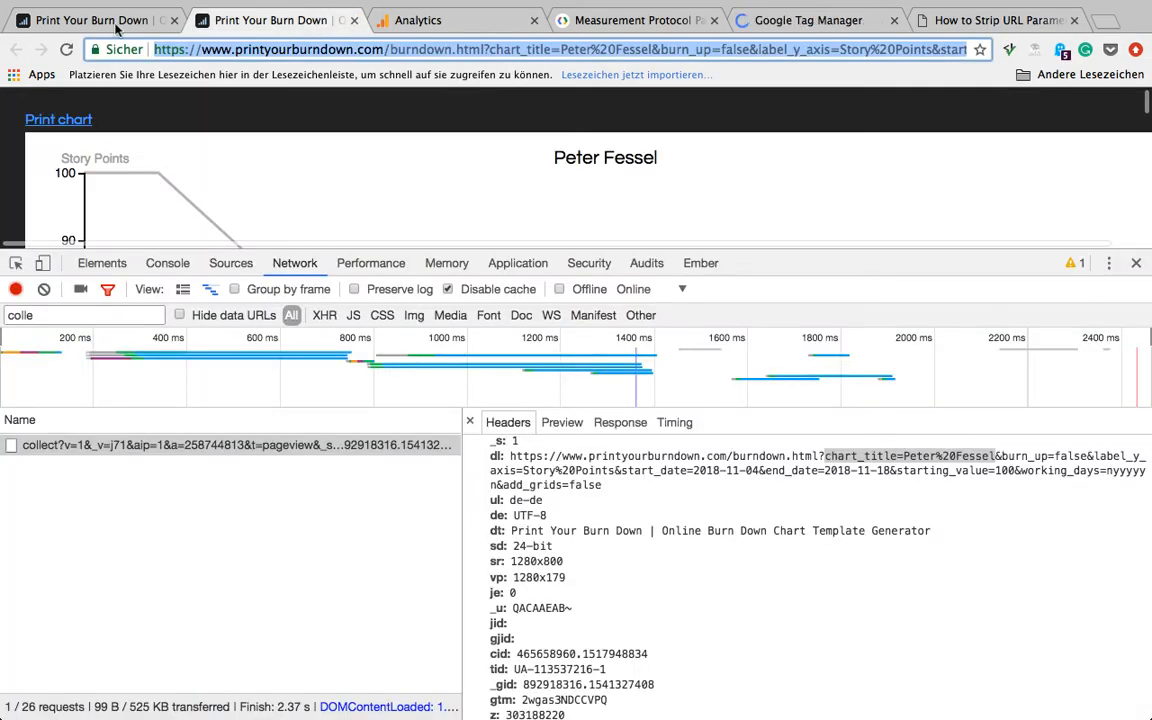
# Reload Print Your Burn Down and check the collect hit's dl value lacks chart_title
pyautogui.click(66, 49)
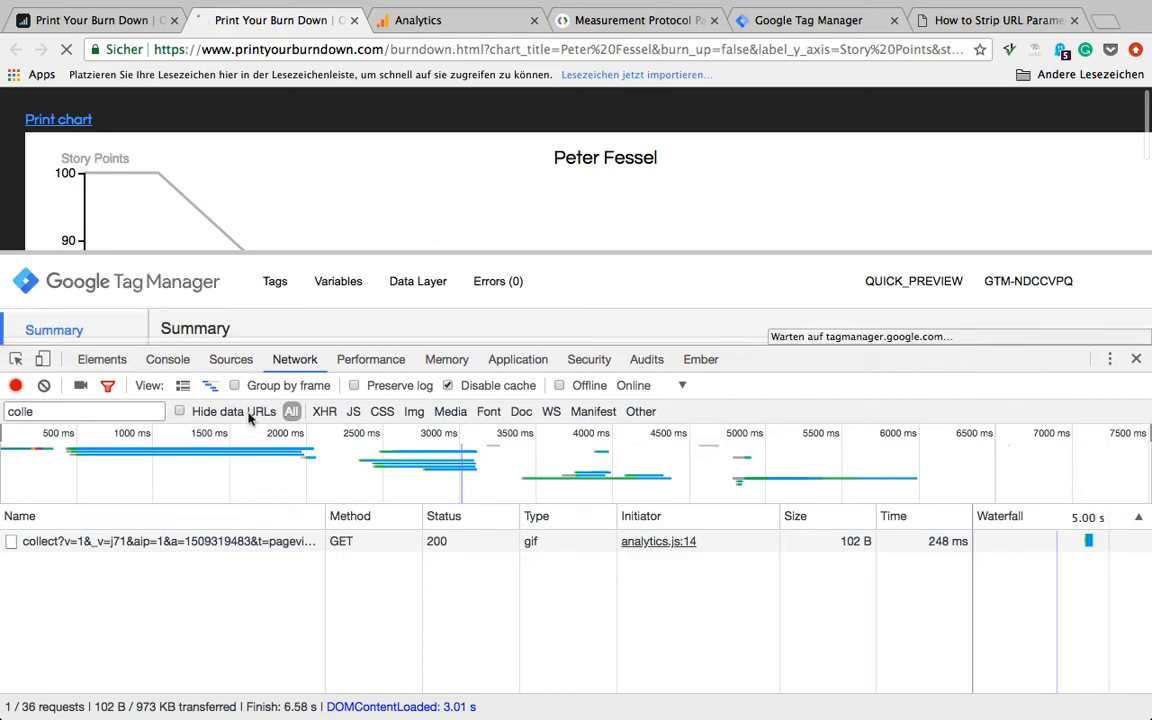
pyautogui.click(135, 541)
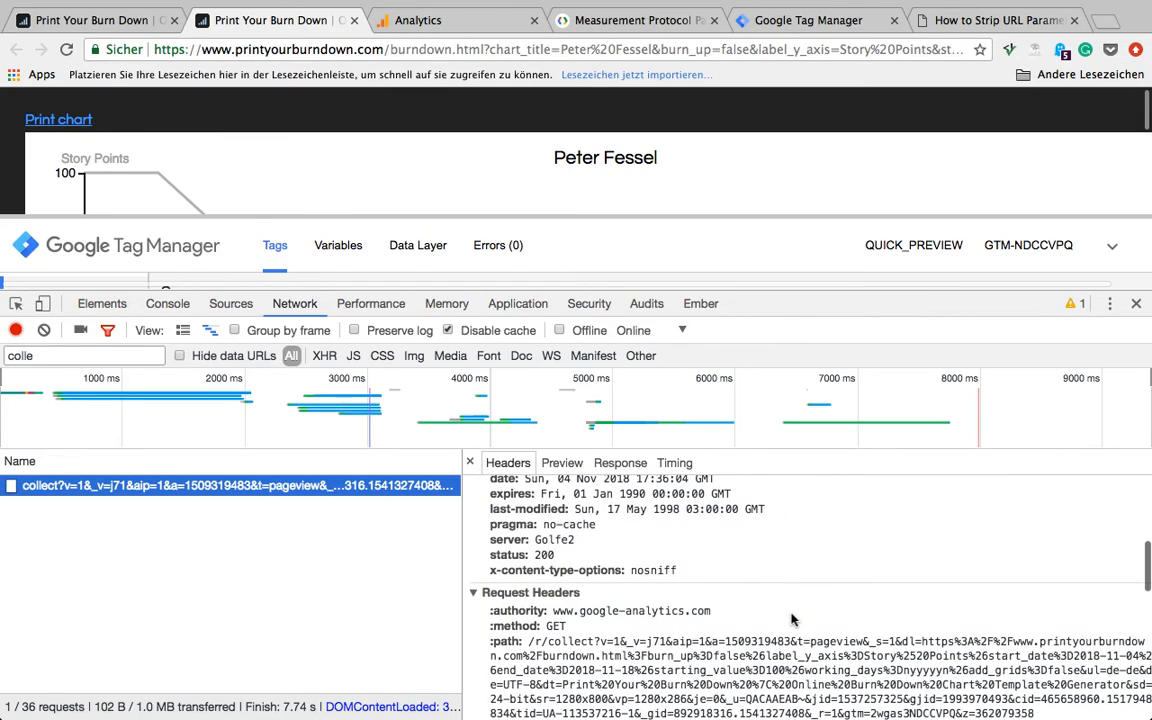
pyautogui.scroll(-3)
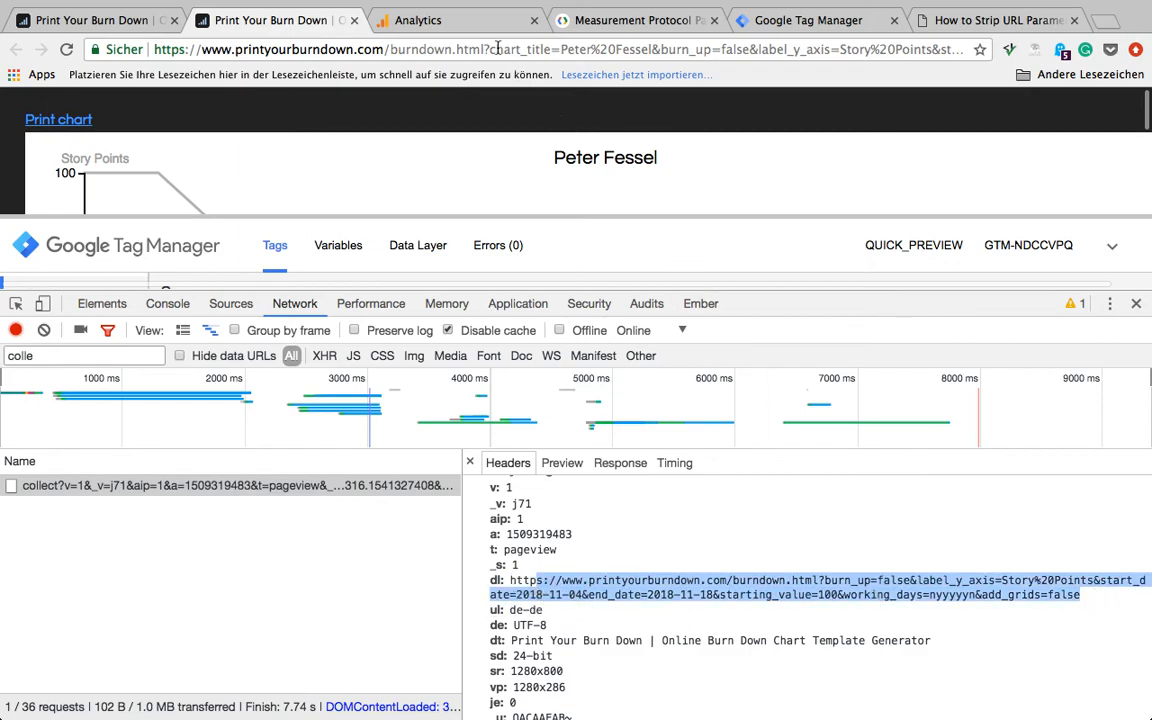
pyautogui.doubleClick(516, 49)
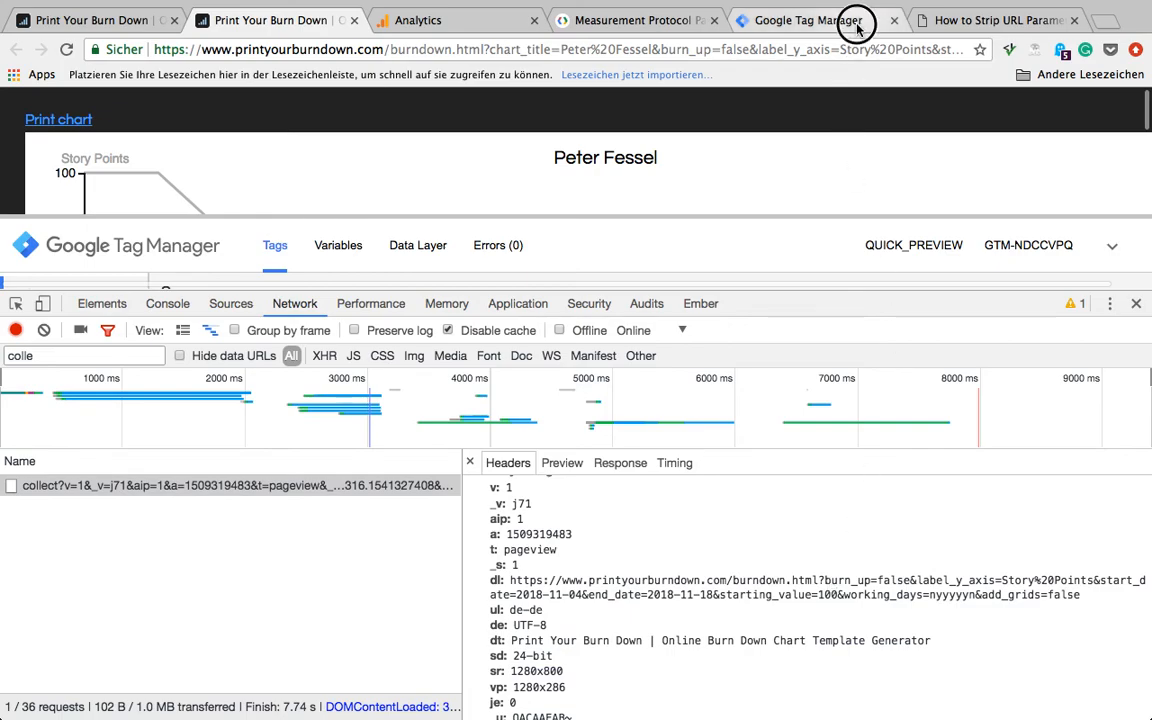
# Open Variables and scroll to User-Defined Variables showing Location Override and URL Query Parameters
pyautogui.click(807, 20)
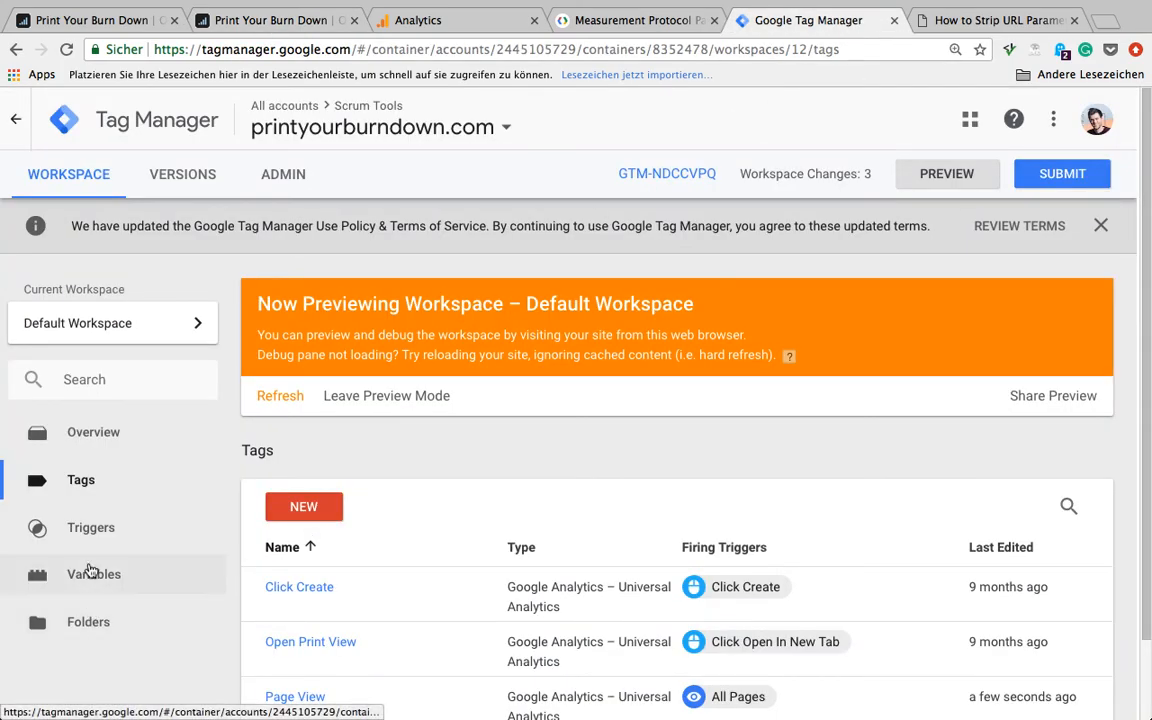
pyautogui.scroll(-3)
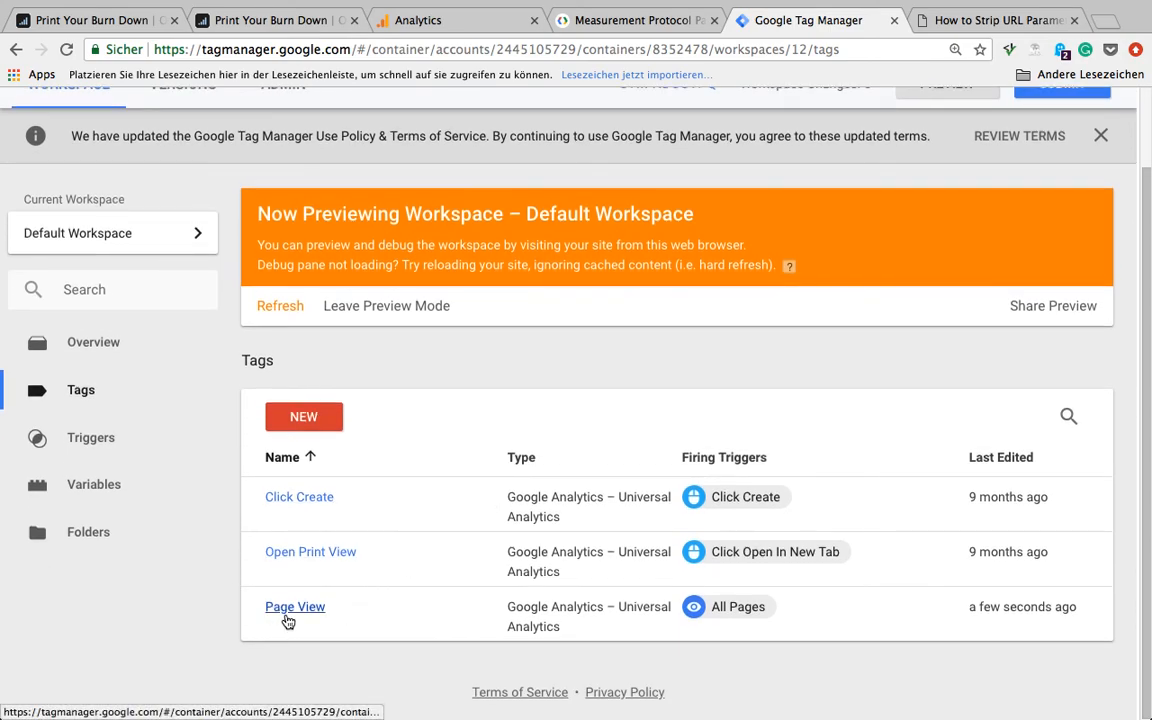
pyautogui.click(95, 484)
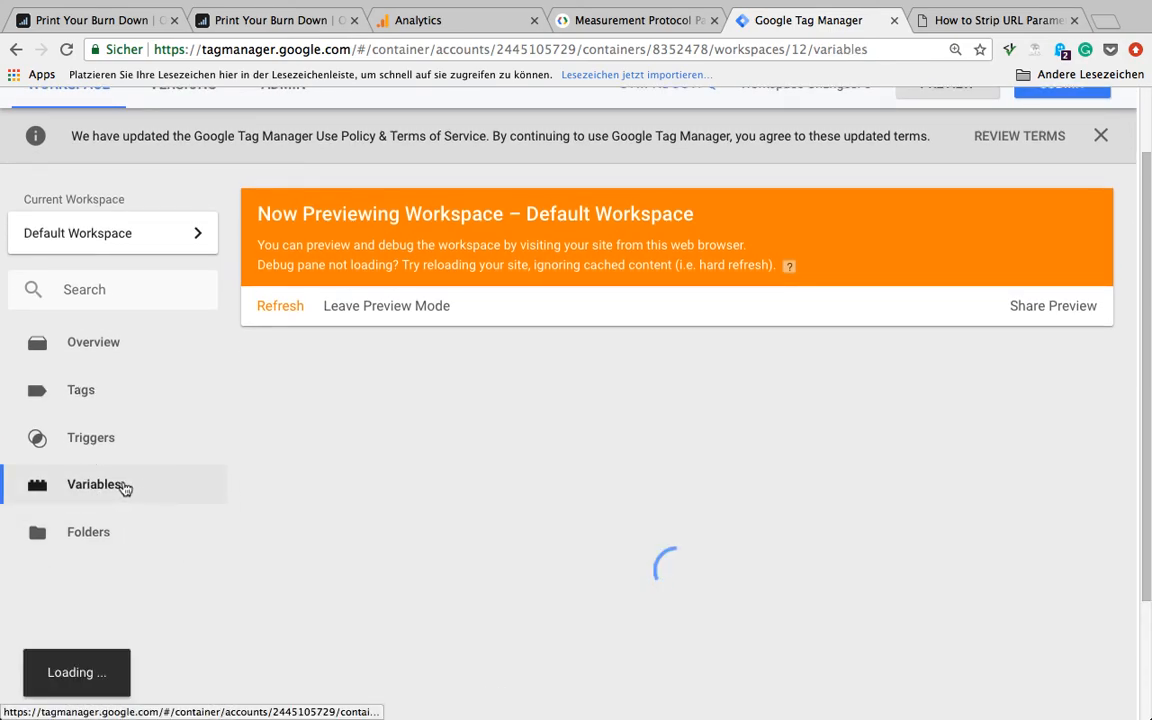
pyautogui.click(96, 484)
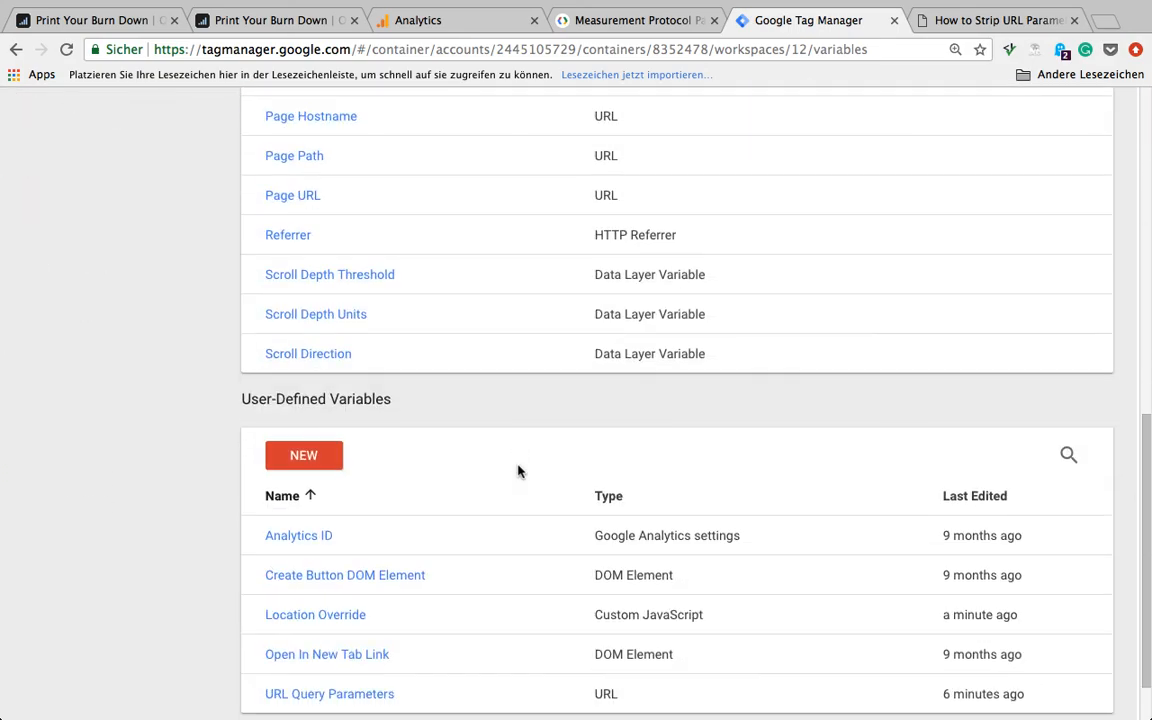
pyautogui.scroll(-3)
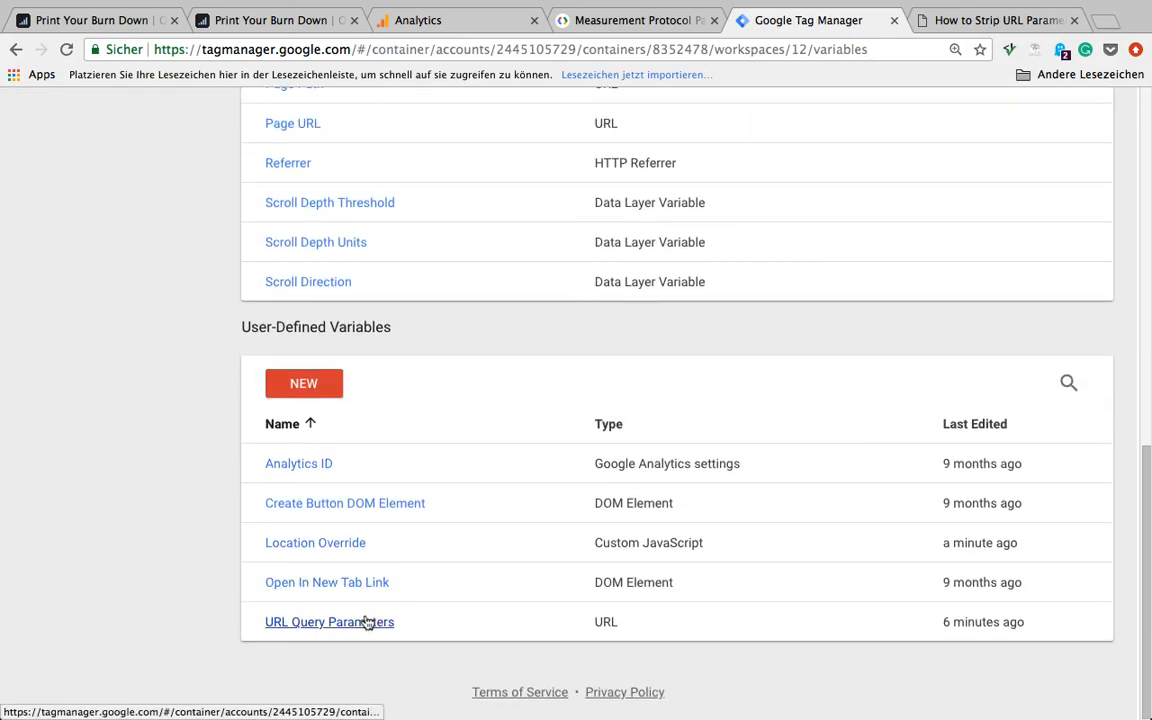
pyautogui.moveTo(315, 542)
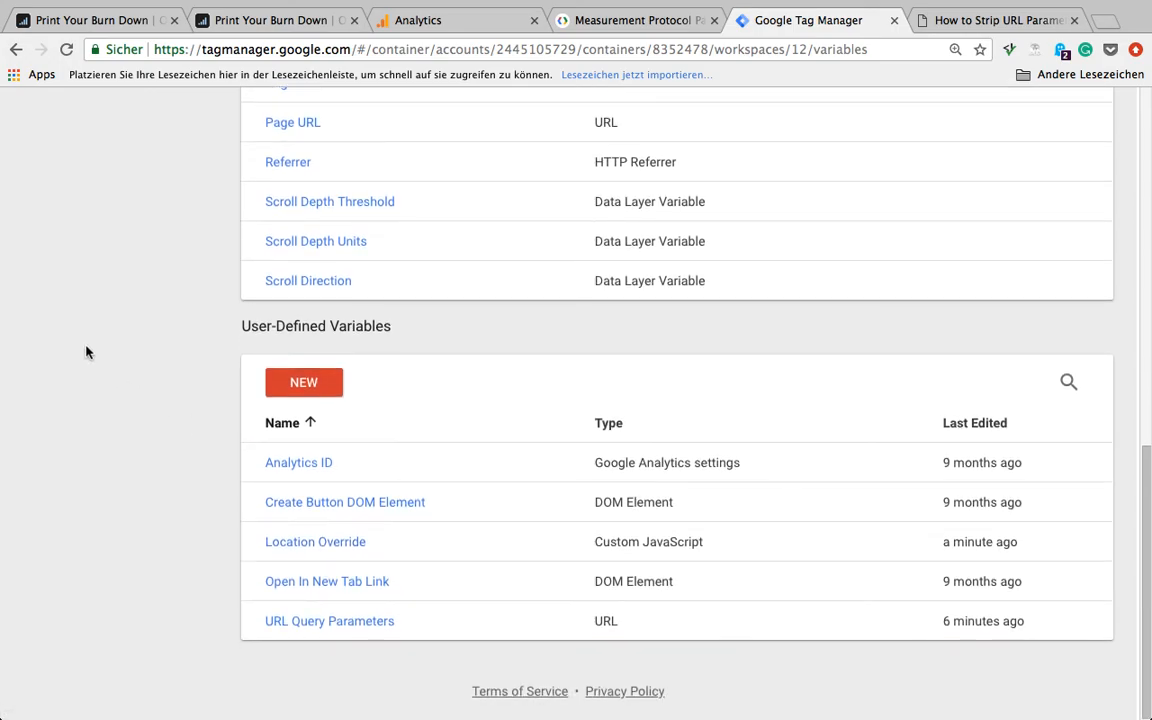
pyautogui.scroll(3)
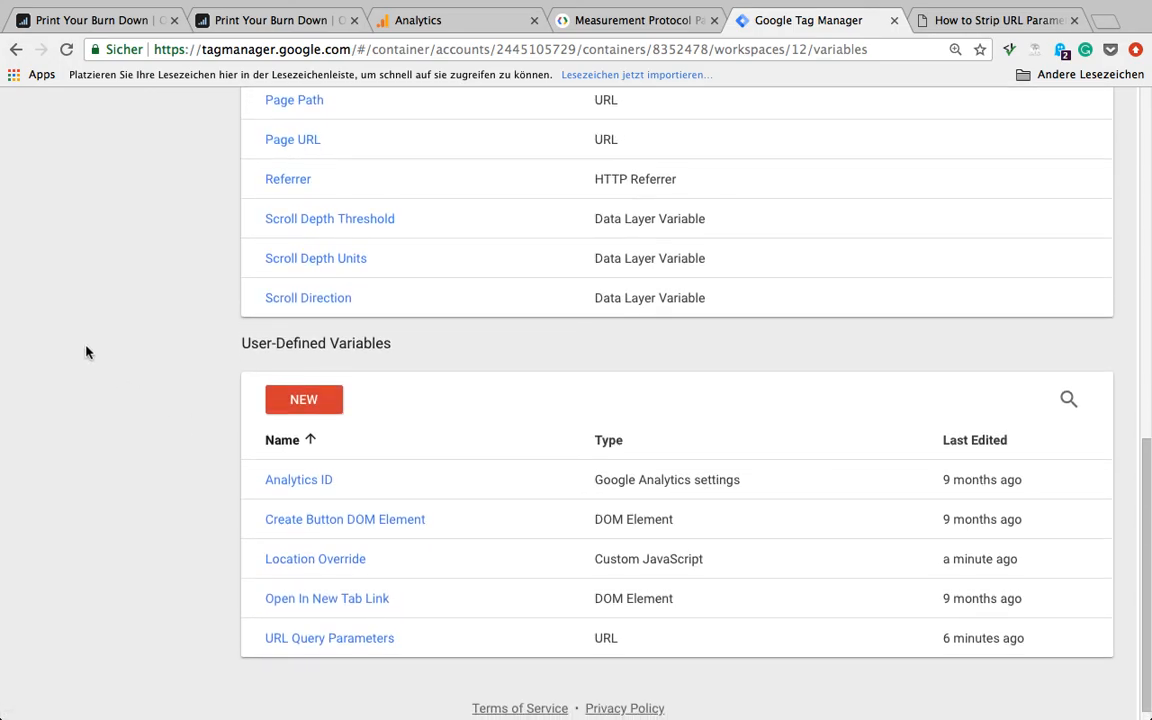